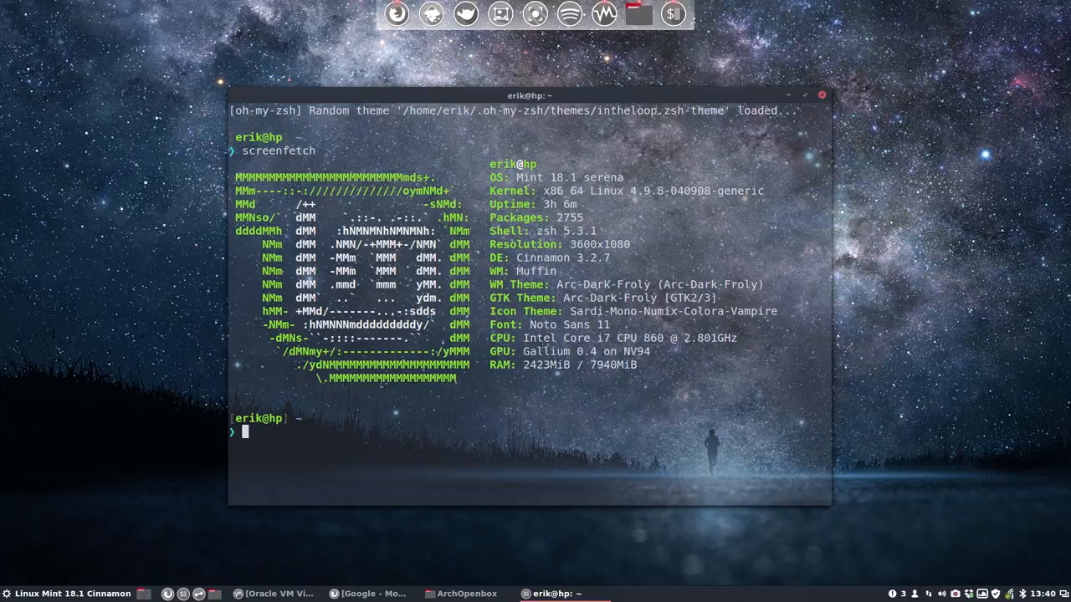
mouse_move(573, 403)
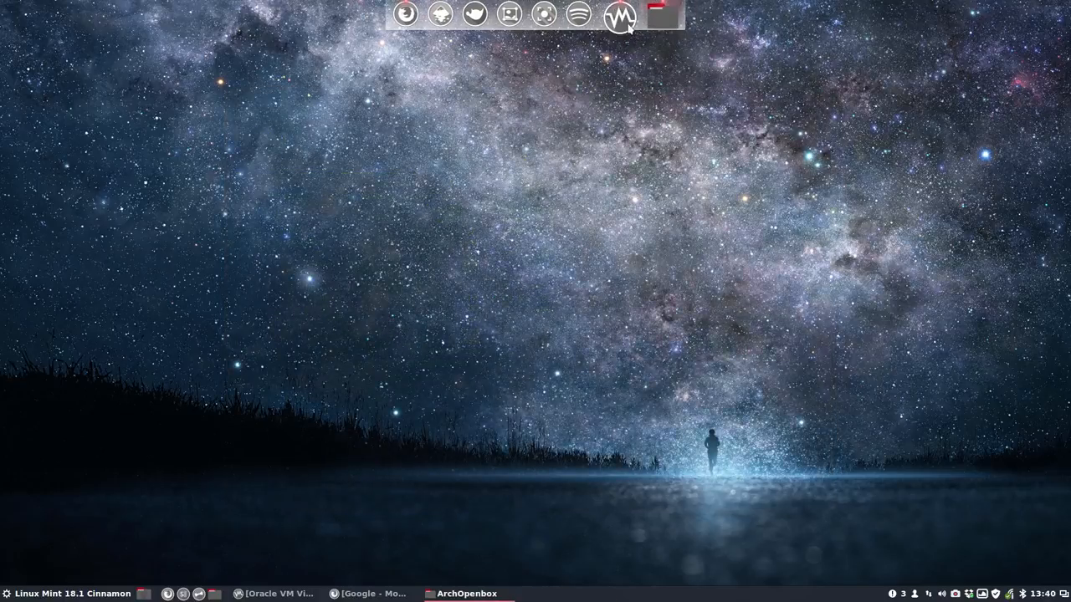
Step: Bring VirtualBox Manager forward and select the archlinux VM to view its details
click(618, 13)
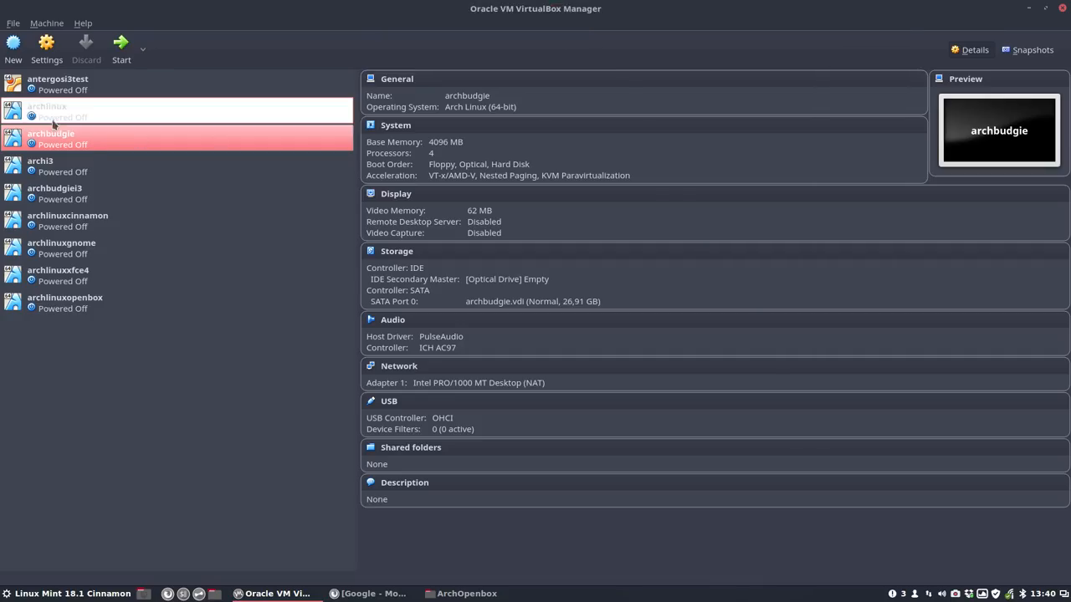
click(48, 112)
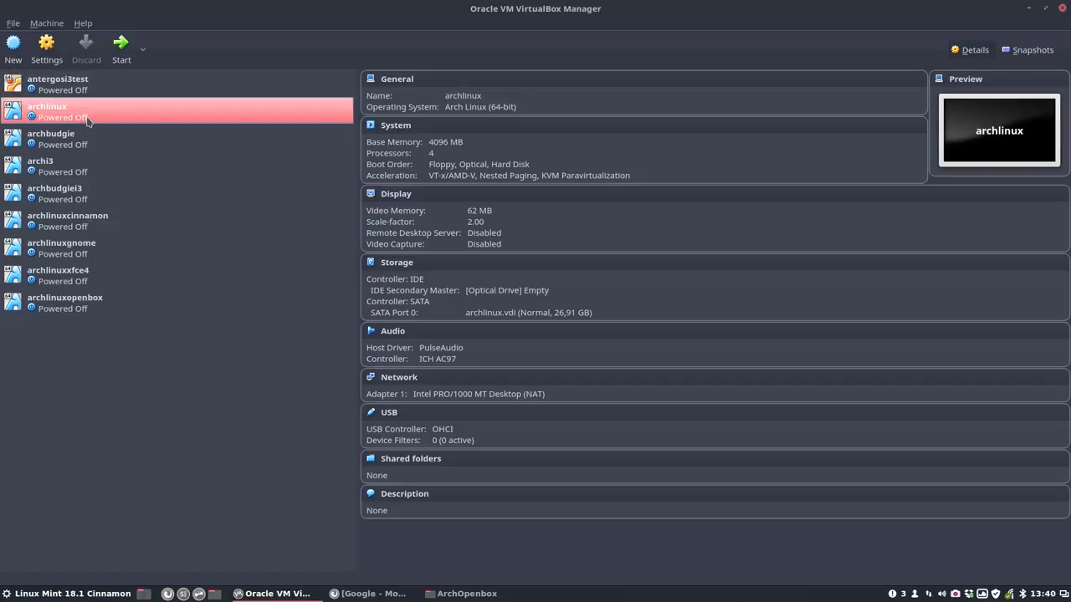
mouse_move(91, 117)
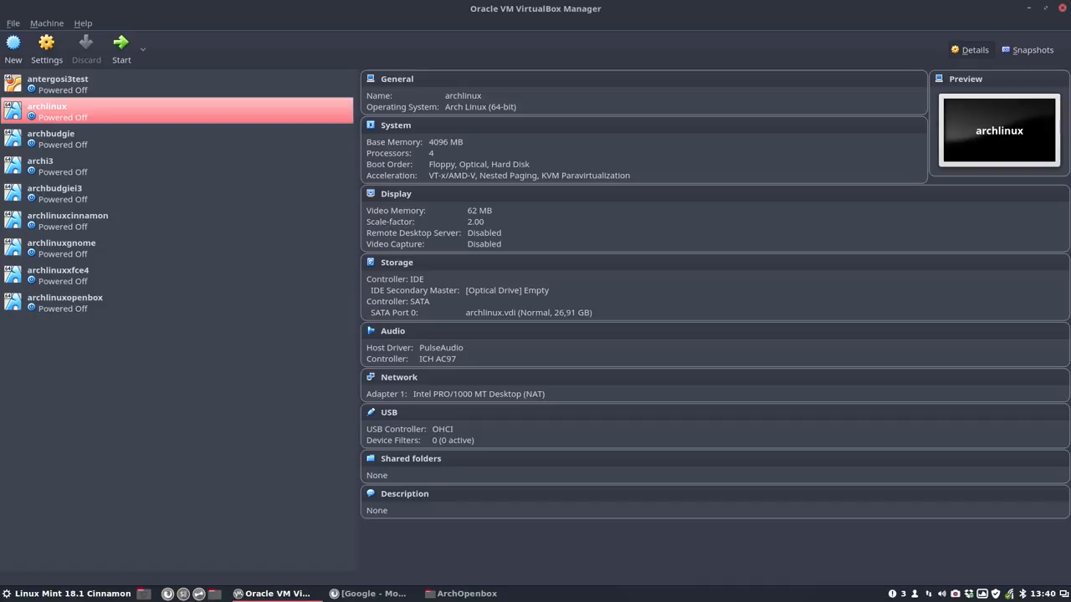
Step: Make a full clone of the archlinux VM named archlinuxopenboxtut
right_click(47, 111)
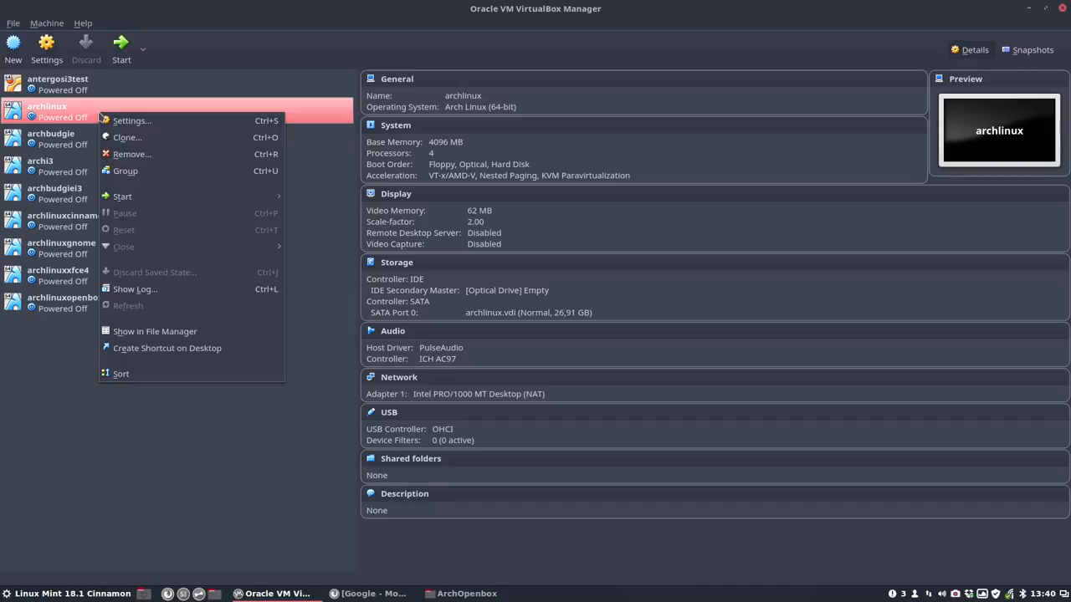
click(126, 137)
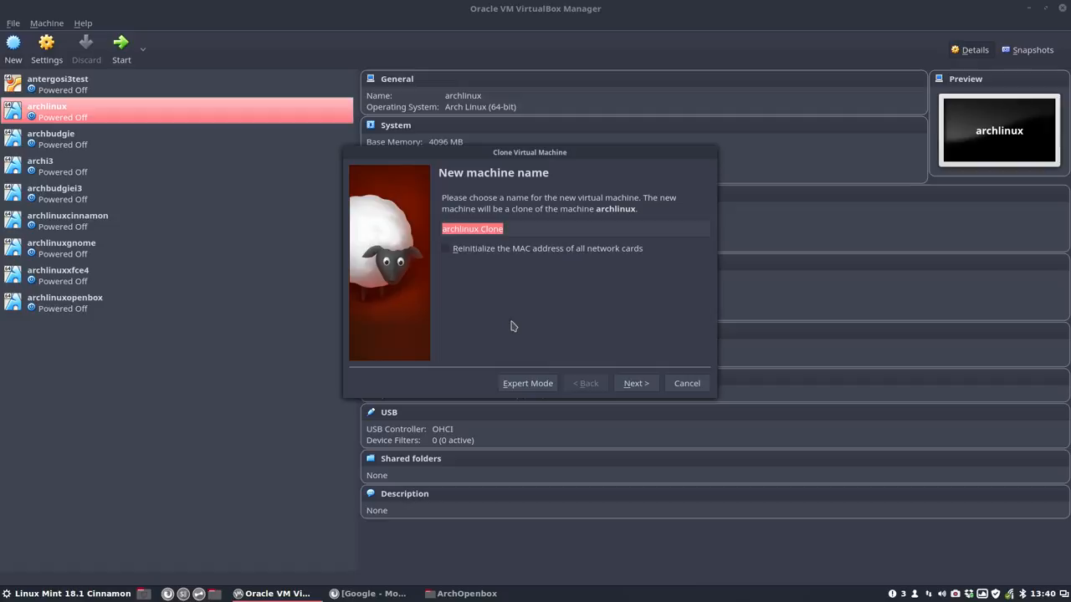
click(481, 228)
text(penbox)
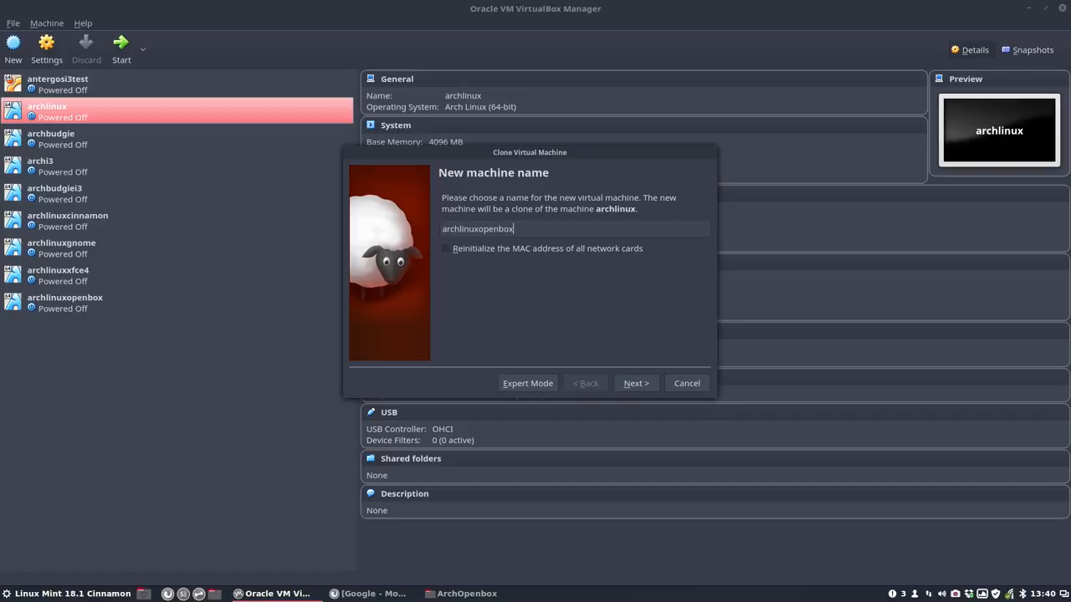
click(635, 383)
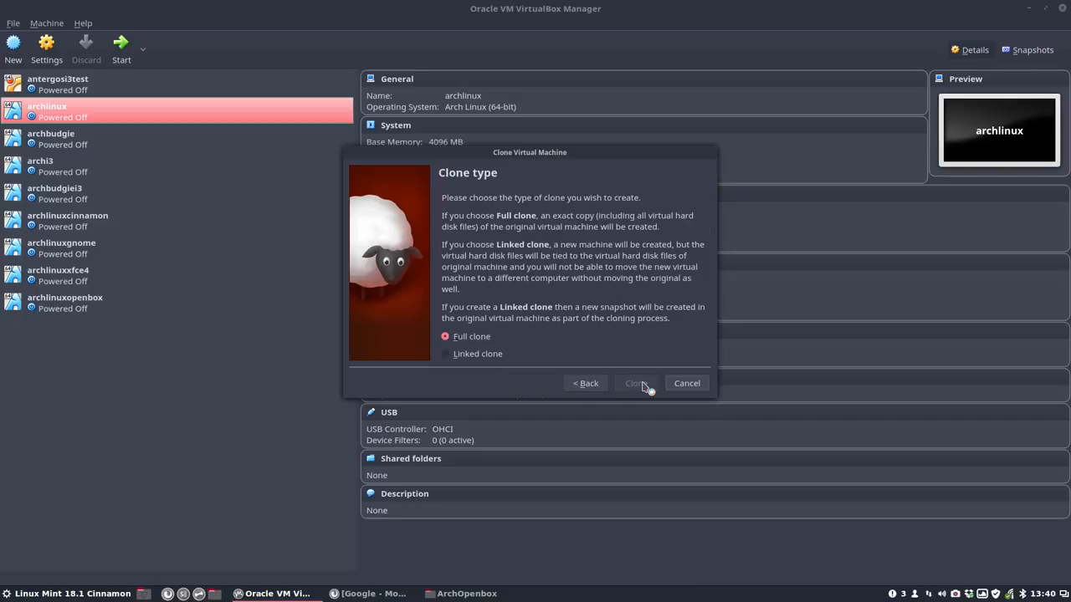
click(635, 383)
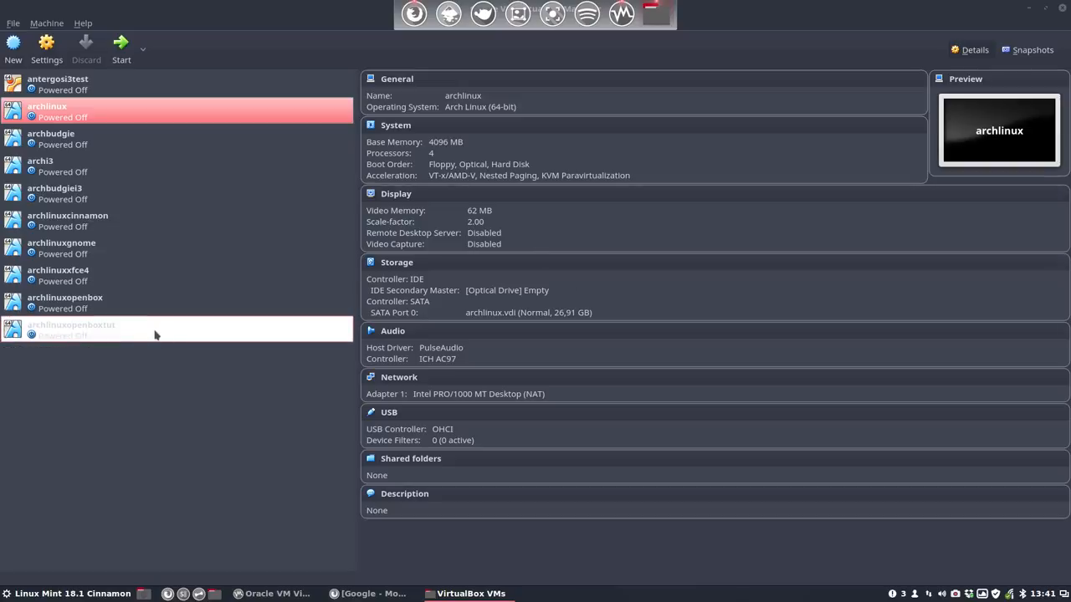
Step: Start archlinuxopenboxtut, boot past GRUB, and check Virtual Screen 1 scaling options
click(71, 330)
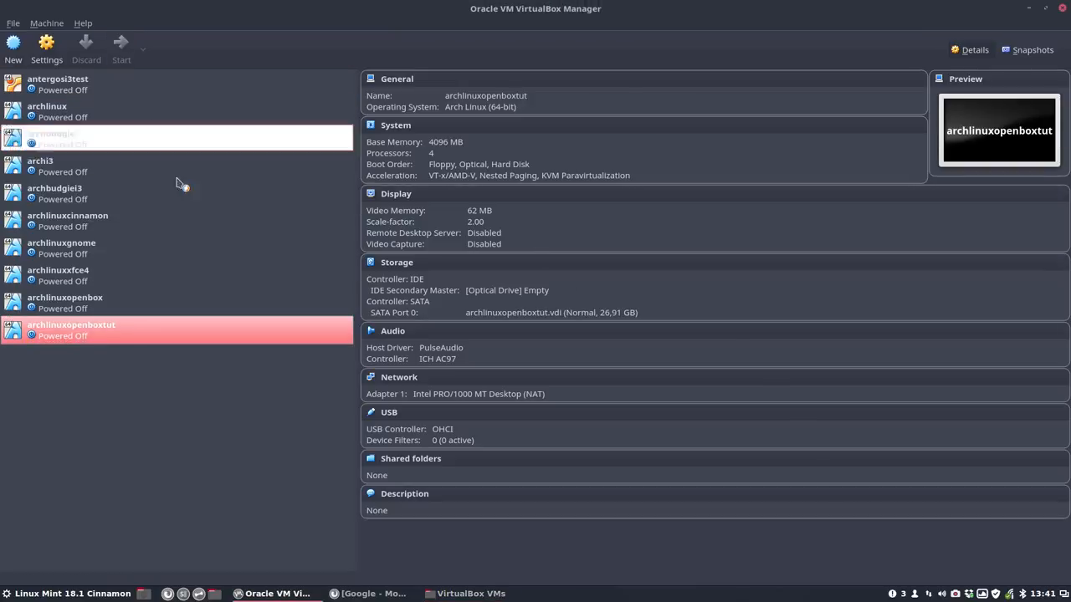
click(121, 46)
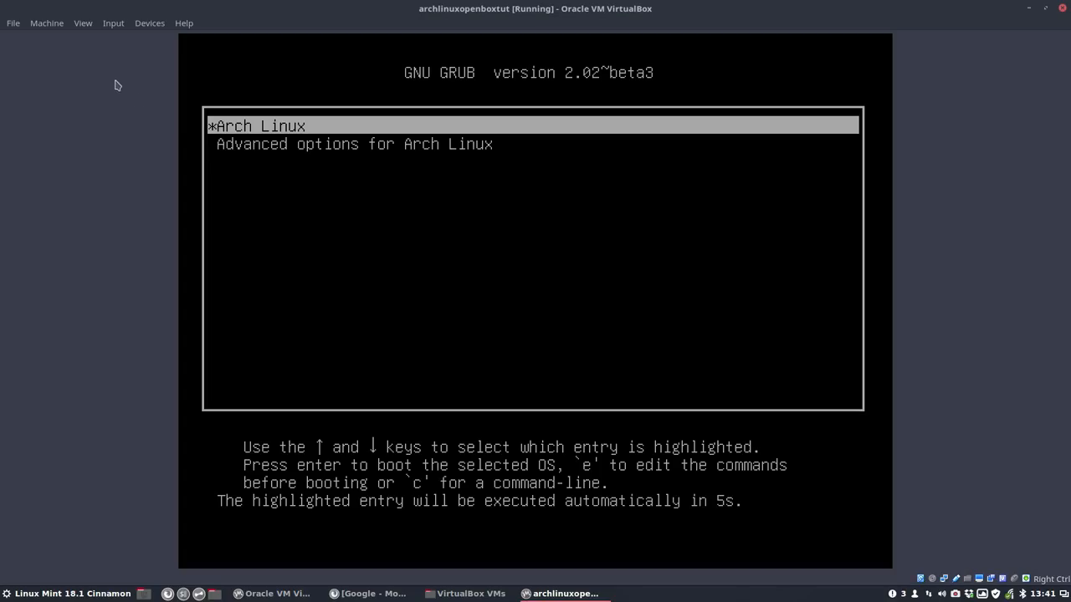
key(Return)
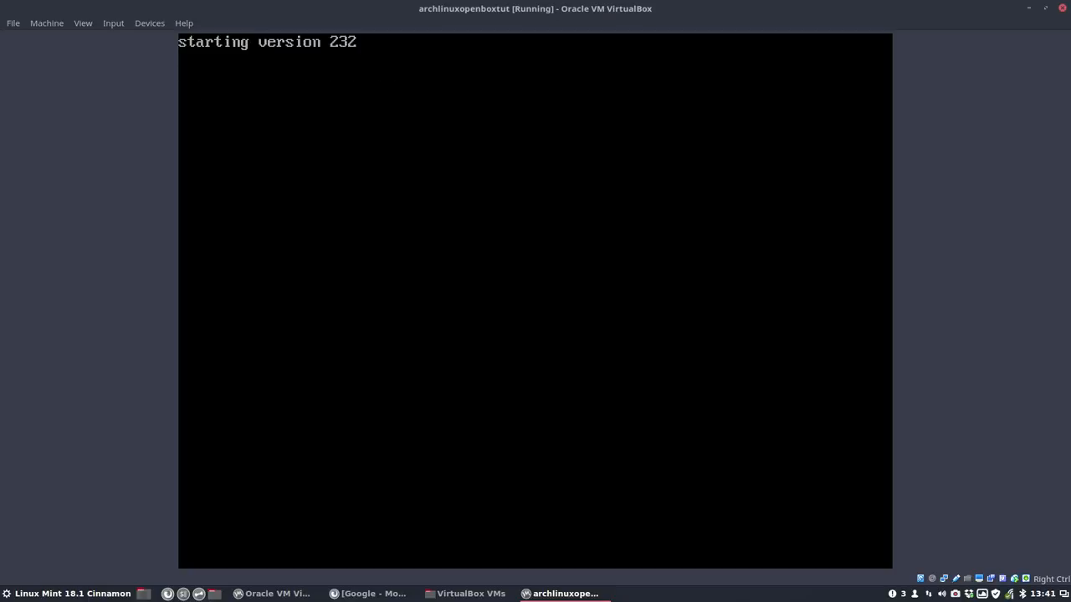
mouse_move(145, 129)
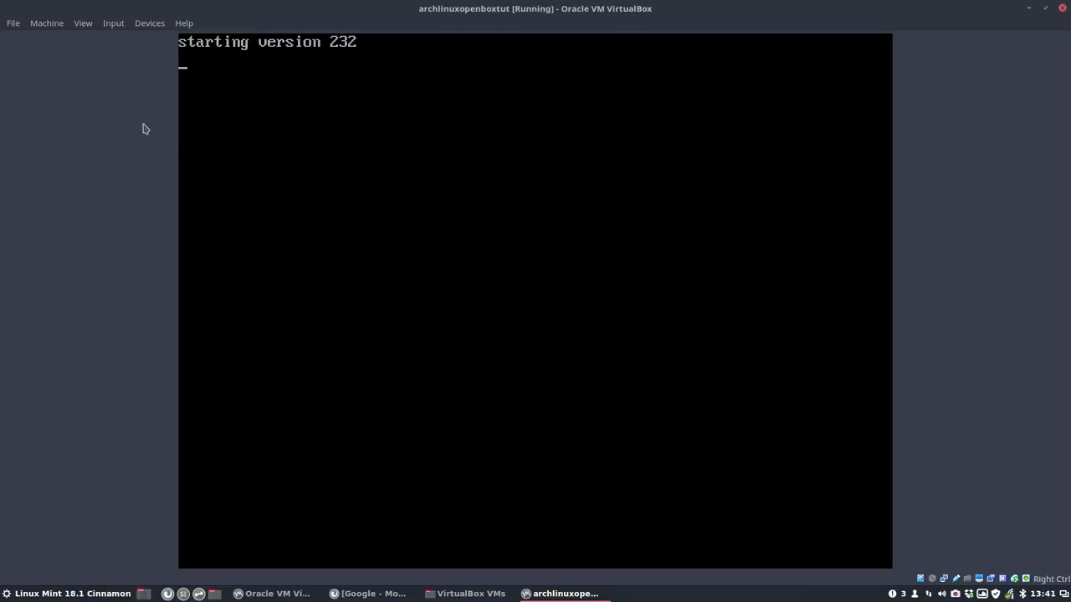
click(82, 22)
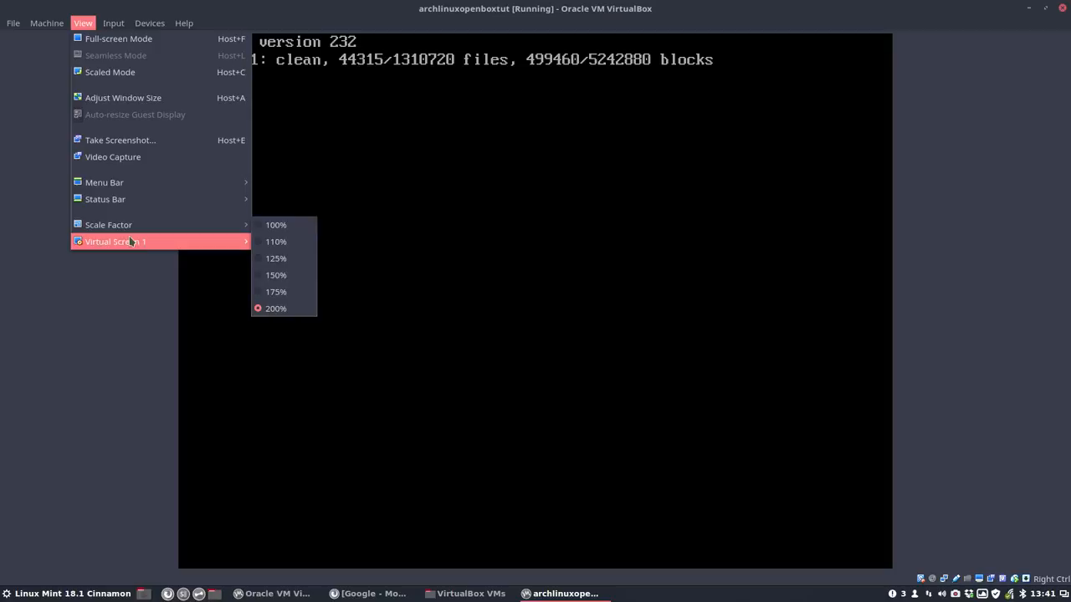
mouse_move(109, 224)
text(erik)
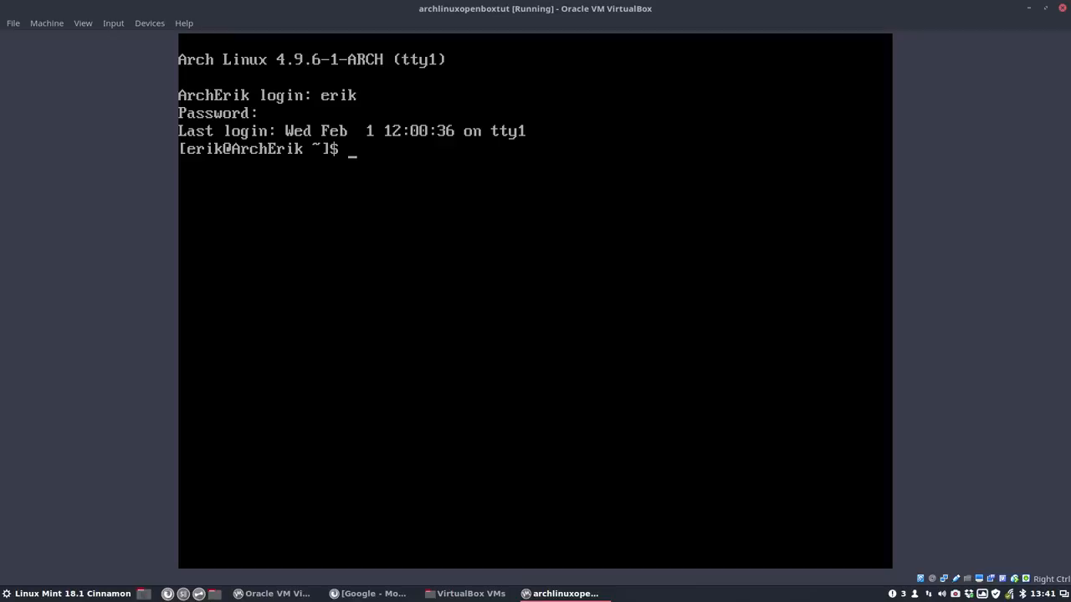
Step: Install git in the guest with sudo pacman -S git, confirming with Y
text(sudo)
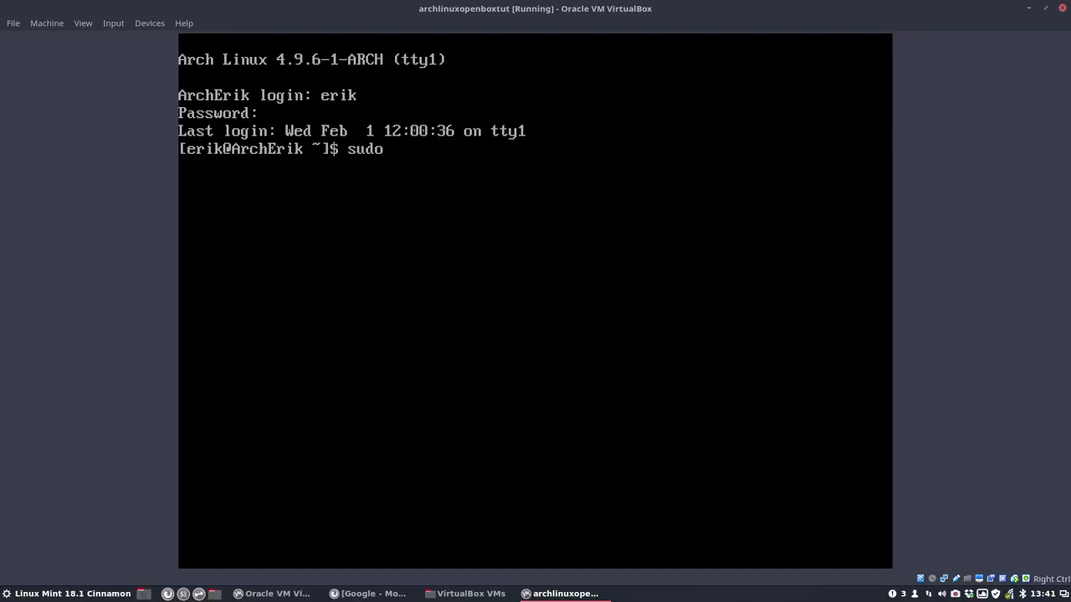
text(pacman -S git)
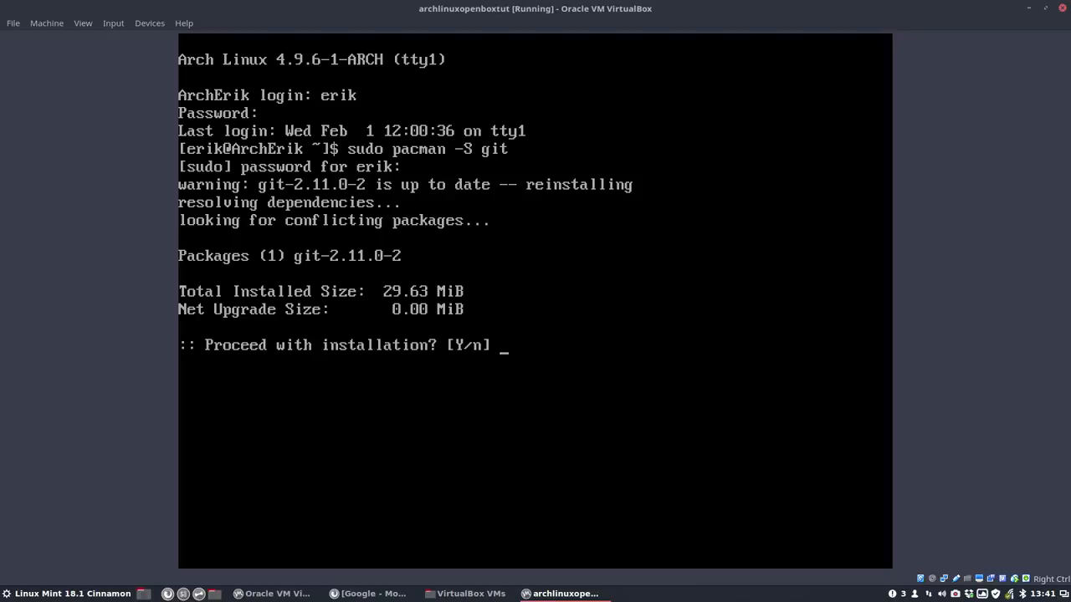
text(Y)
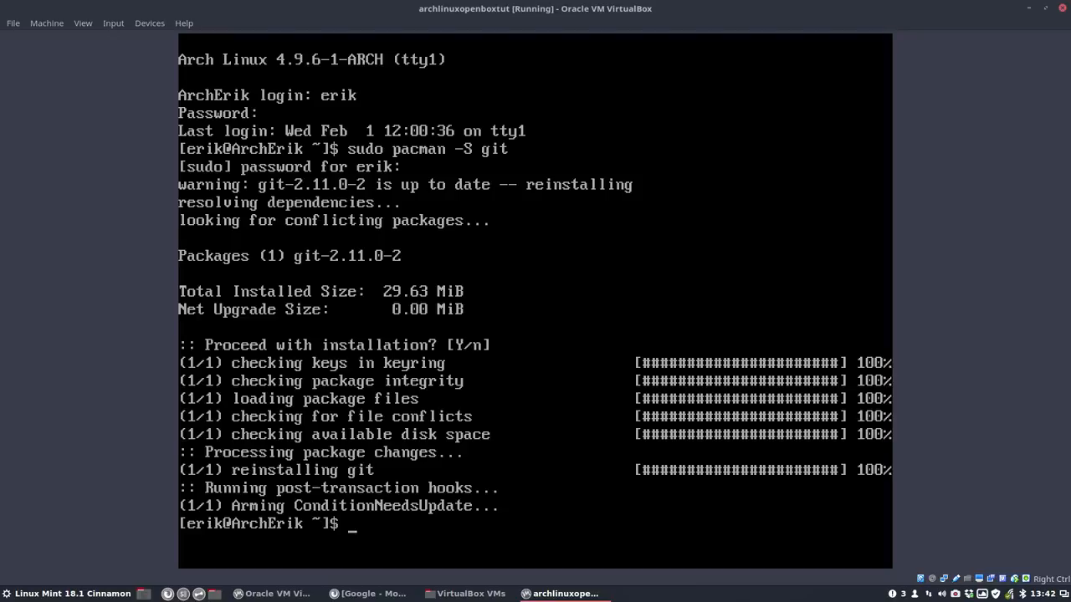
text(git)
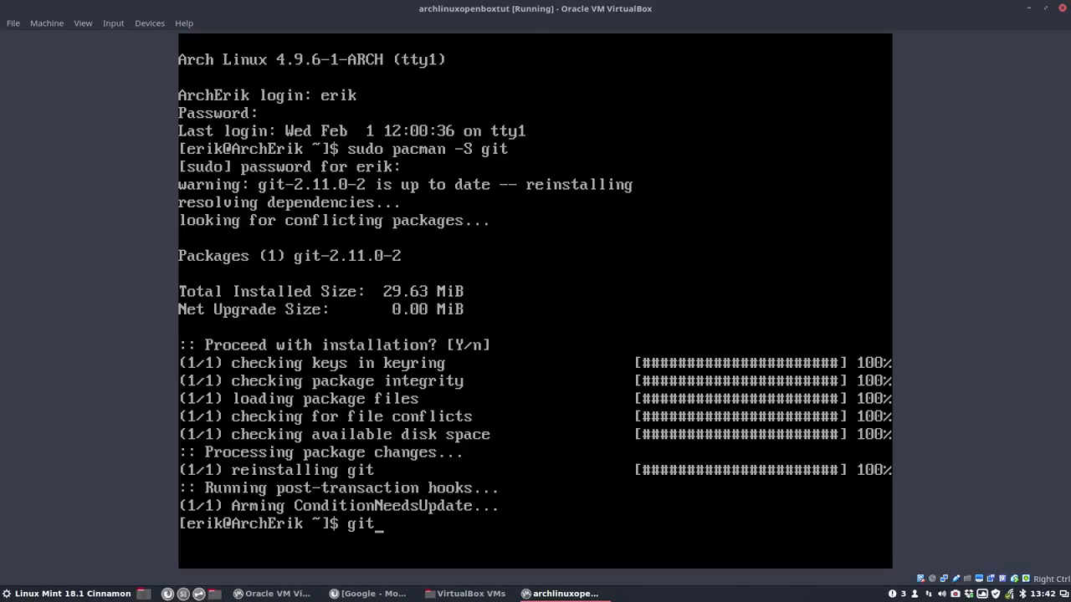
text(clone)
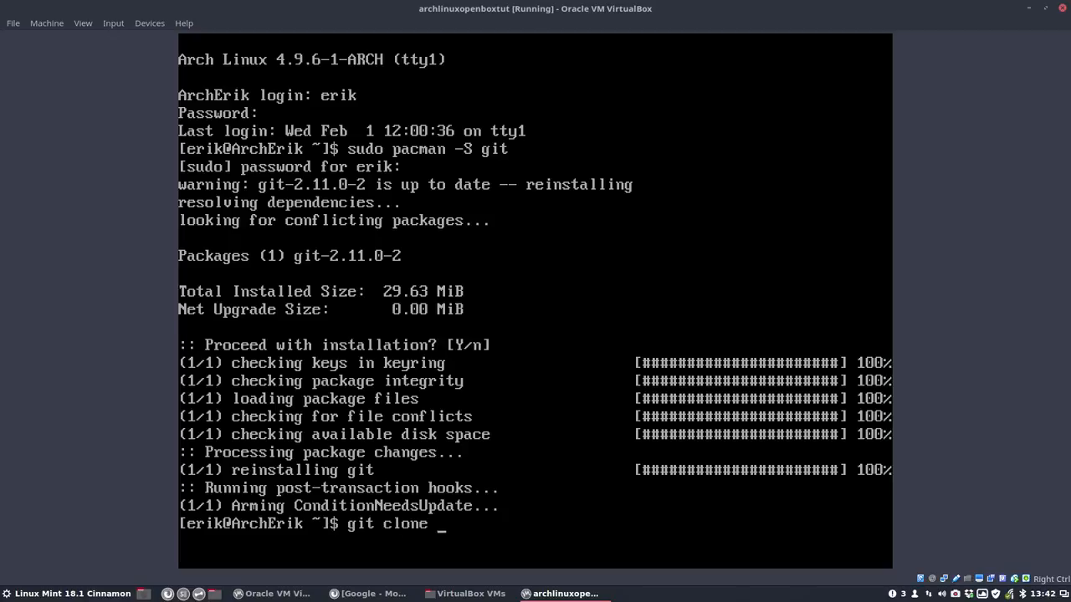
text(ht)
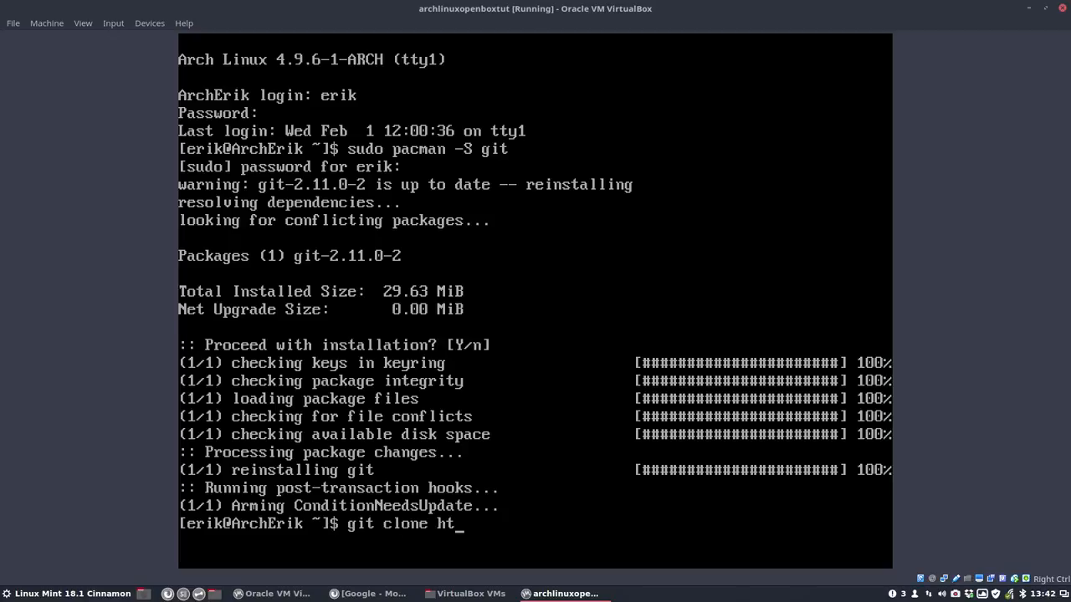
text(tps://g)
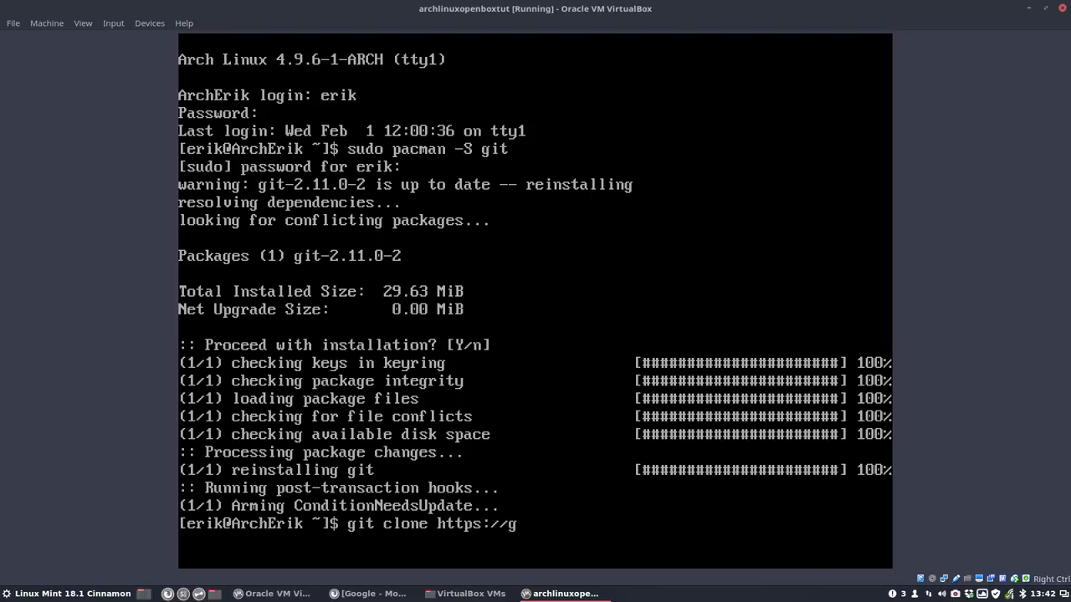
text(ithub.com/)
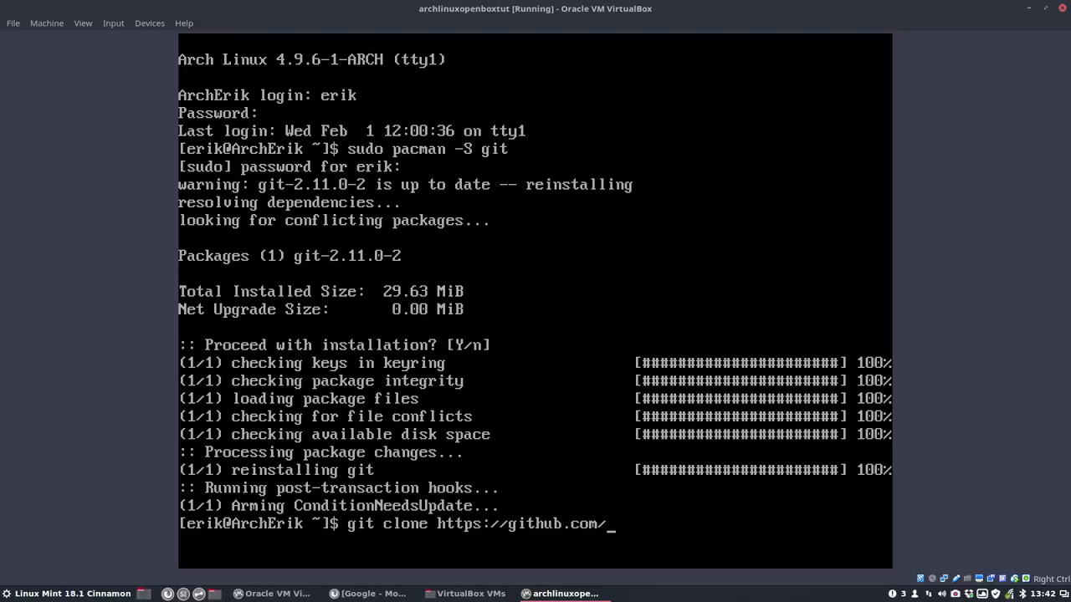
text(erikdubois/arch)
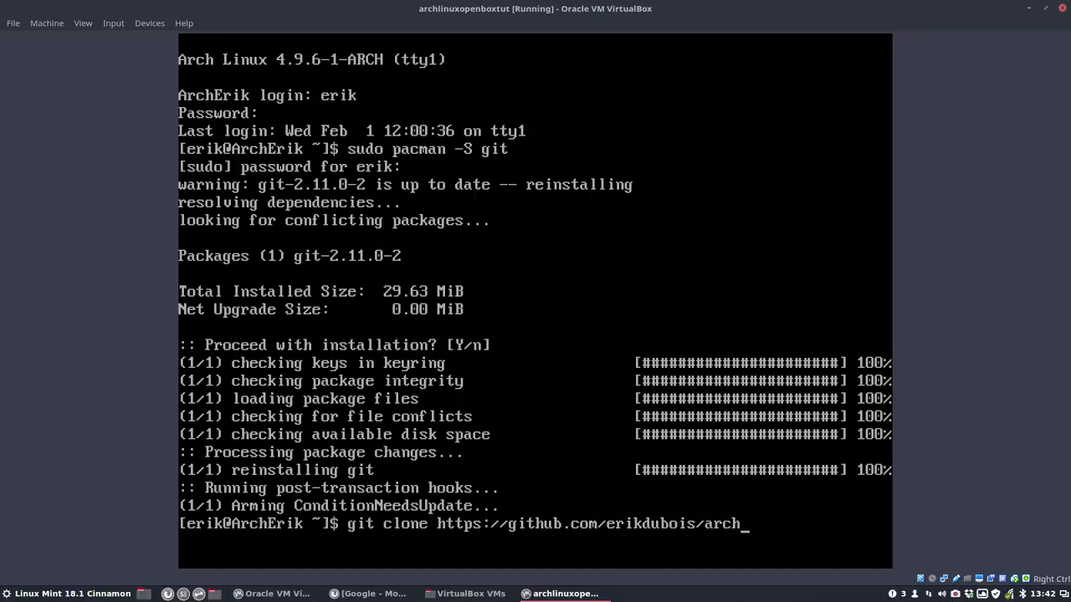
text(openbox)
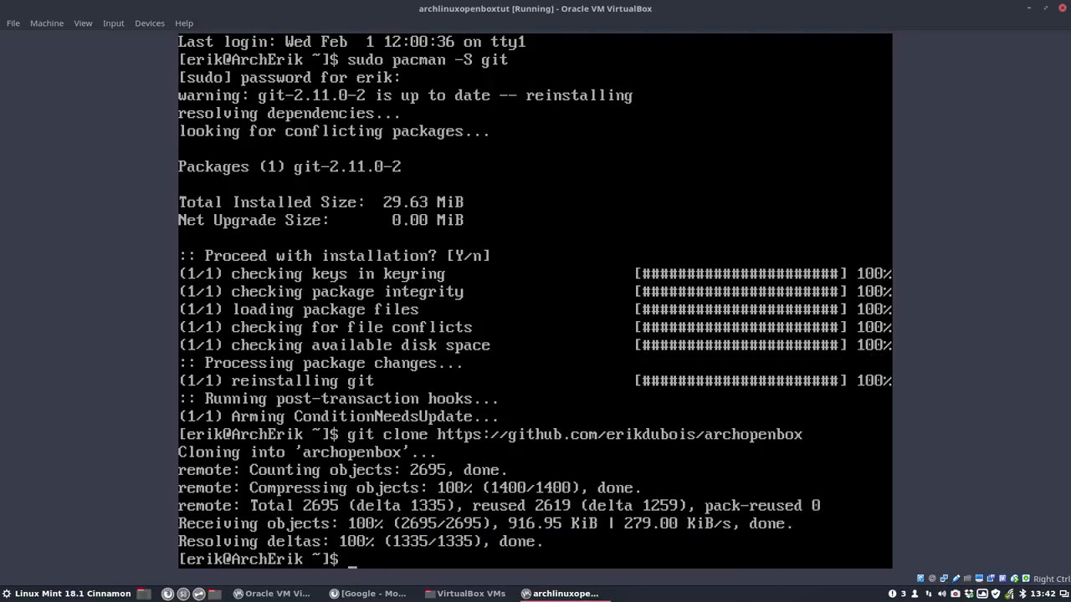
Step: Enter archopenbox/installation and list its installation scripts
text(ls)
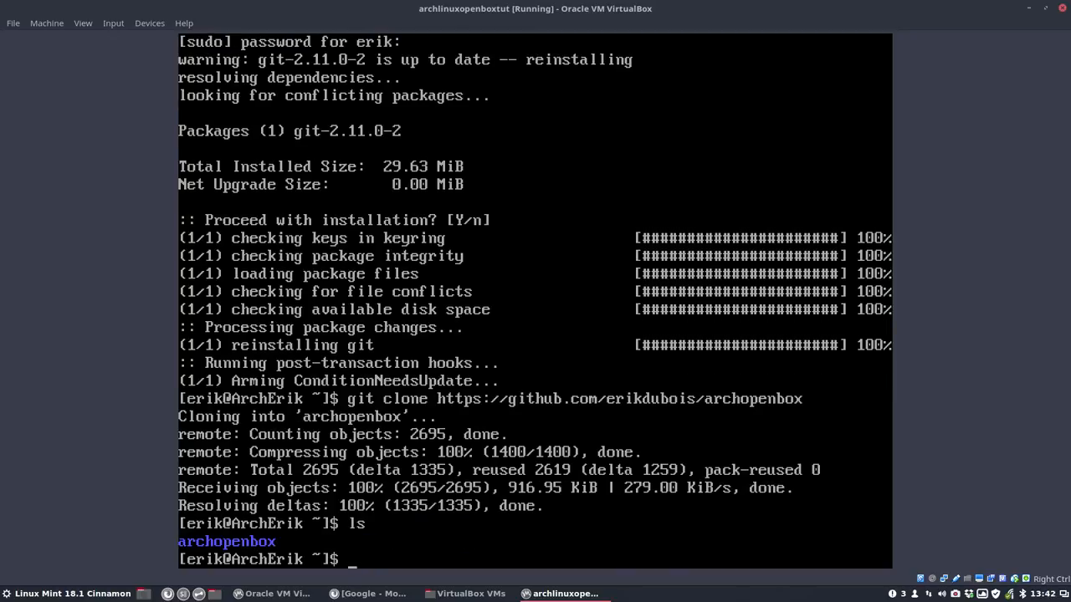
text(cd archopenbox/)
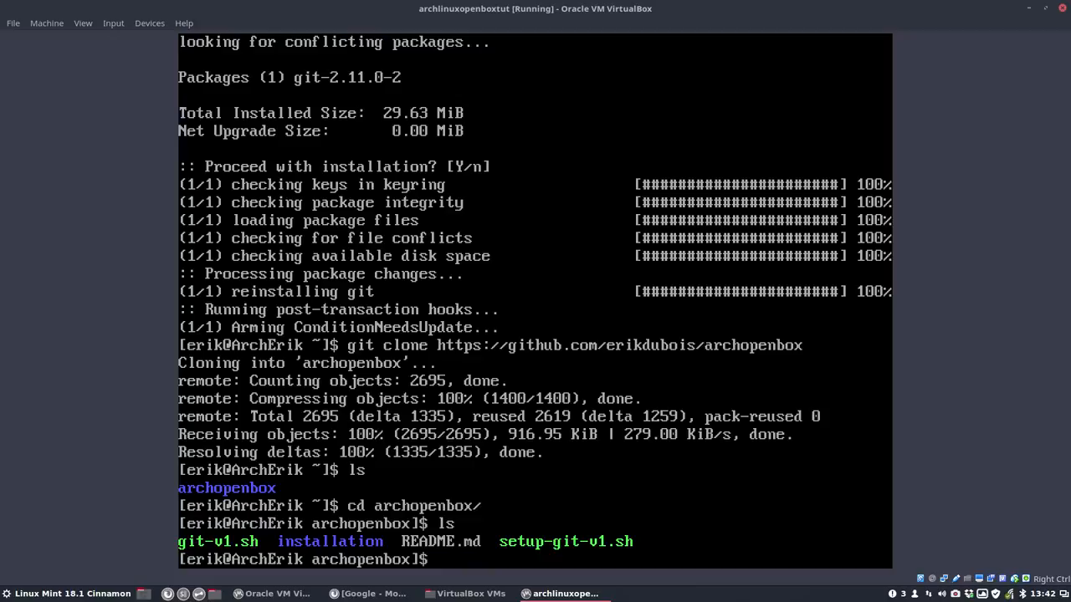
text(cd installation/)
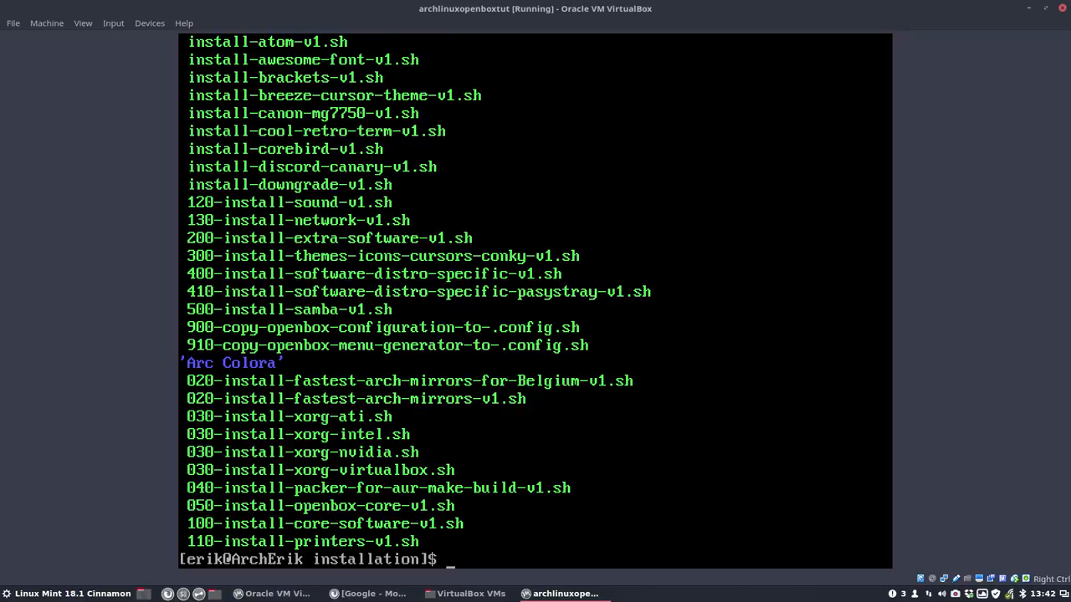
text(./0)
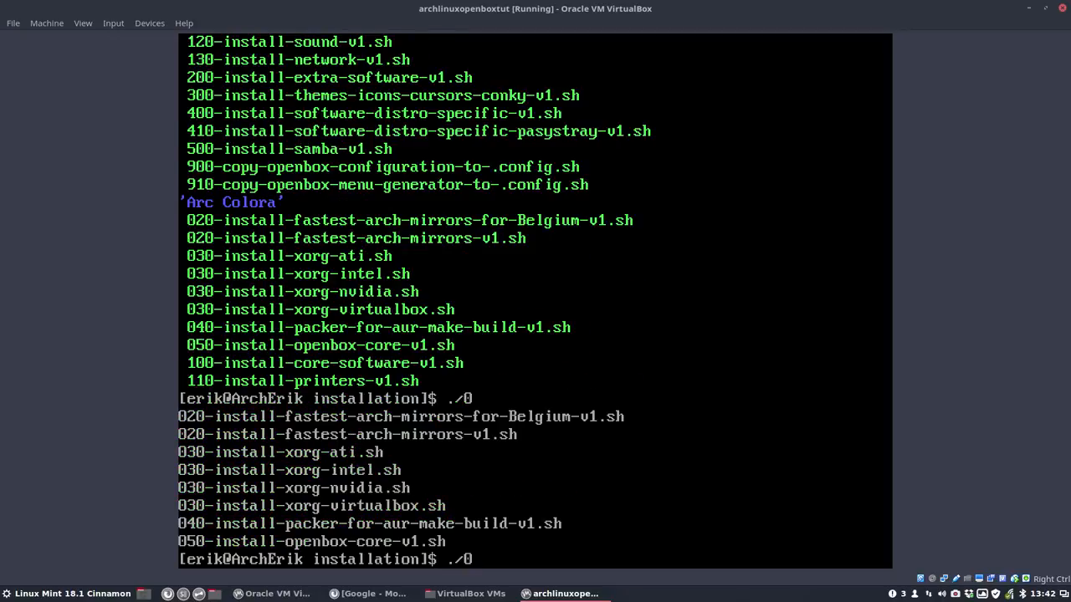
Step: Run the 020 fastest-arch-mirrors script using Tab completion
text(2)
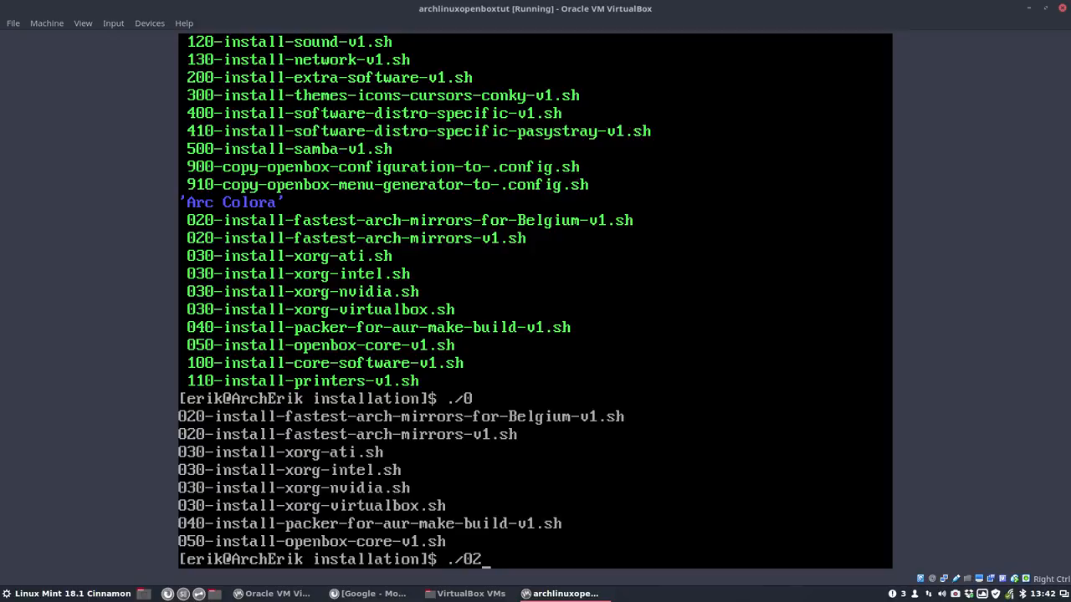
key(Tab)
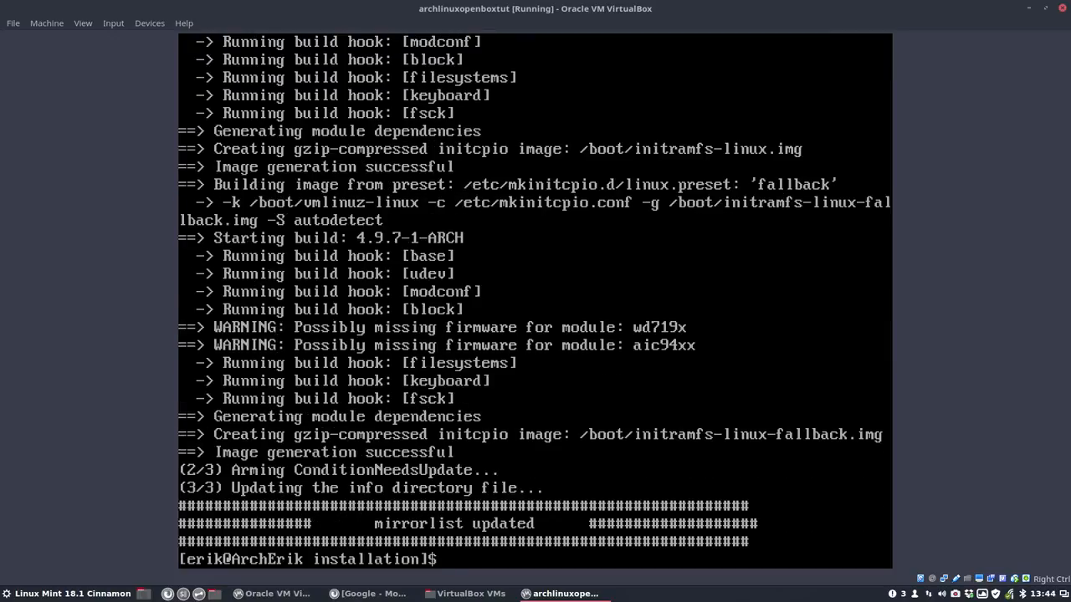
Step: Run ./030-install-xorg-virtualbox.sh, then the 040 packer install script
text(./020-install-fastest-arch-mirrors-v1.sh)
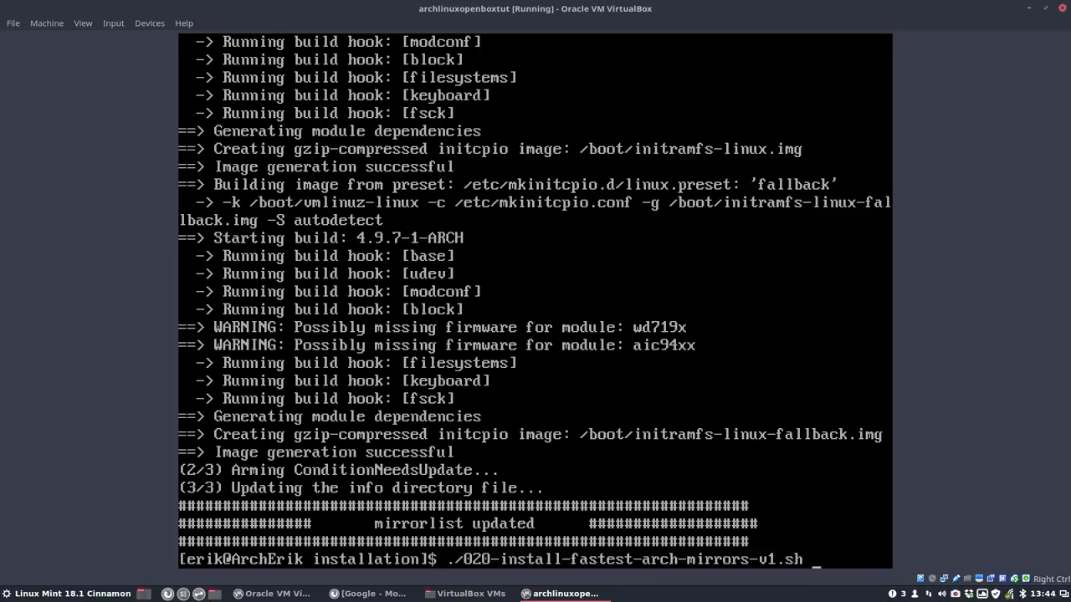
key(ctrl+u)
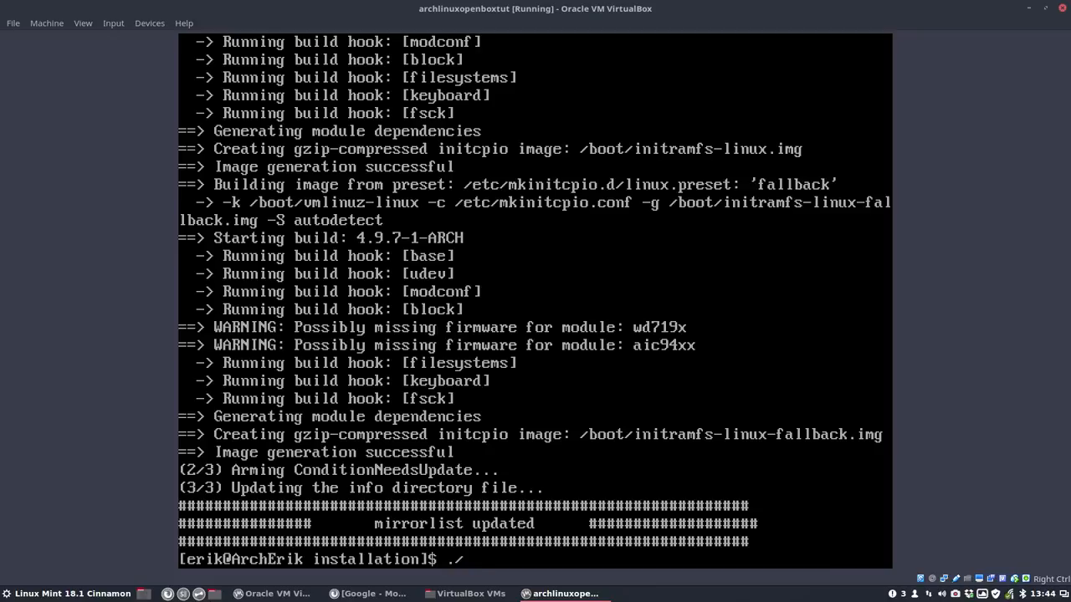
text(./030-install-xorg-)
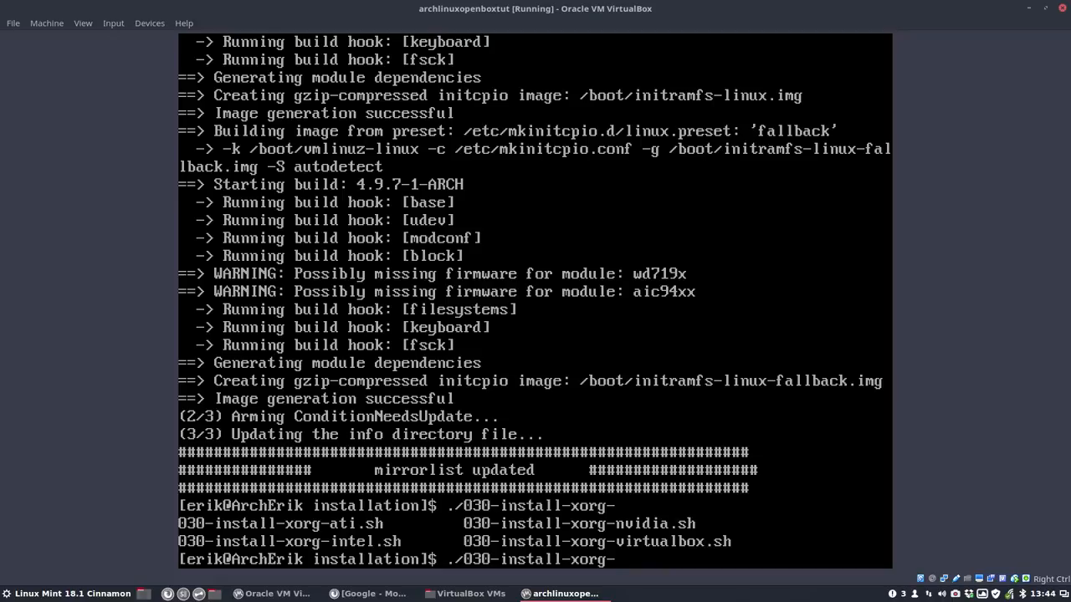
text(vir)
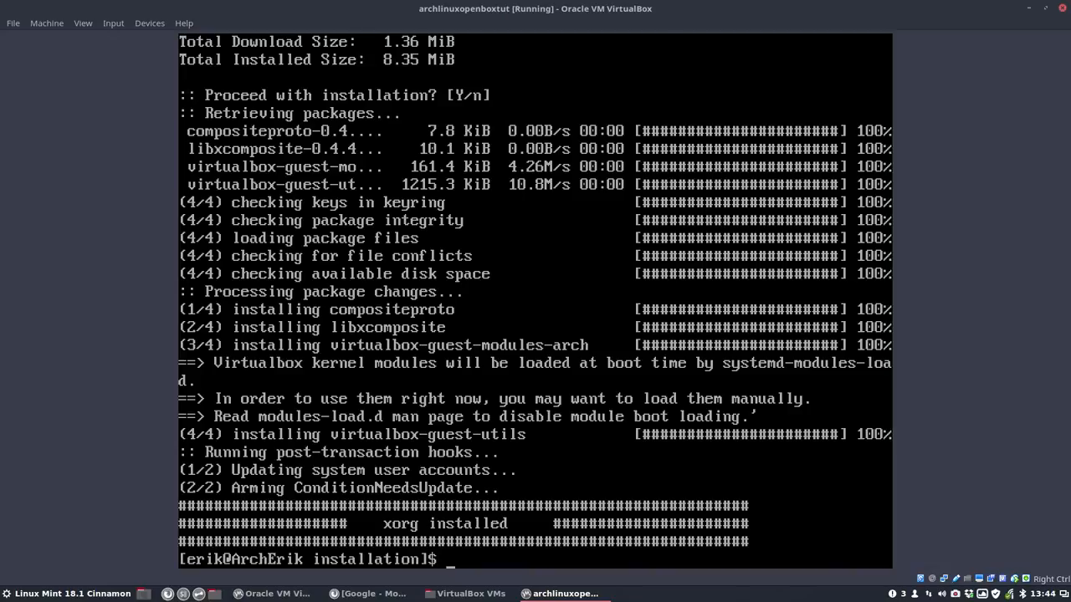
text(./)
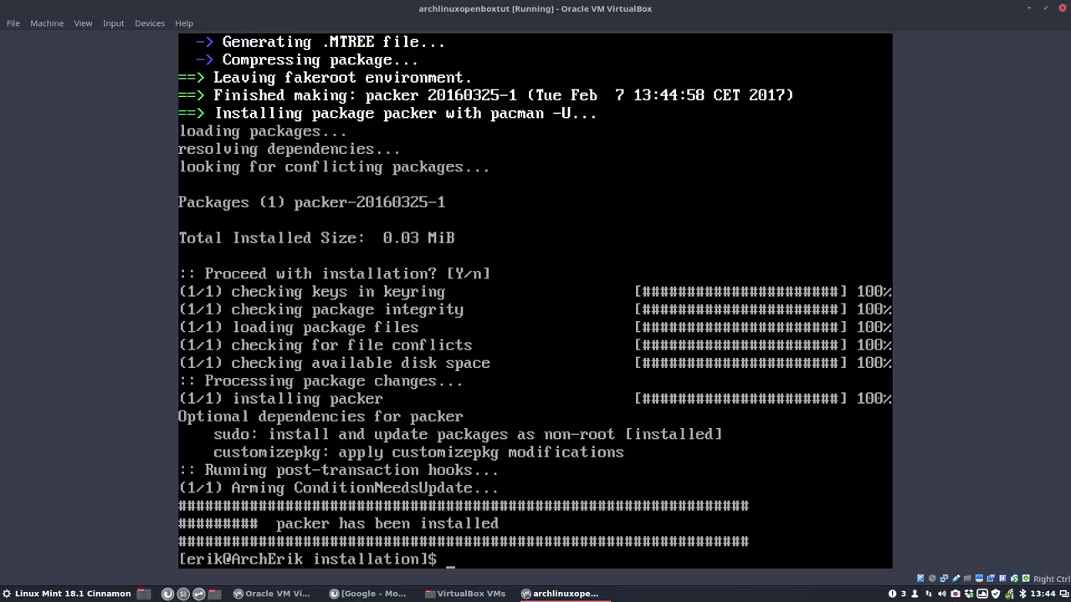
Step: Run ./050-install-openbox-core-v1.sh to install openbox and activate gdm
text(./050-install-openbox-core-v1.sh)
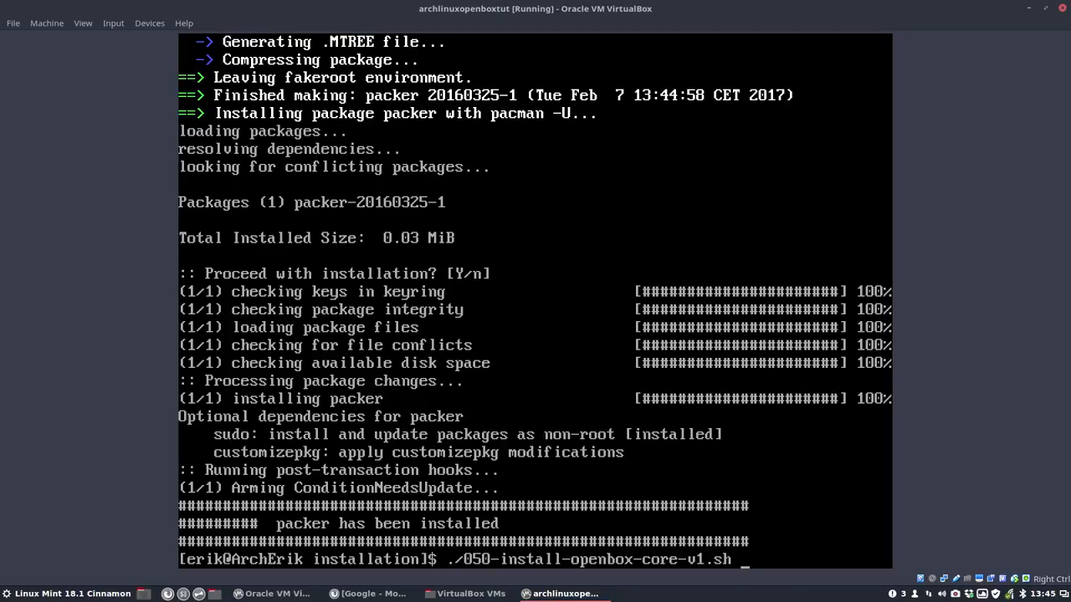
key(Return)
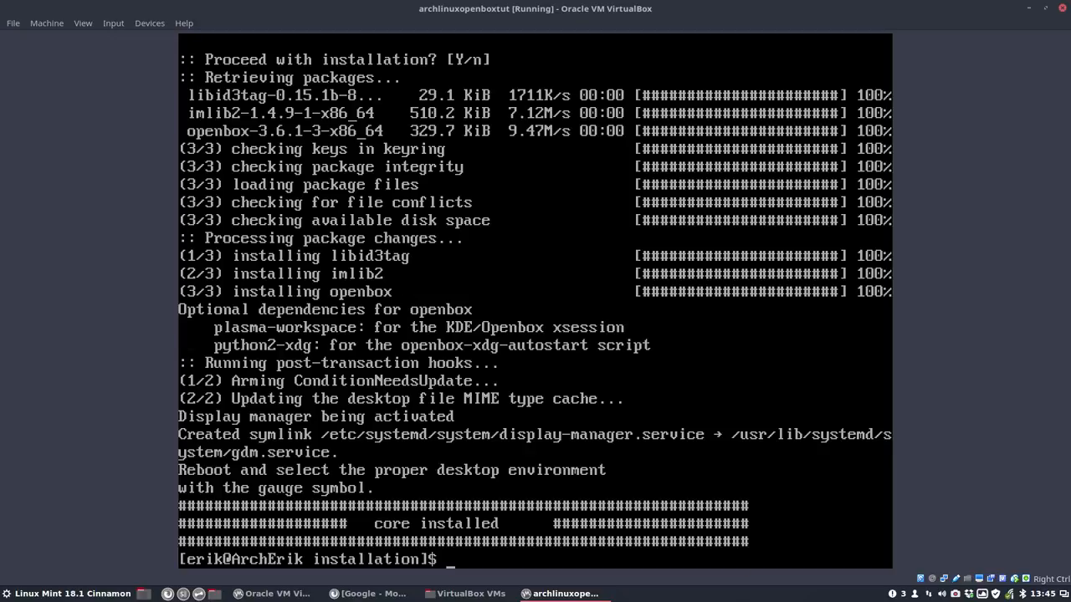
Step: Run ./100-install-core-software-v1.sh to install archive tools and file-roller
text(./)
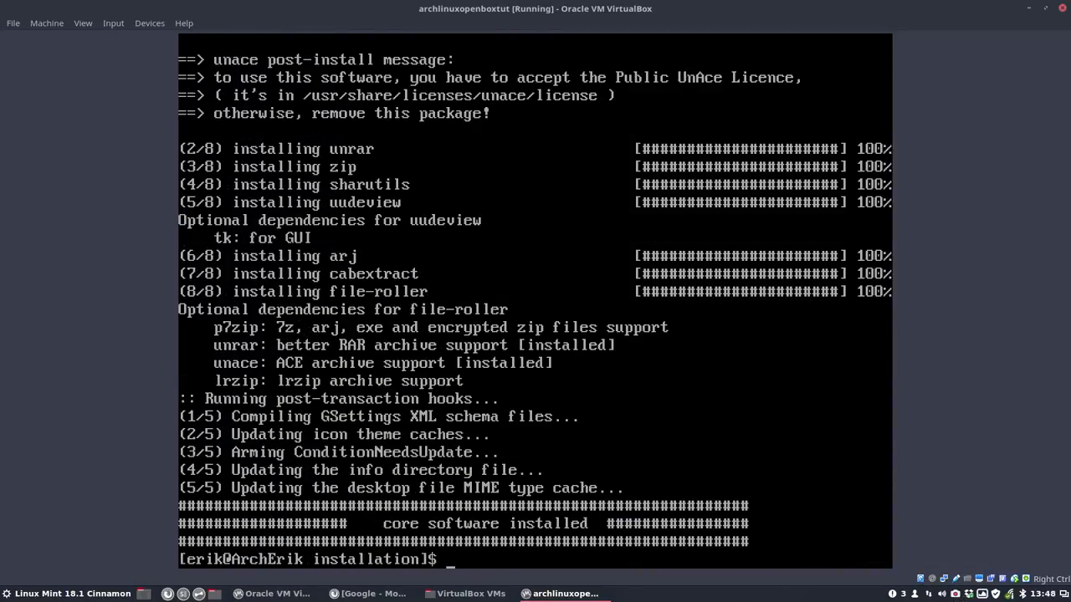
text(./100-install-core-software-v1.sh)
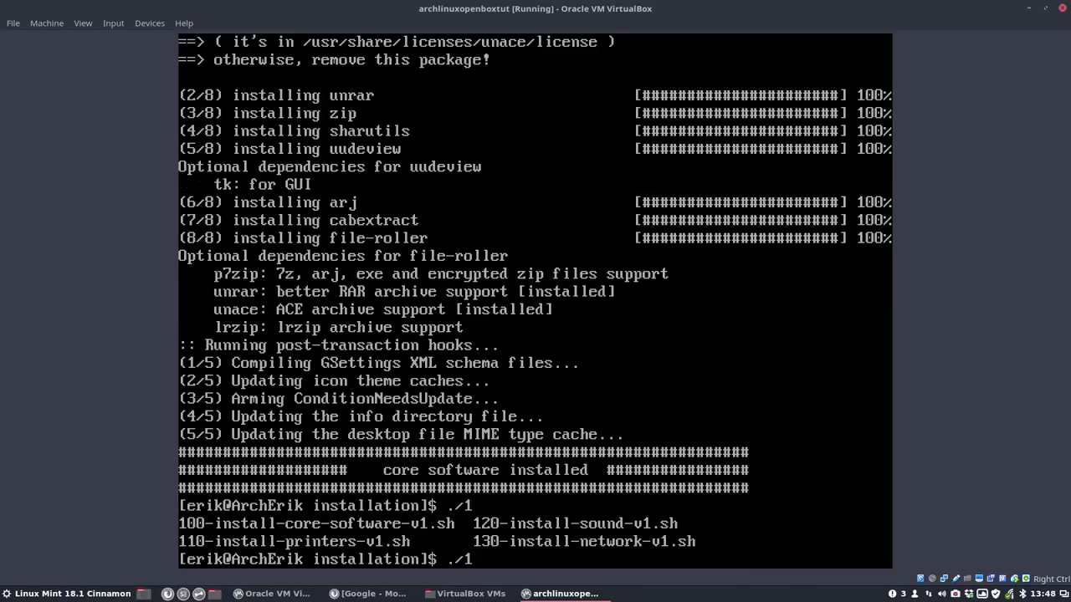
Step: Run the 110 printers, 120 sound and 130 network install scripts in turn
text(120)
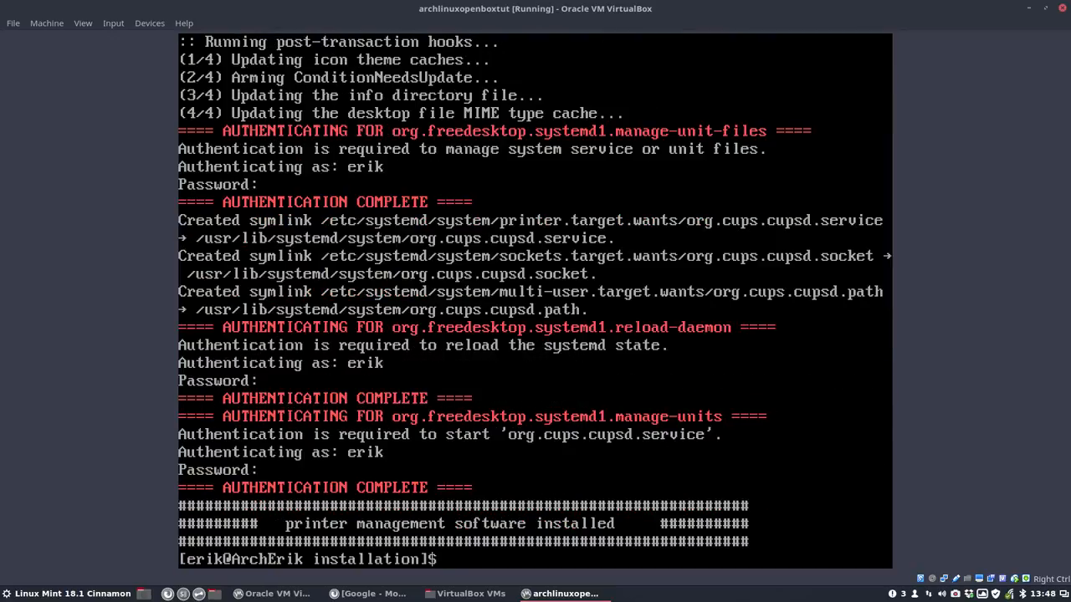
text(./120-install-sound-v1.sh)
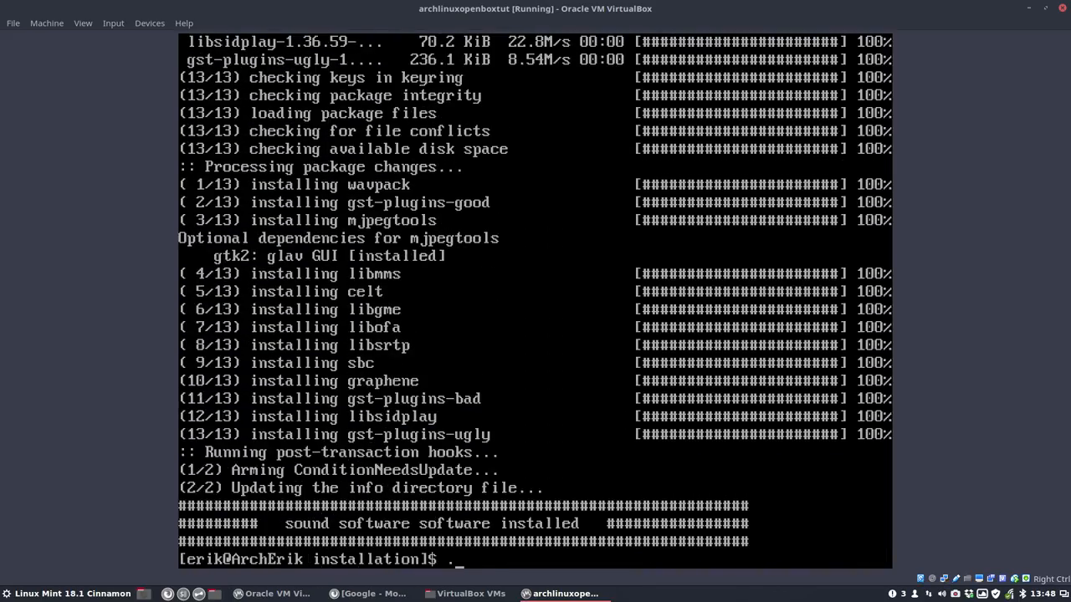
text(./130-install-network-v1.sh)
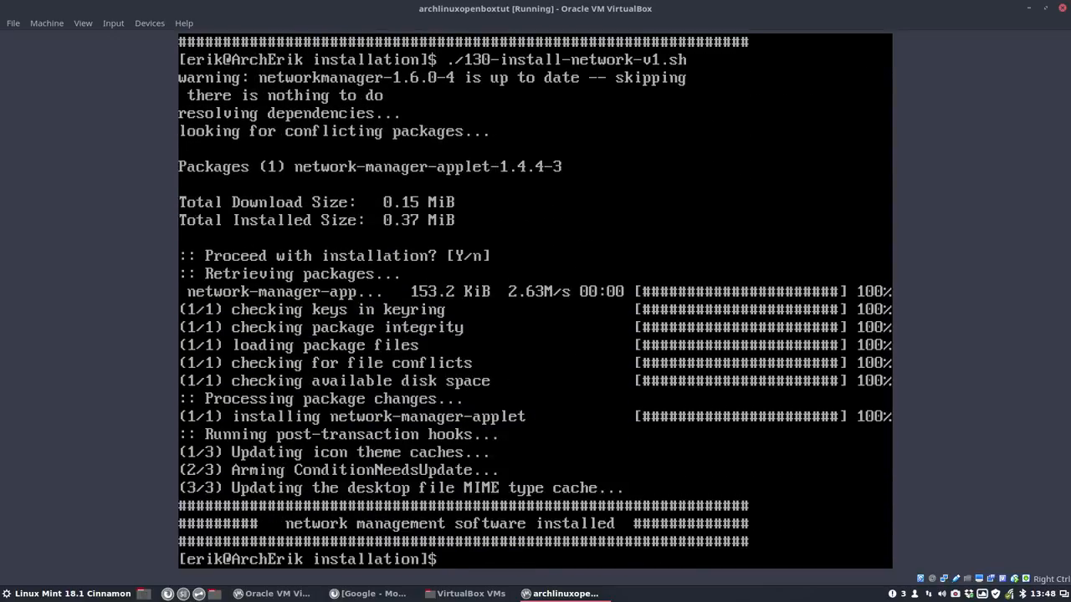
Step: Run ./200-install-extra-software-v1.sh to clone hardcode-fixer and fix hardcoded icons
text(./200-install-extra-software-v1.sh)
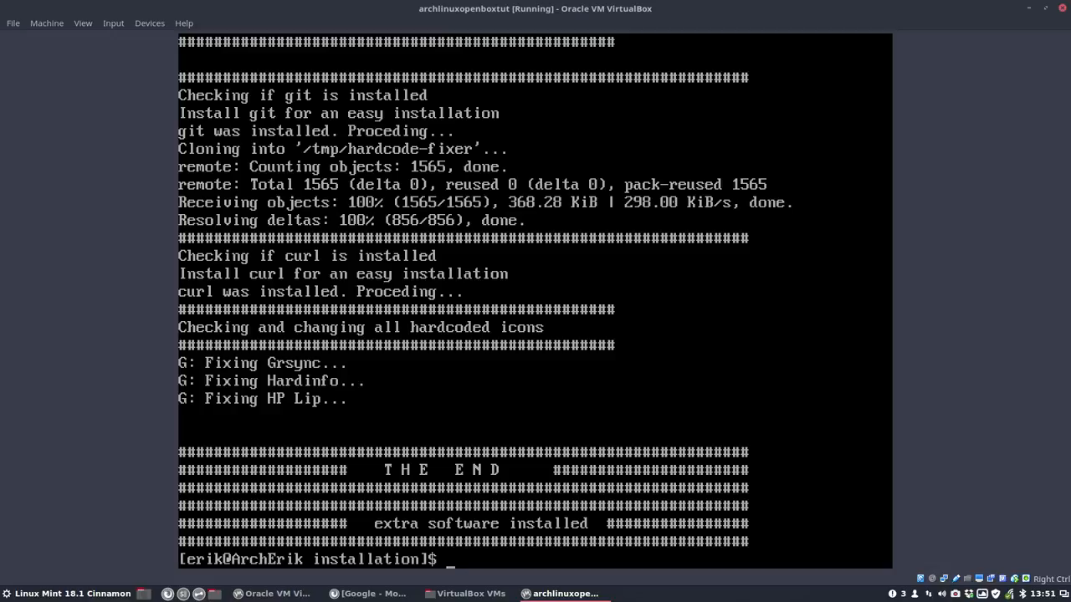
Step: Run ./300-install-themes-icons-cursors-conky-v1.sh, ending with breeze-snow-cursor-theme installed
text(./300-install-themes-icons-cursors-conky-v1.sh)
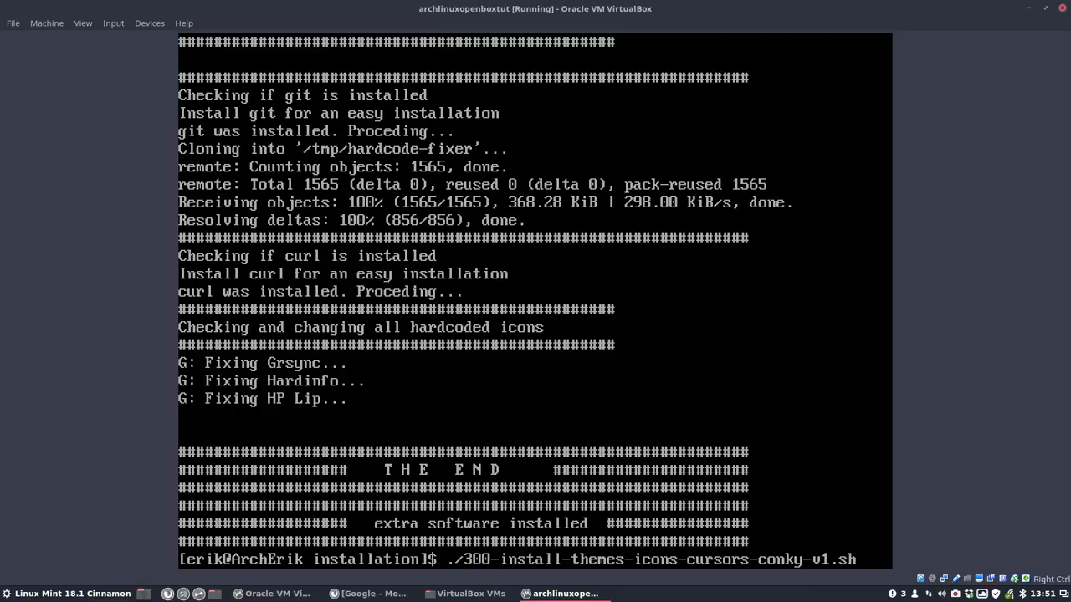
key(Return)
text(./4)
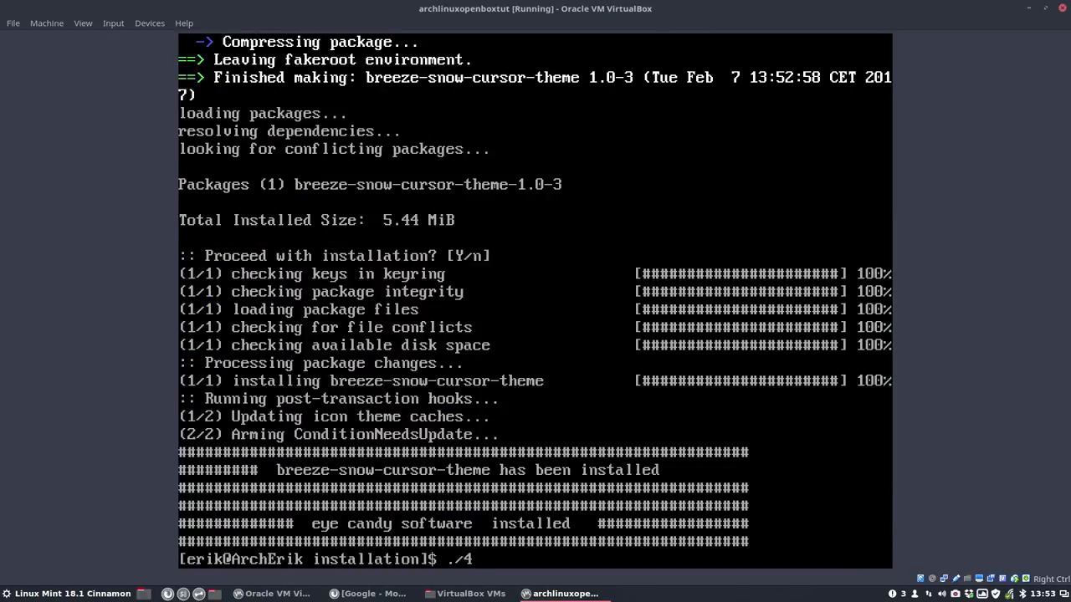
Step: Run the distro-specific install script, which builds playerctl and installs openbox-themes
key(Return)
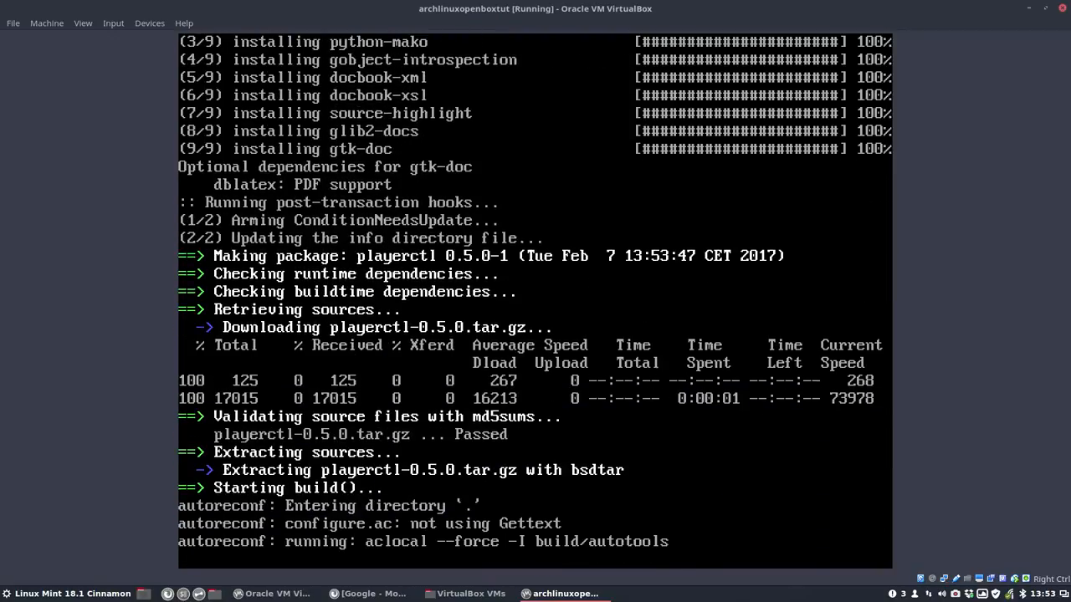
scroll(down, 3)
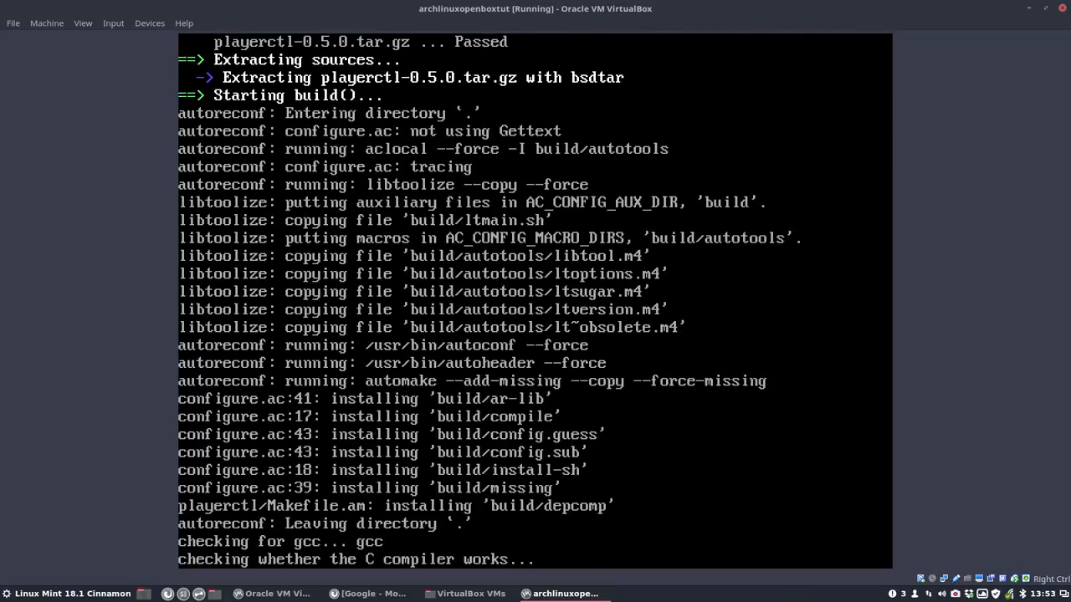
scroll(down, 3)
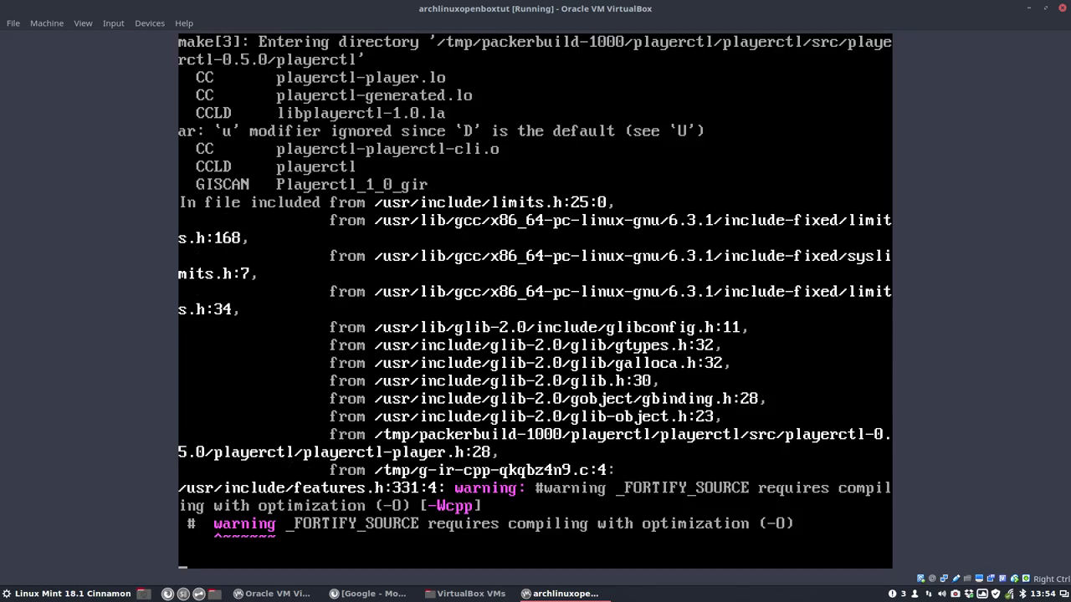
scroll(down, 3)
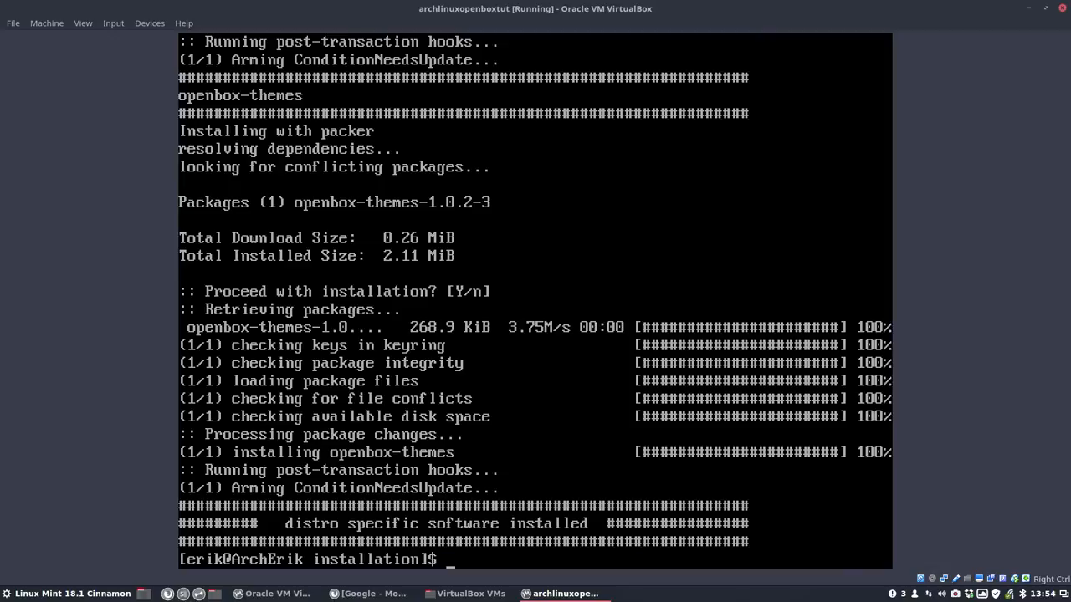
Step: Run 410-install-software-distro-specific-pasystray-v1.sh to build pasystray-git
text(./410-install-software-distro-specific-pasystray-v1.sh)
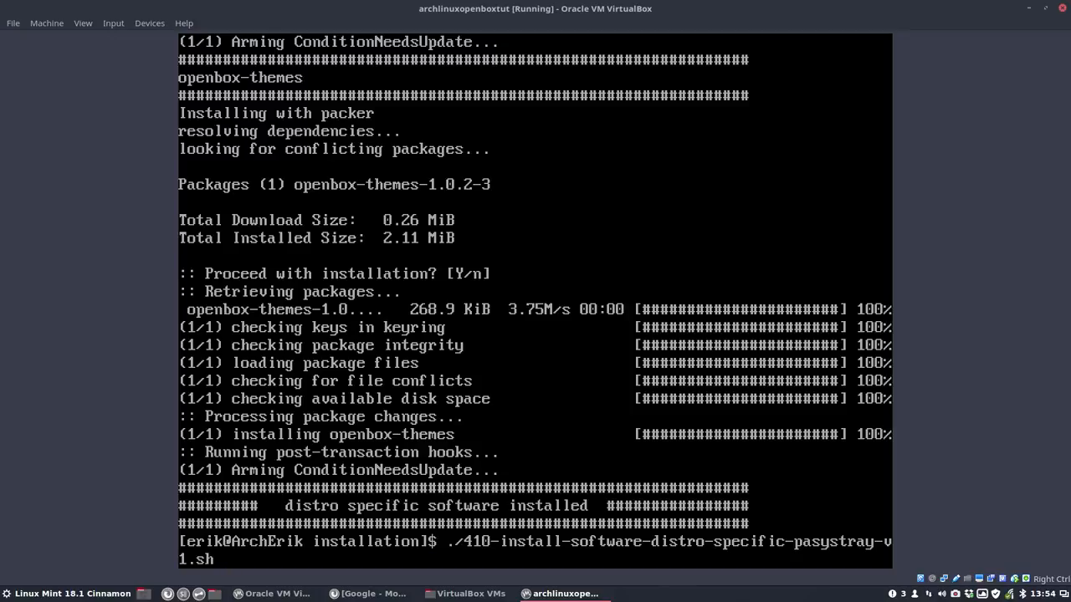
key(Return)
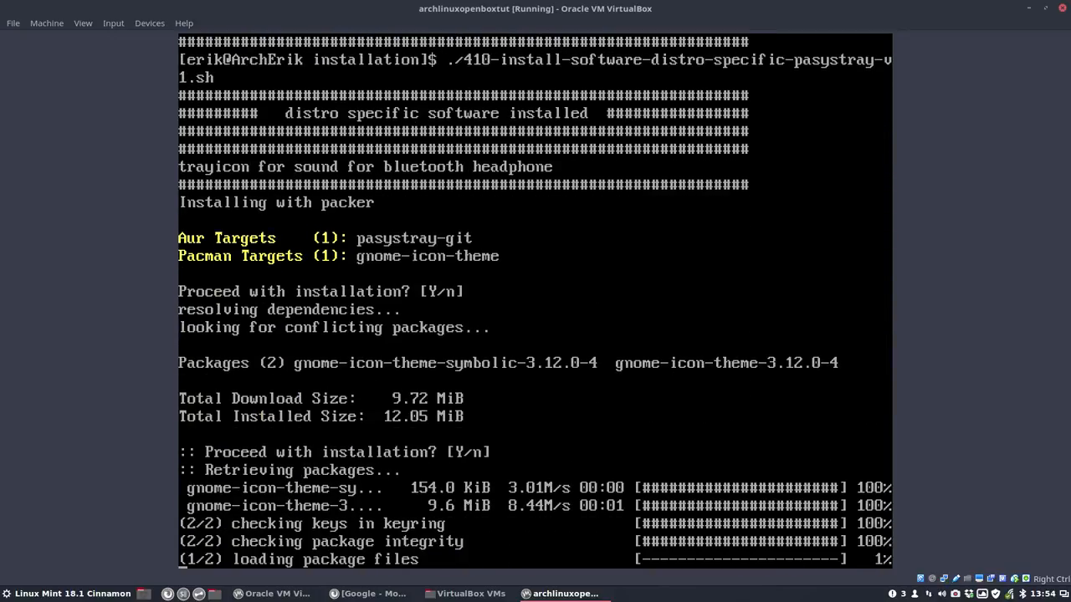
scroll(down, 3)
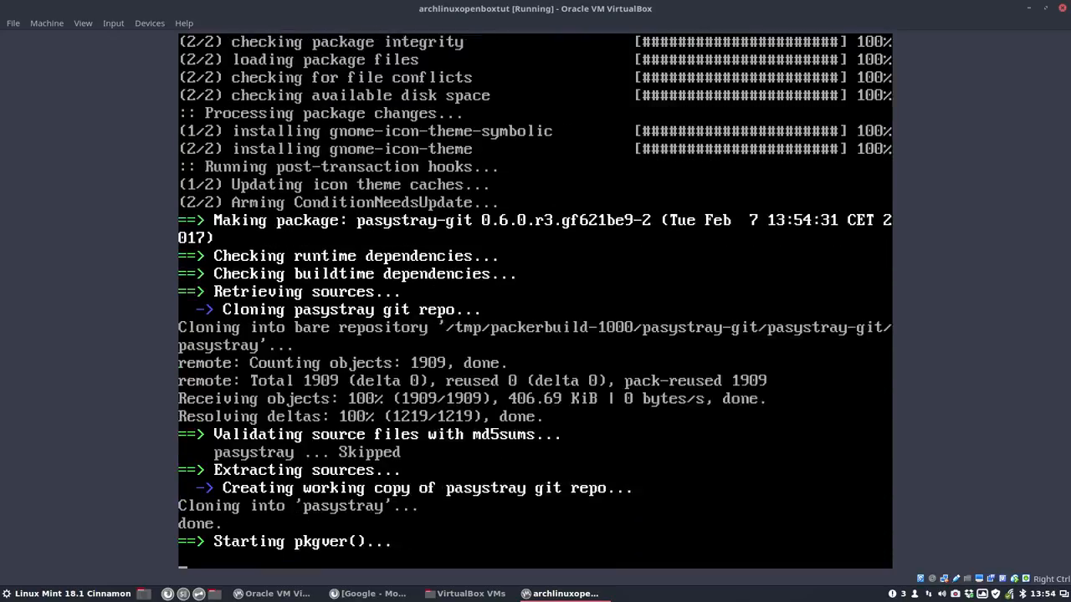
scroll(down, 3)
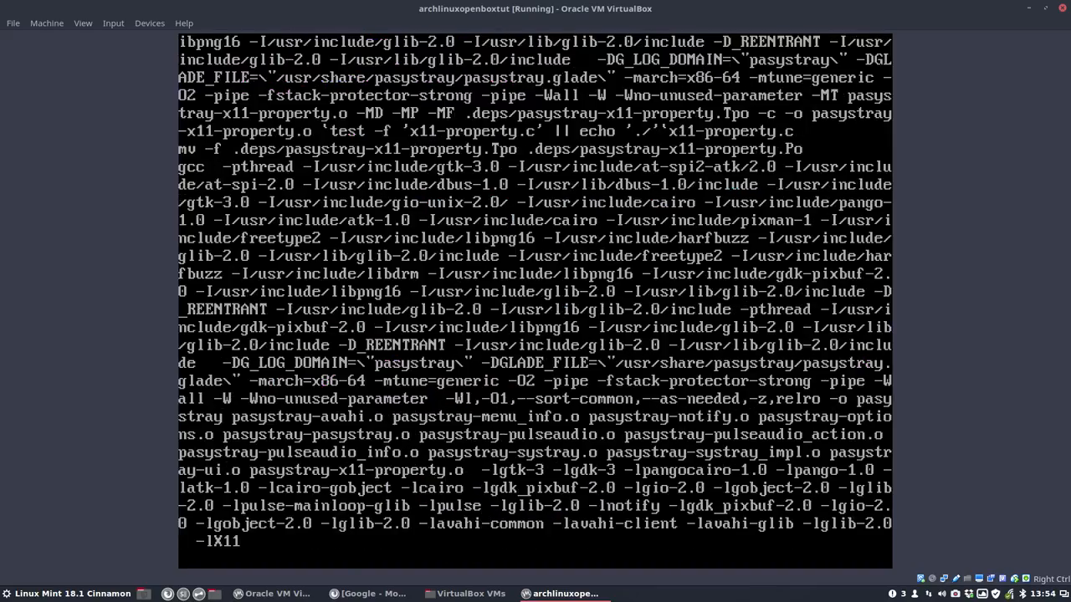
scroll(down, 3)
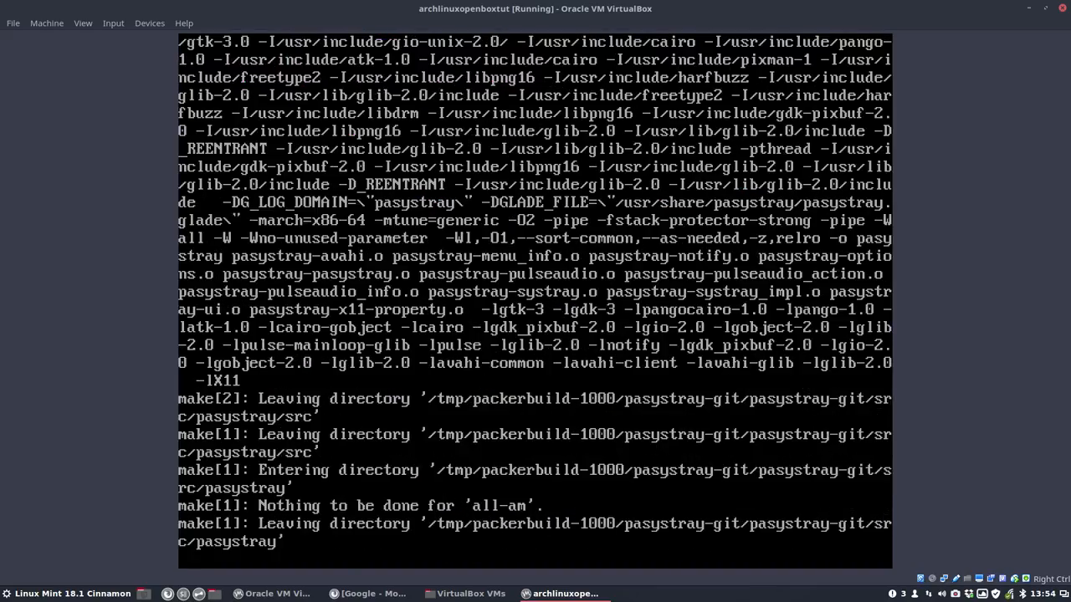
scroll(down, 3)
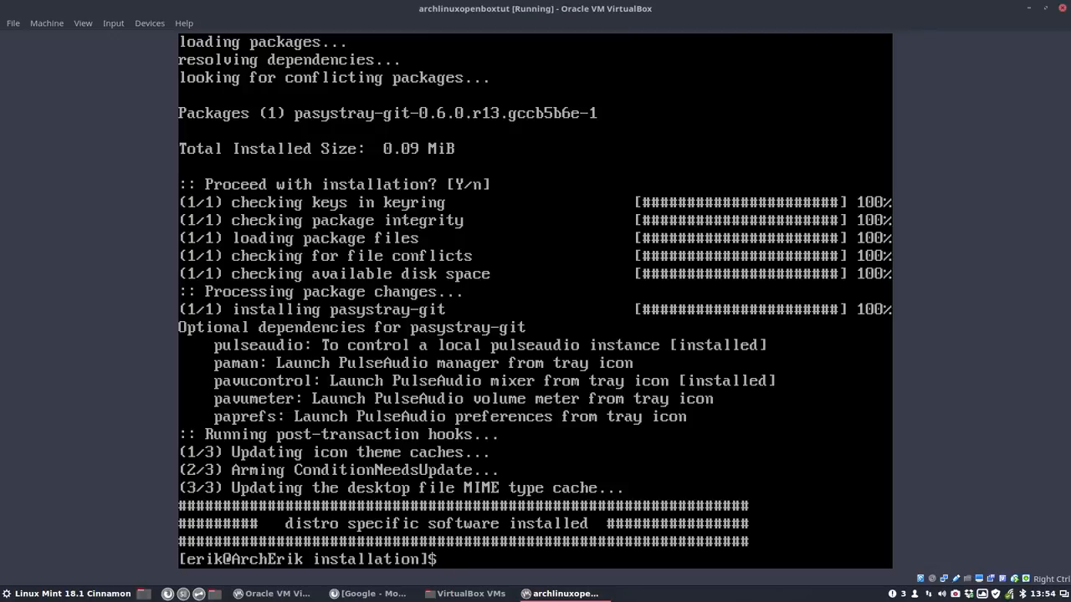
Step: Try script numbers with Tab completion to reach 900-copy-openbox-configuration-to-.config.sh
text(./410-install-software-distro-specific-pasystray-v1.sh)
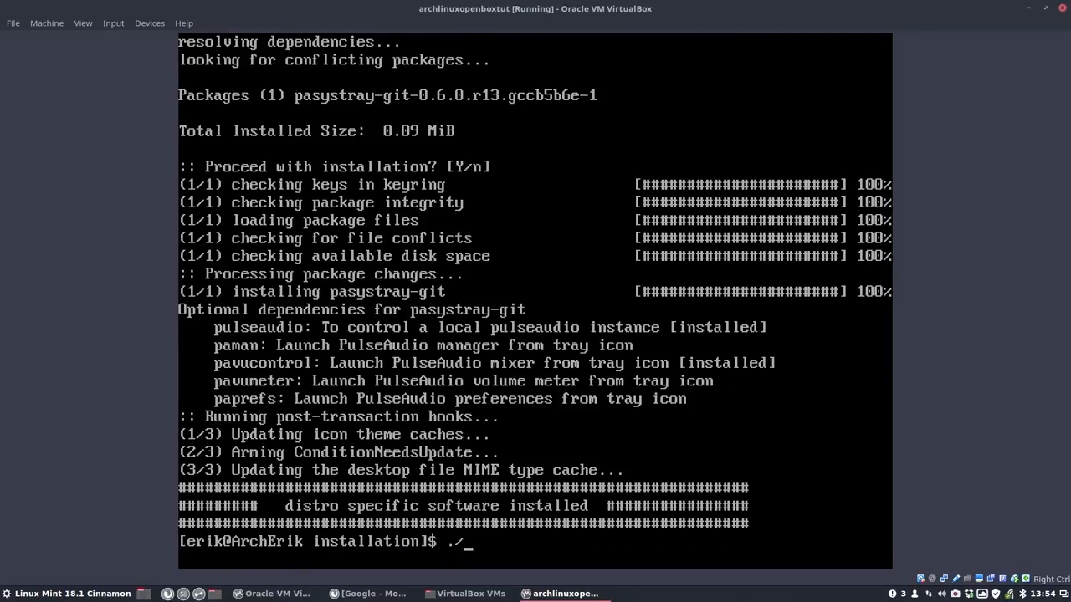
text(500-install-samba-v1.sh)
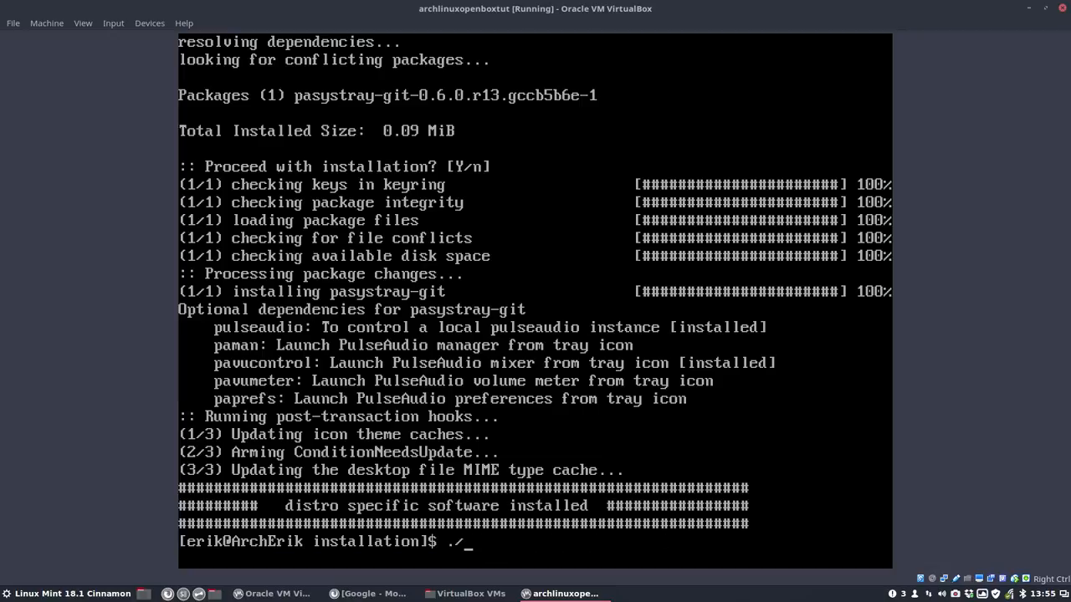
text(6)
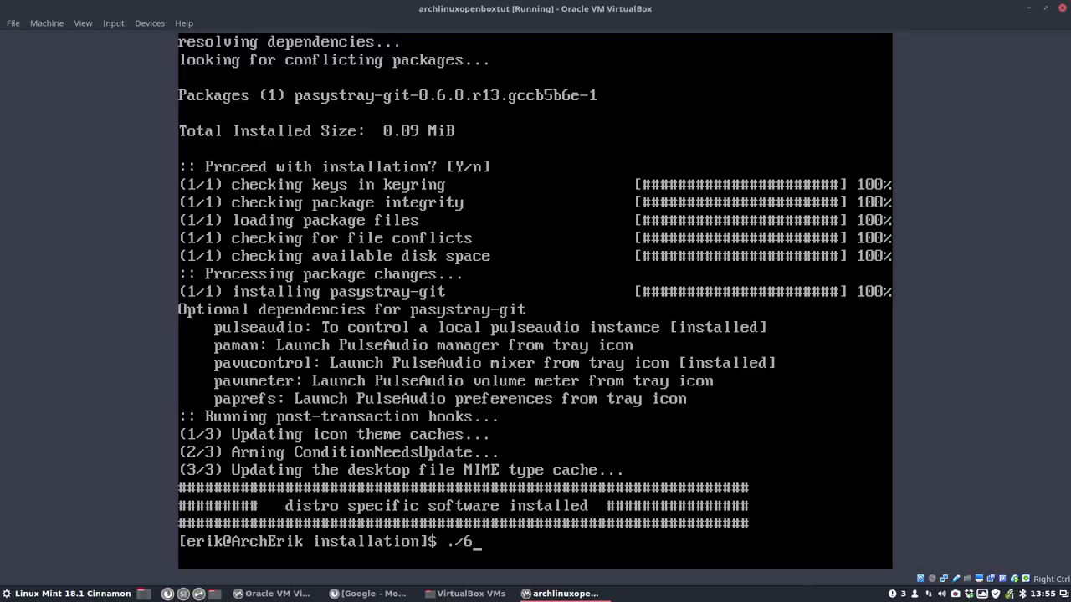
key(BackSpace)
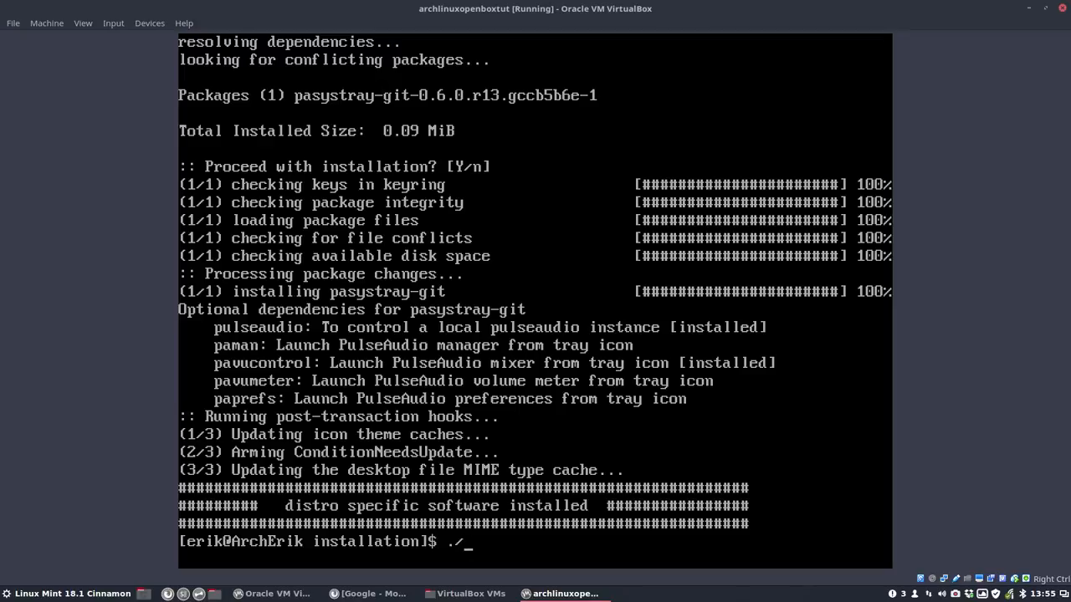
text(?)
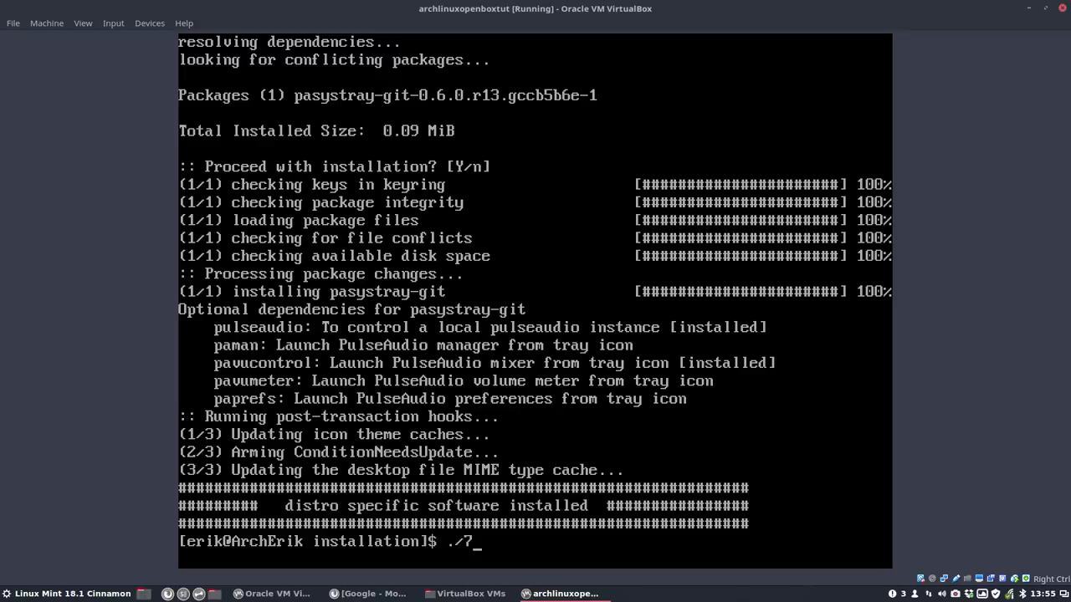
key(BackSpace)
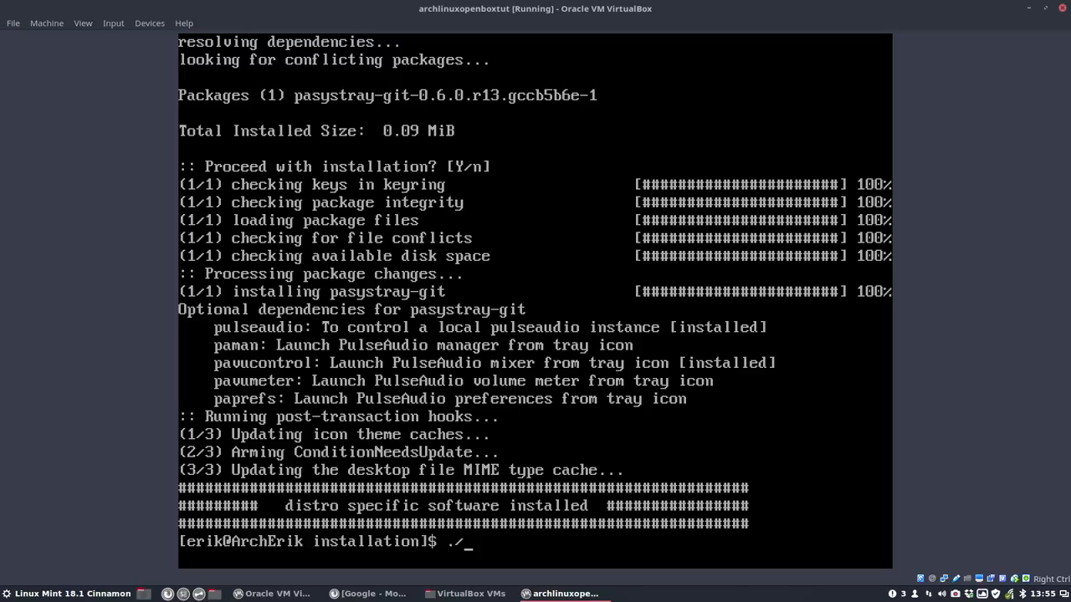
text(8)
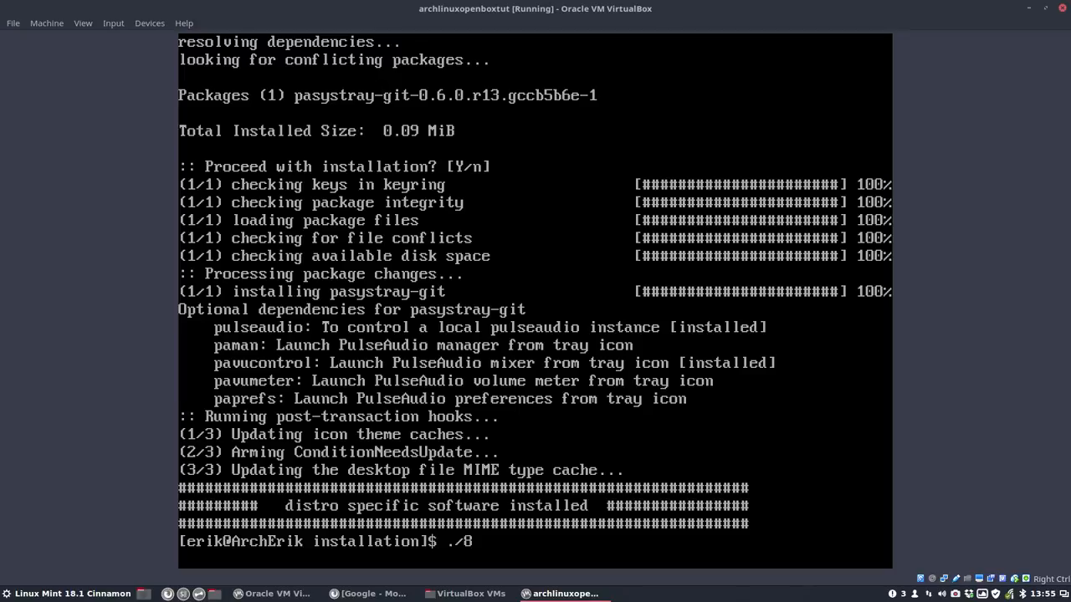
key(BackSpace)
text(900-copy-openbox-configuration-to-.config.sh)
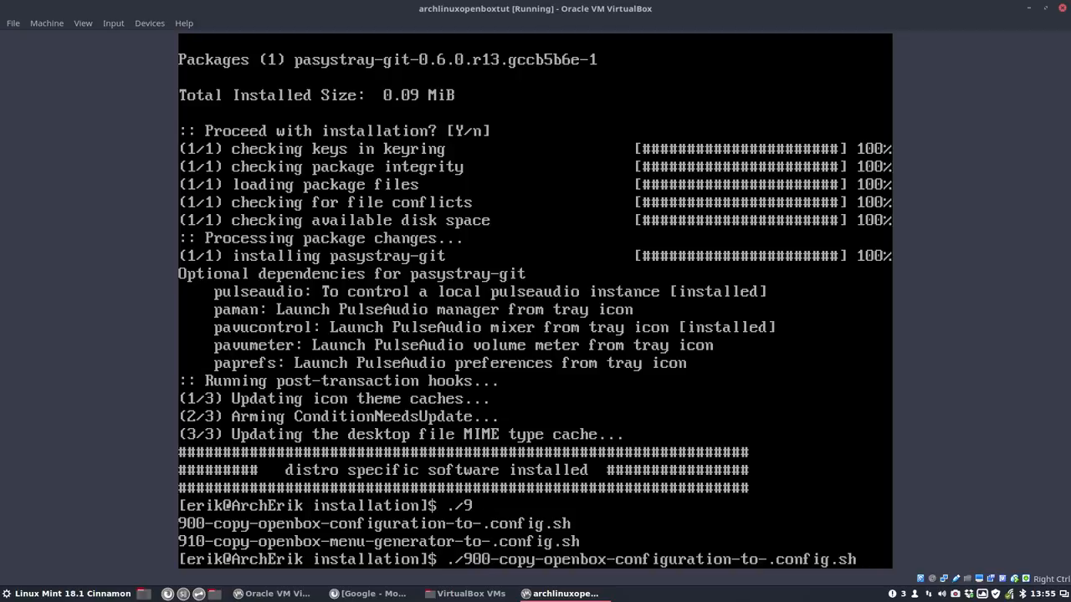
Step: Run 900-copy-openbox-configuration-to-.config.sh, then list the installation scripts
key(Return)
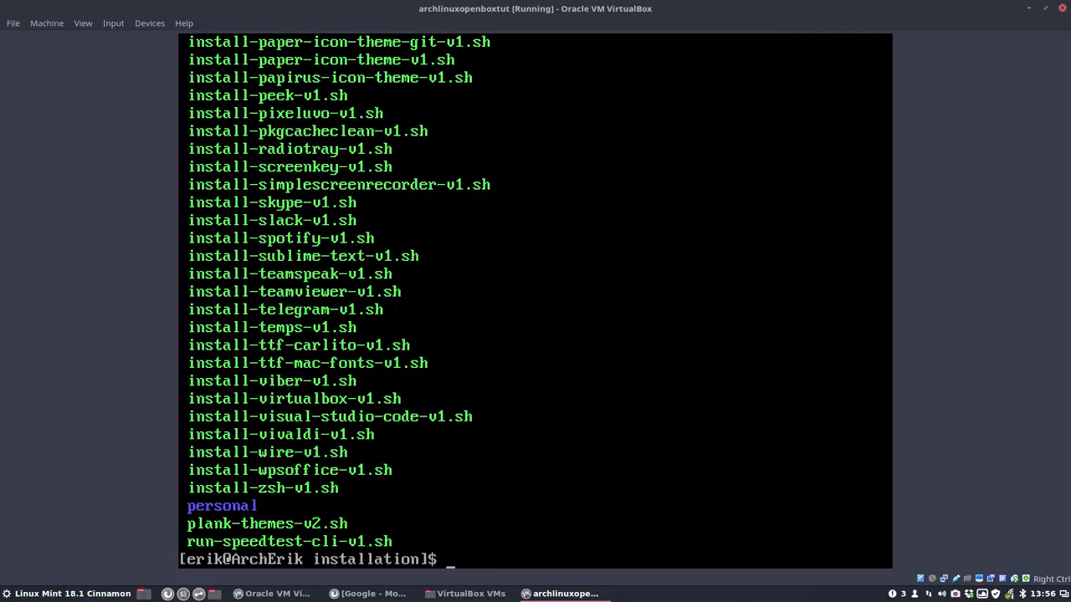
Step: Enter the personal folder, list its scripts and type ./600-install-personal-folders-v2.sh
text(cd personal/)
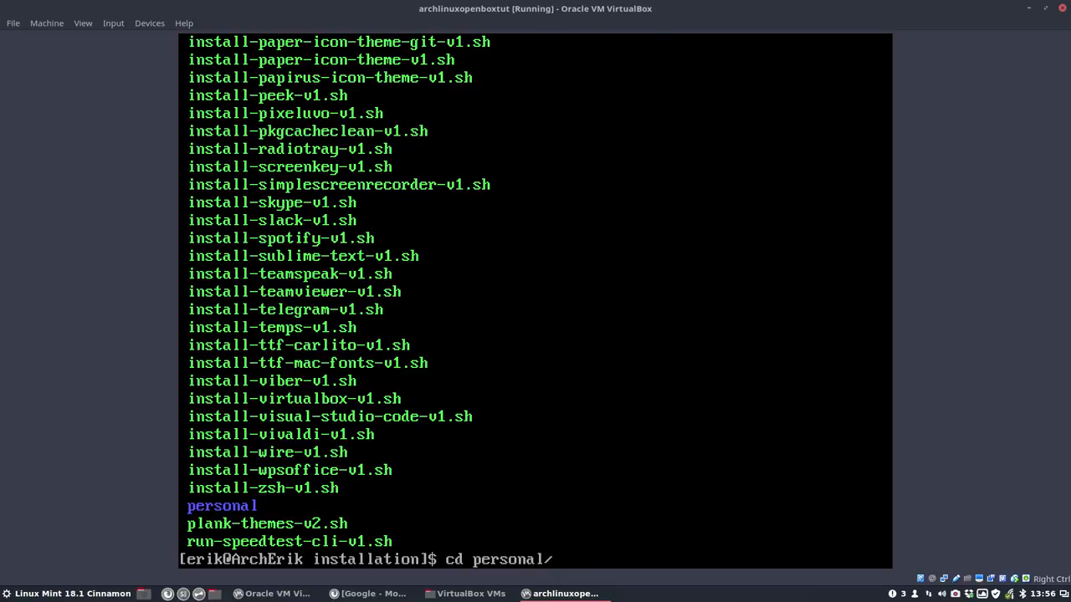
text(ls)
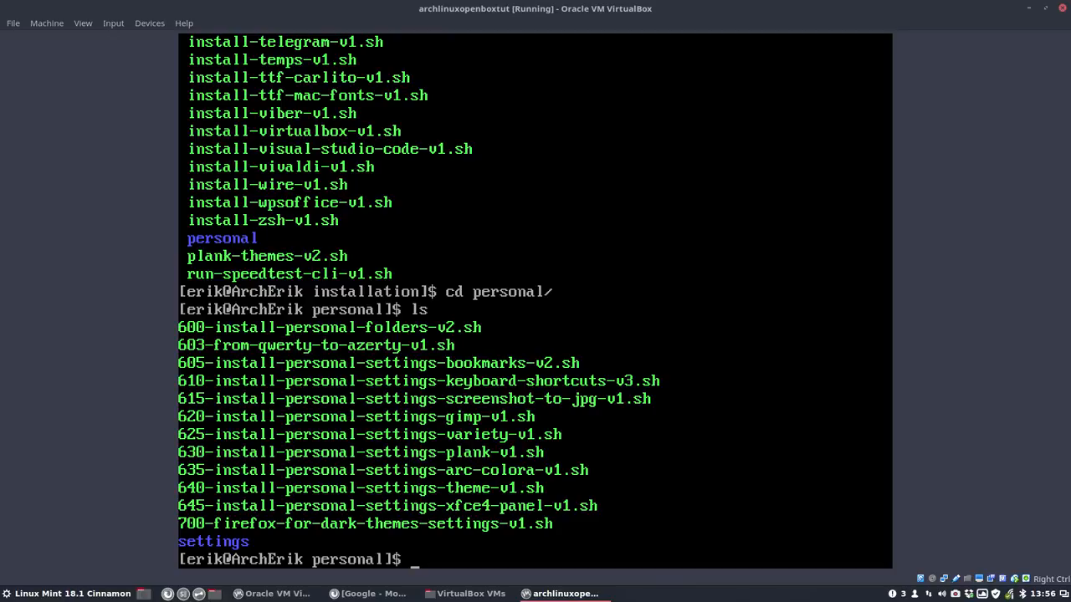
text(.)
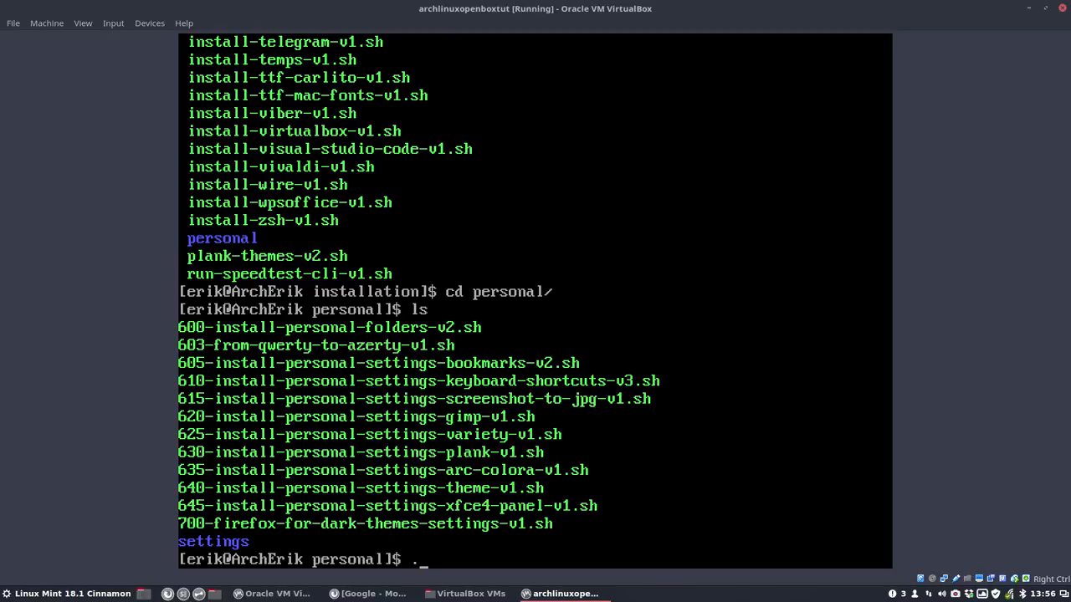
text(./600-install-personal-folders-v2.sh)
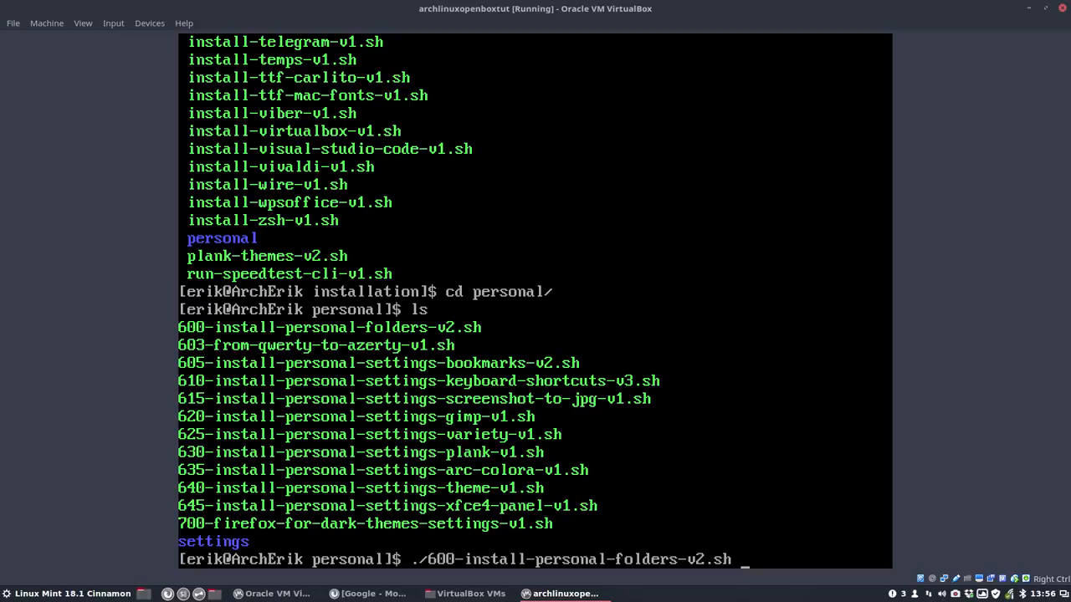
Step: Create the personal folders and run the script switching the keyboard from qwerty to azerty
key(Return)
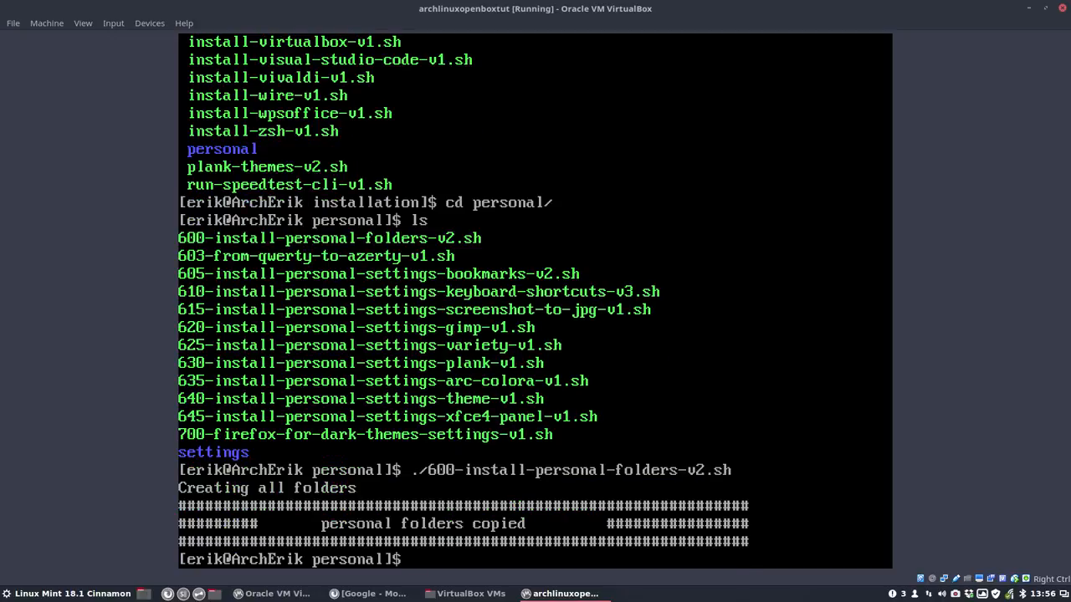
text(./)
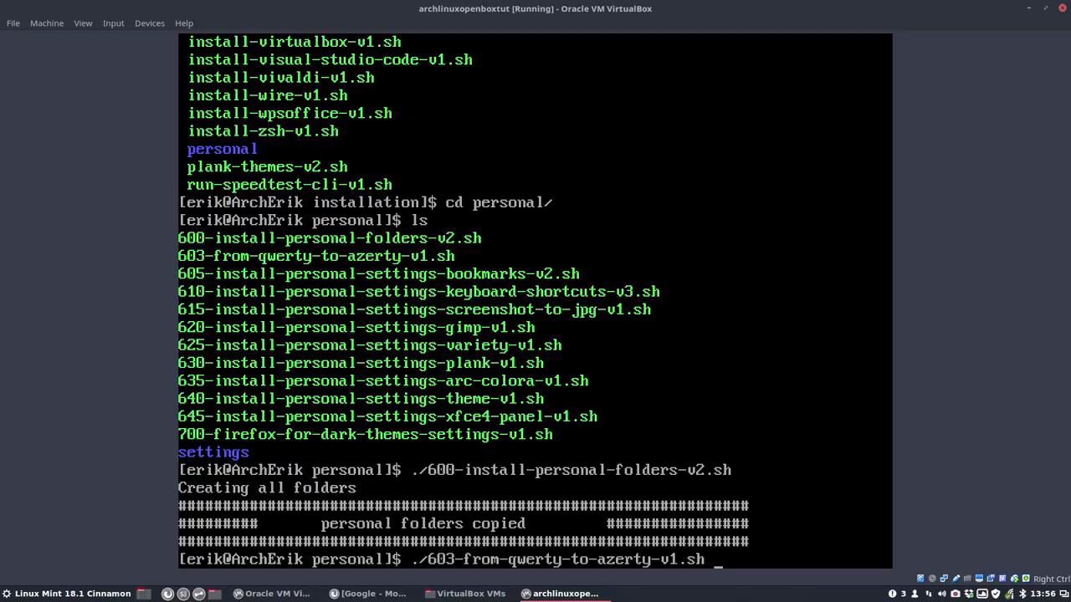
key(Return)
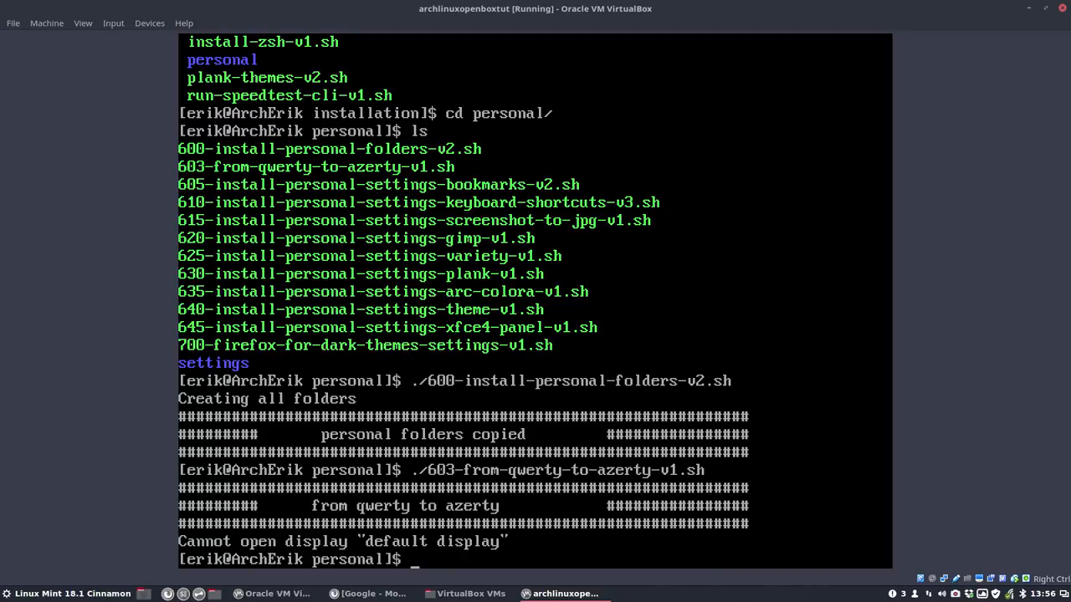
Step: Run ./605-install-personal-settings-bookmarks-v2.sh to add the bookmarks
text(./605-install-personal-settings-bookmarks-v2.sh)
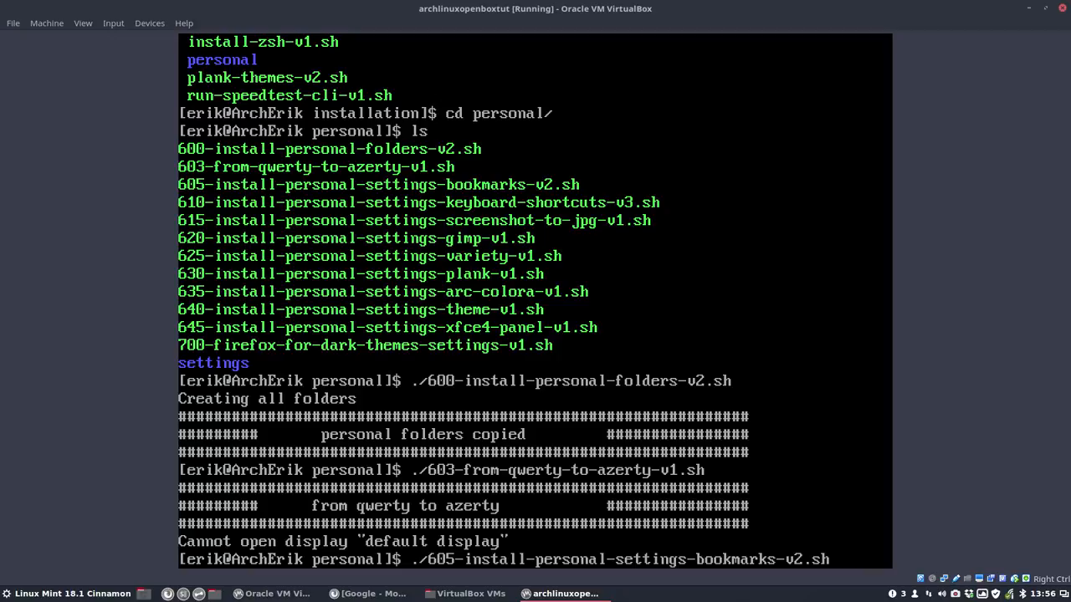
key(Return)
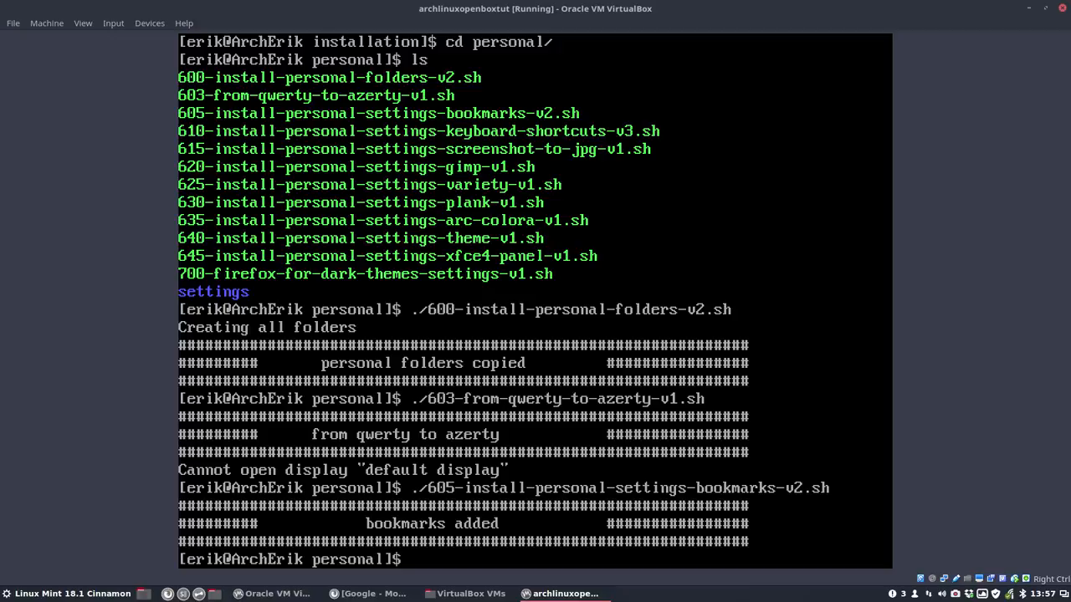
text(./605-install-personal-settings-bookmarks-v2.sh)
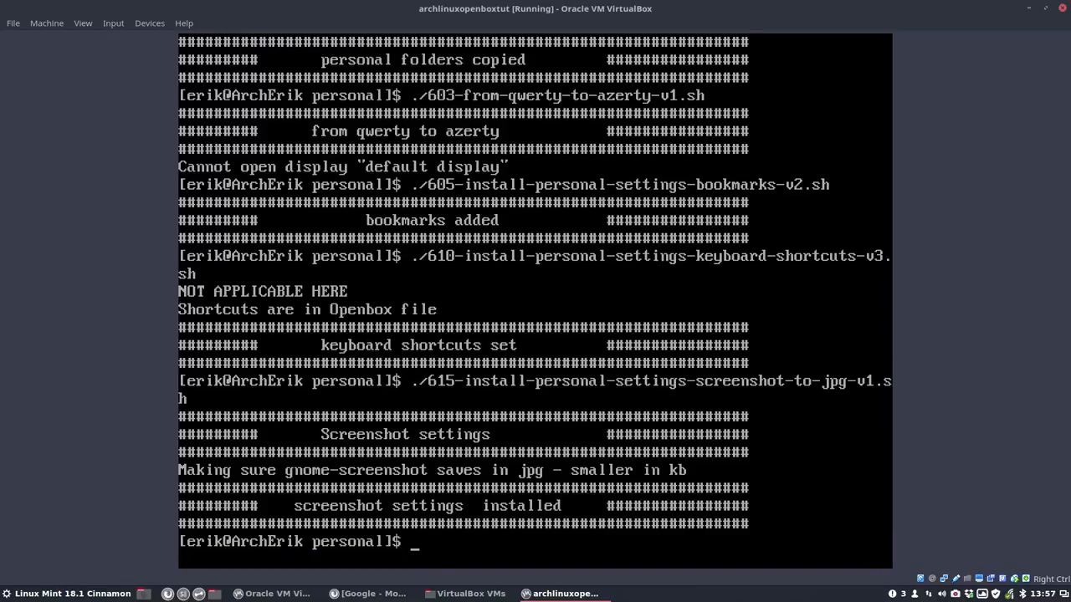
Step: Run ./620-install-personal-settings-gimp-v1.sh and the following variety settings script
text(./620-install-personal-settings-gimp-v1.sh)
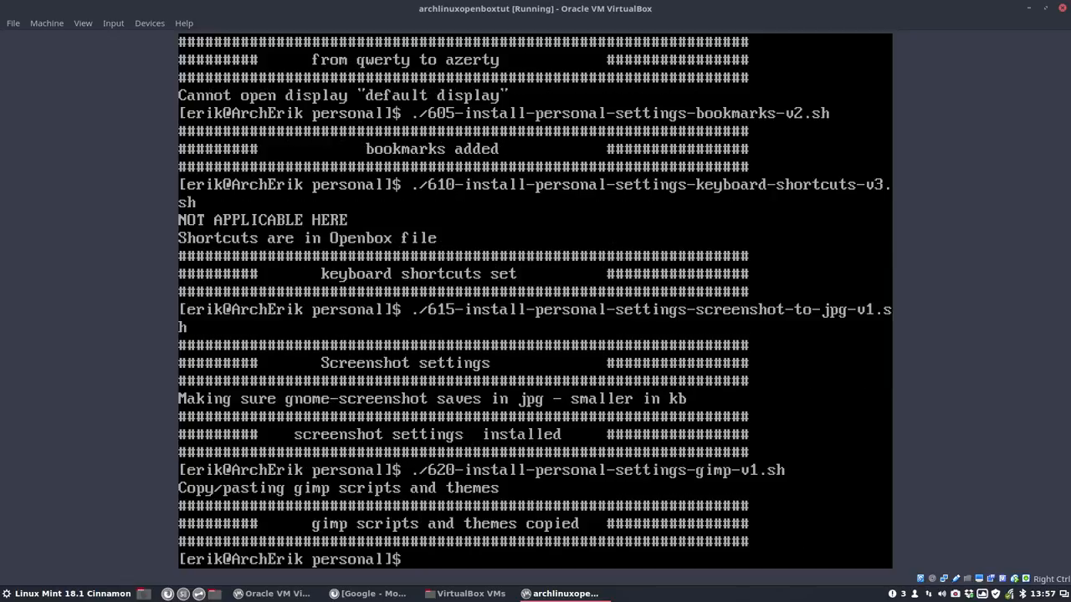
text(./)
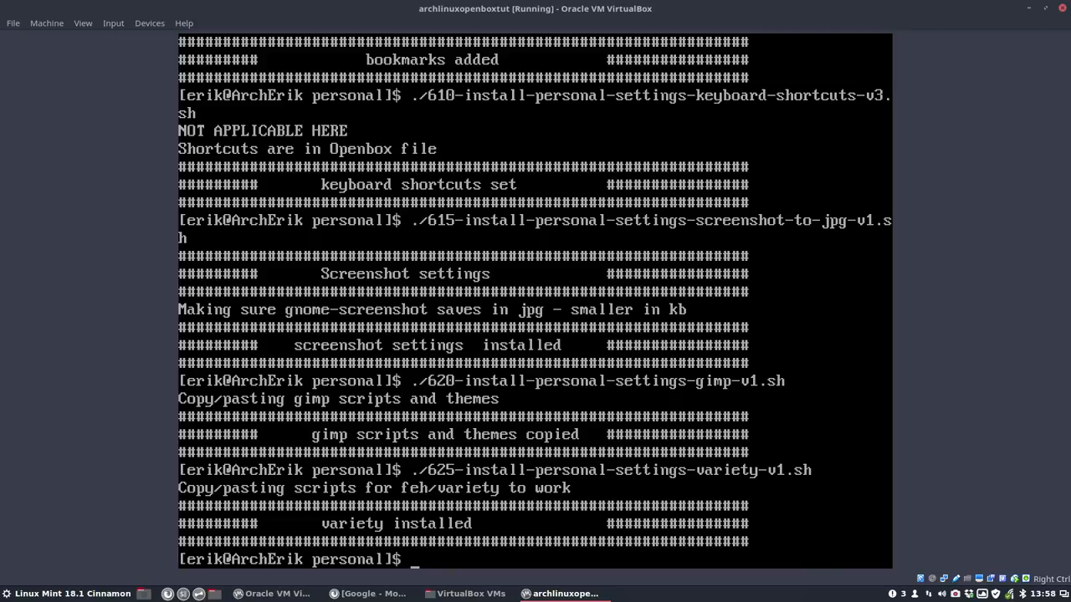
Step: Run the 630 plank, 635 arc-colora, 640 theme and 645 xfce4-panel settings scripts
text(./630-install-personal-settings-plank-v1.sh)
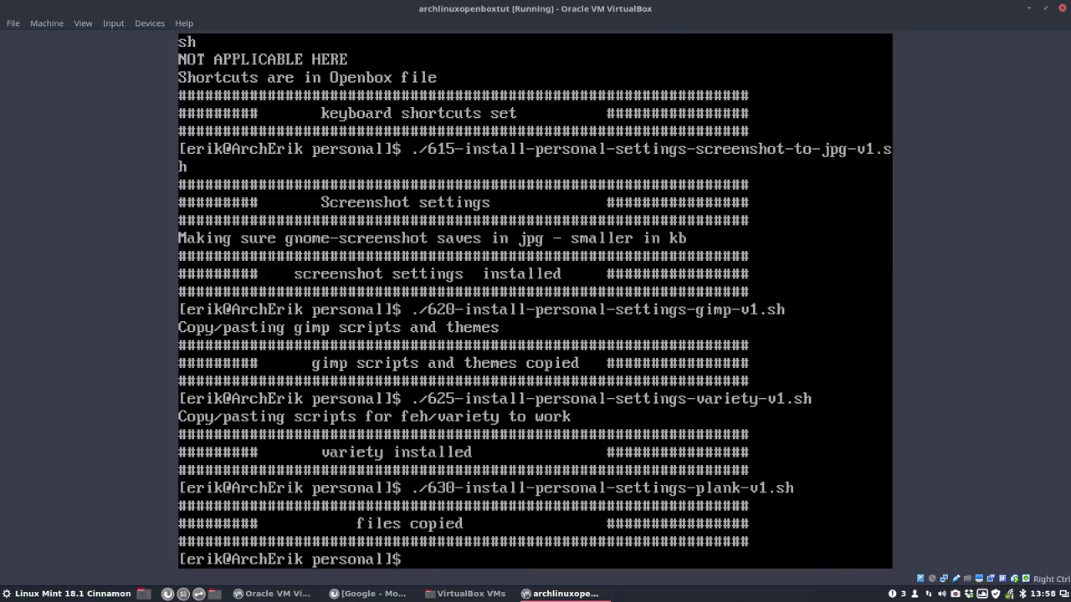
text(.)
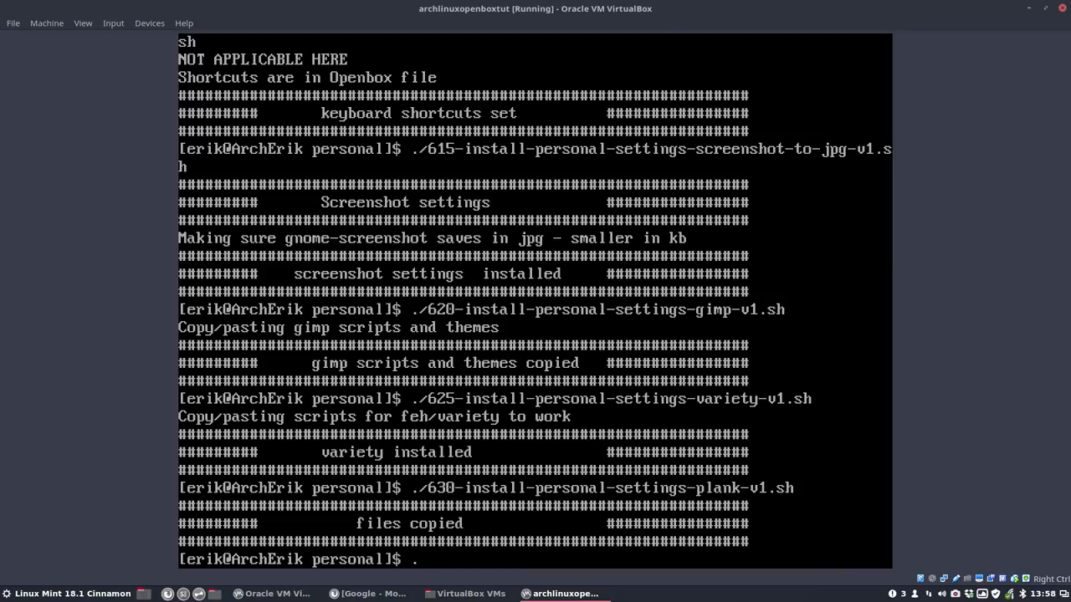
text(./)
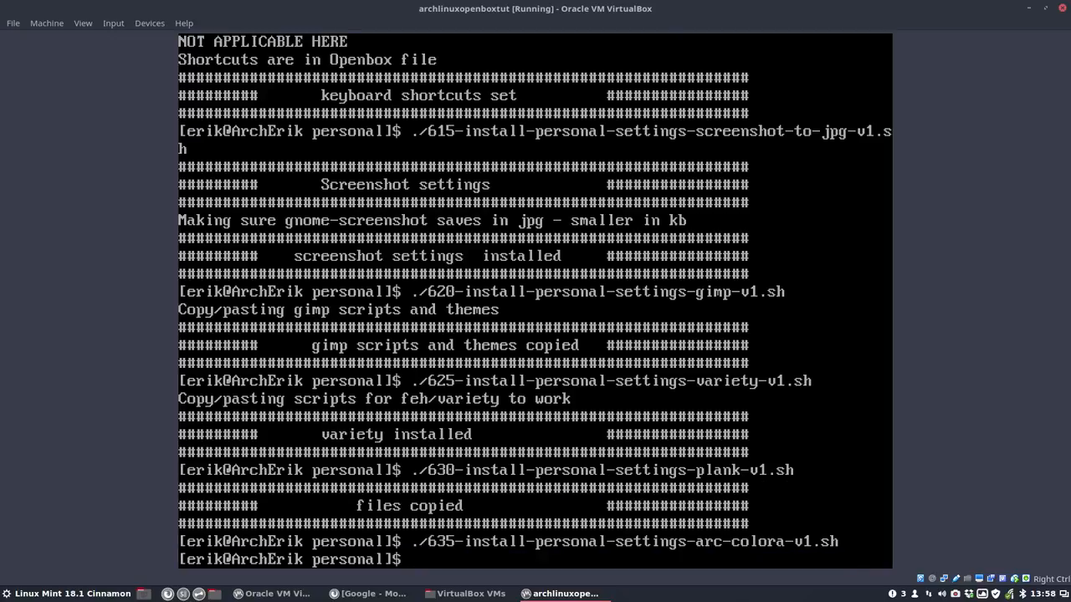
text(./)
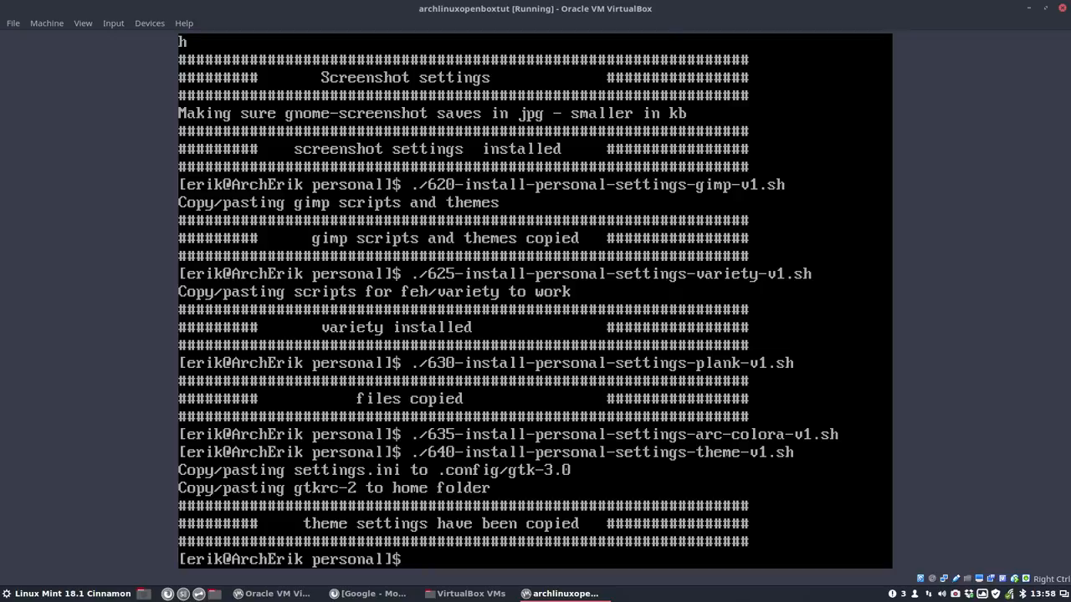
text(./)
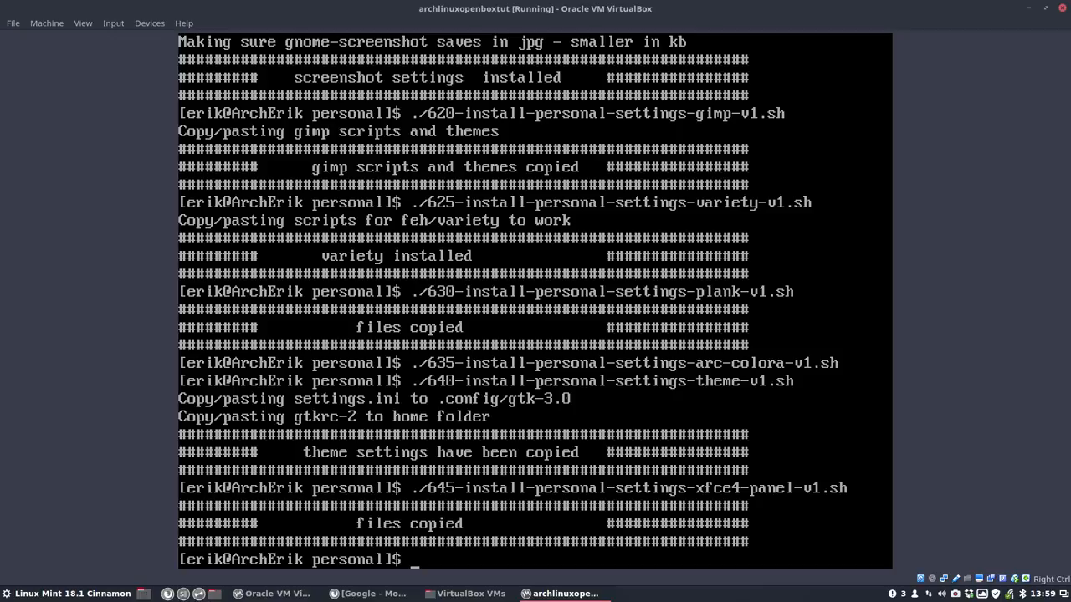
Step: Return to the parent installation folder, list it with ls -a, and reboot the guest
text(./650)
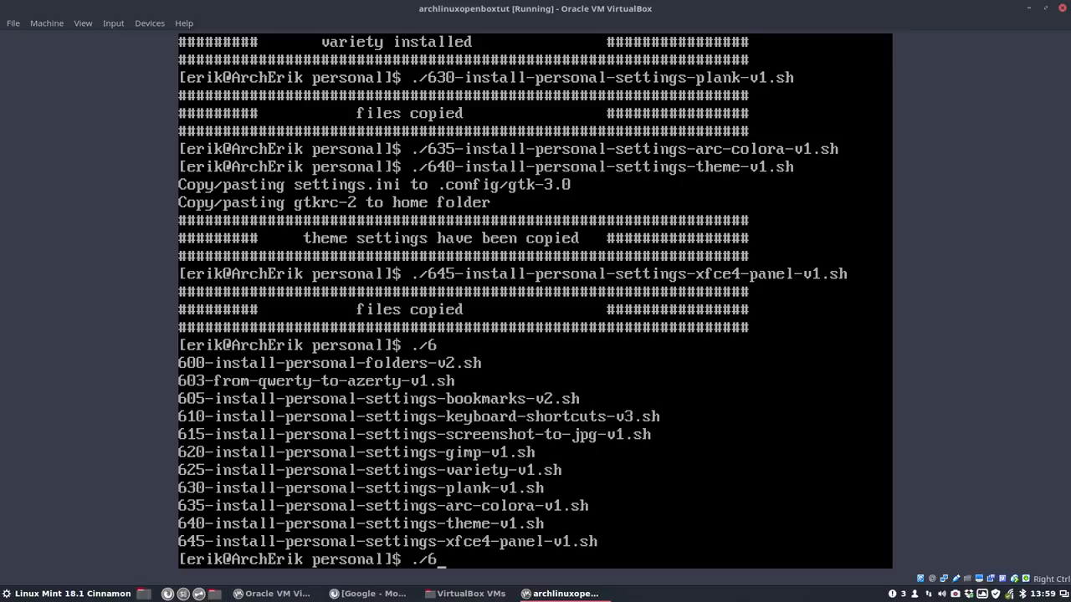
text(cd)
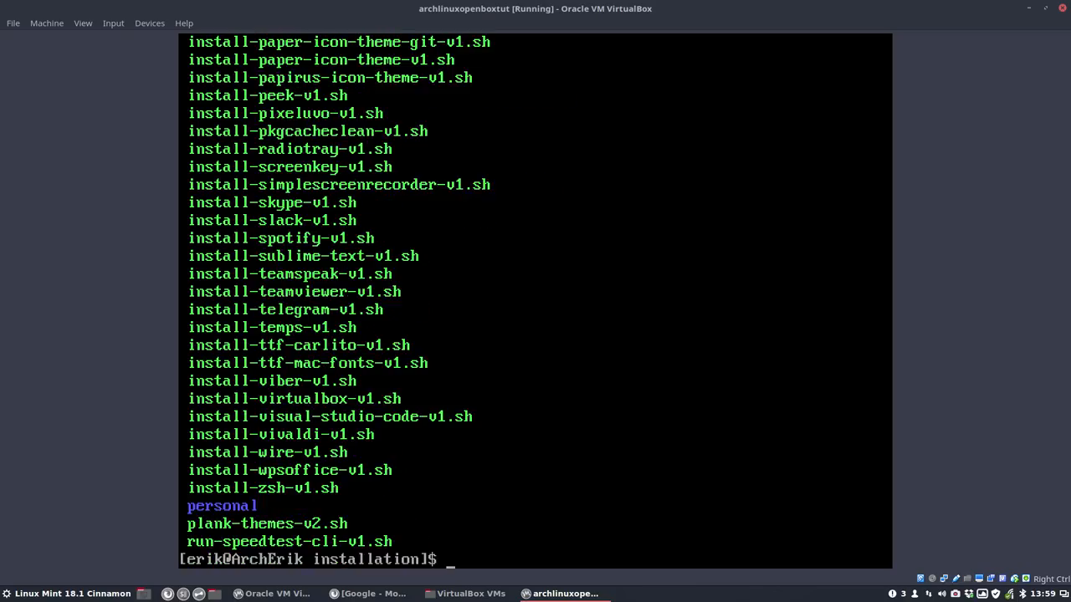
text(ls -a)
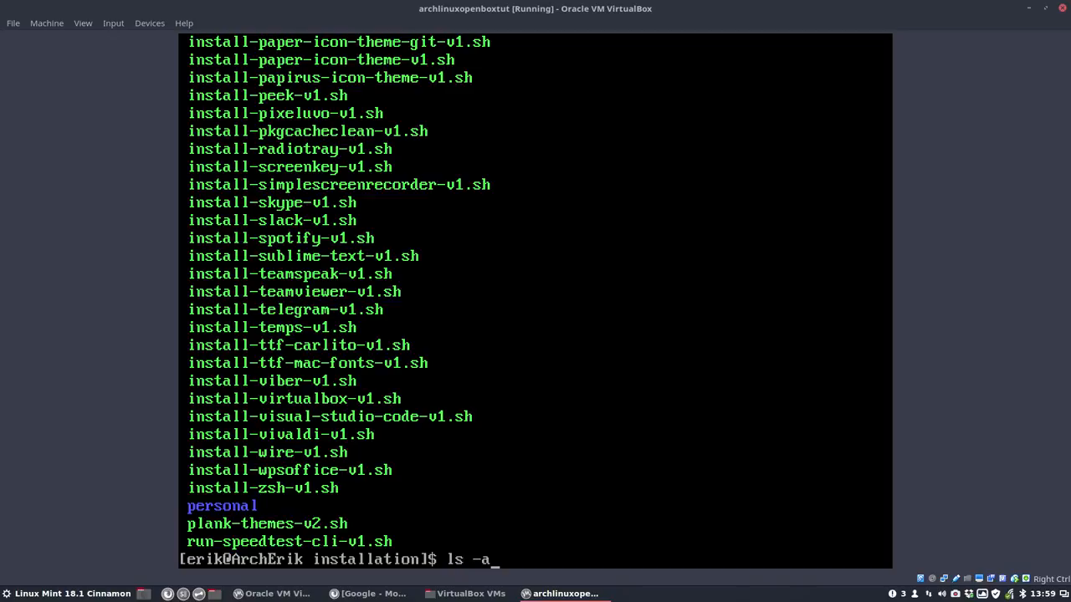
text(u)
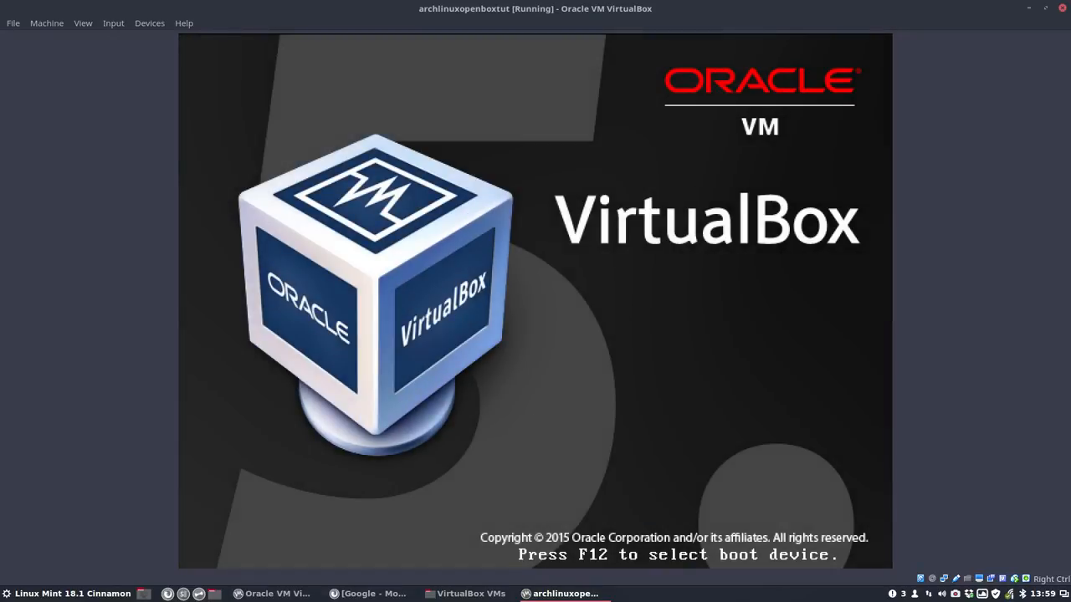
Step: Wait while the Arch guest boots past the VirtualBox splash and console startup messages
click(82, 23)
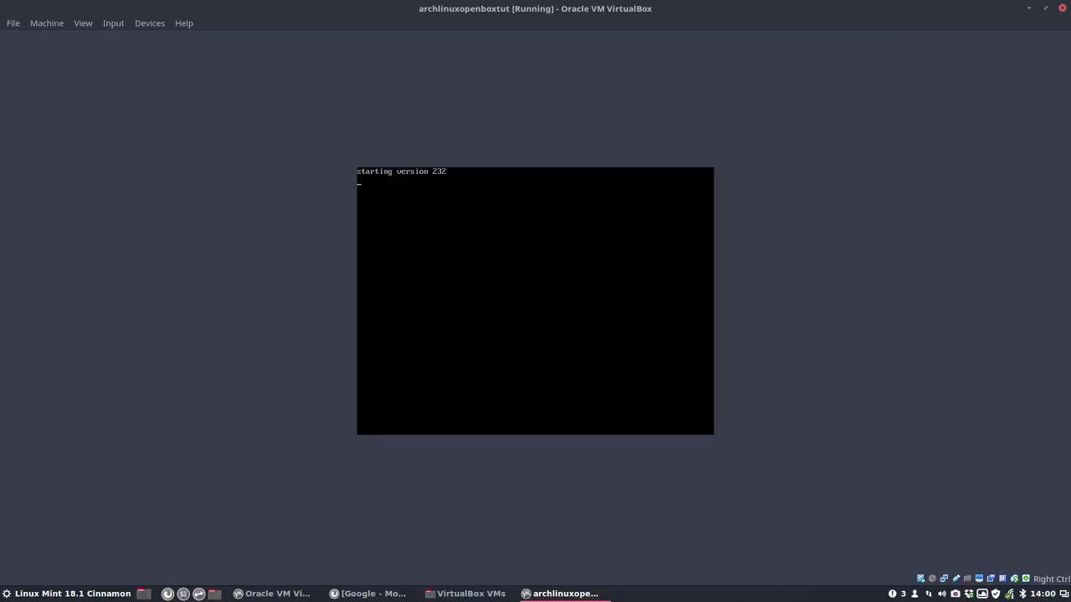
click(82, 23)
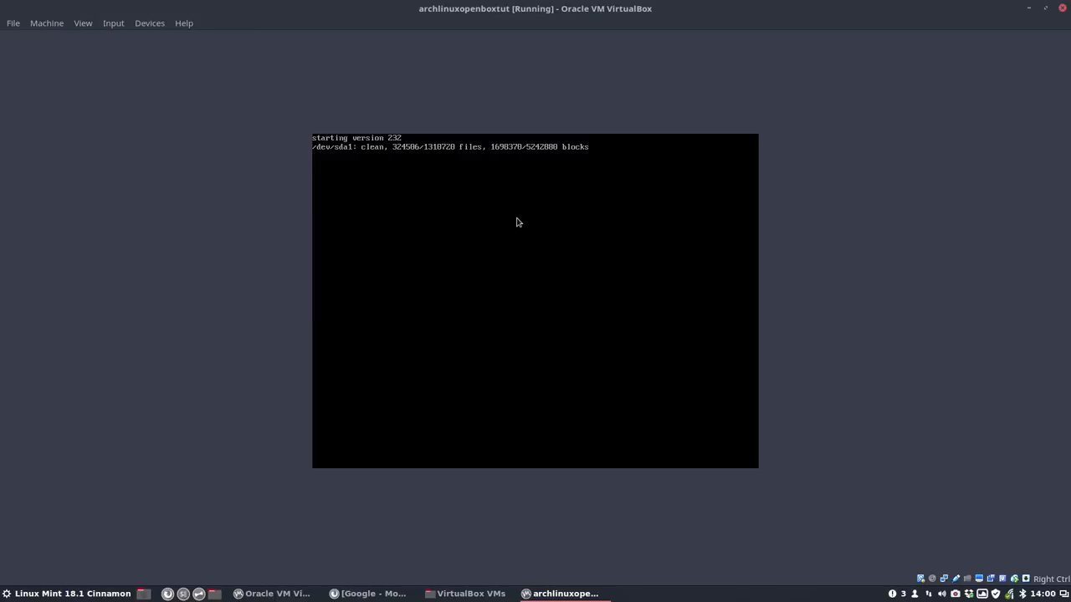
mouse_move(530, 257)
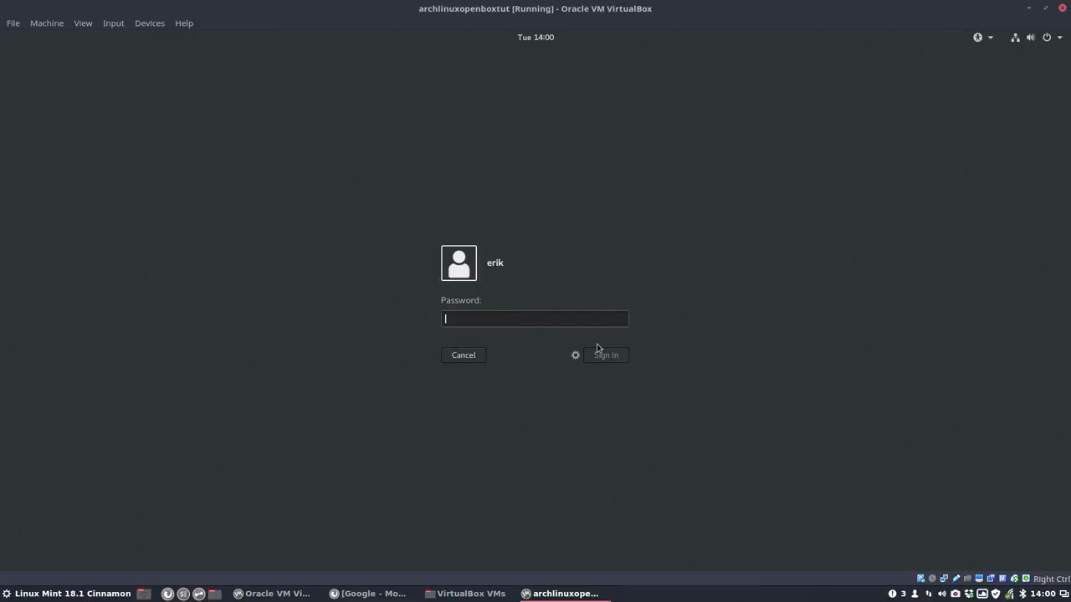
Step: Select the Openbox session on the guest login screen and sign in
click(575, 355)
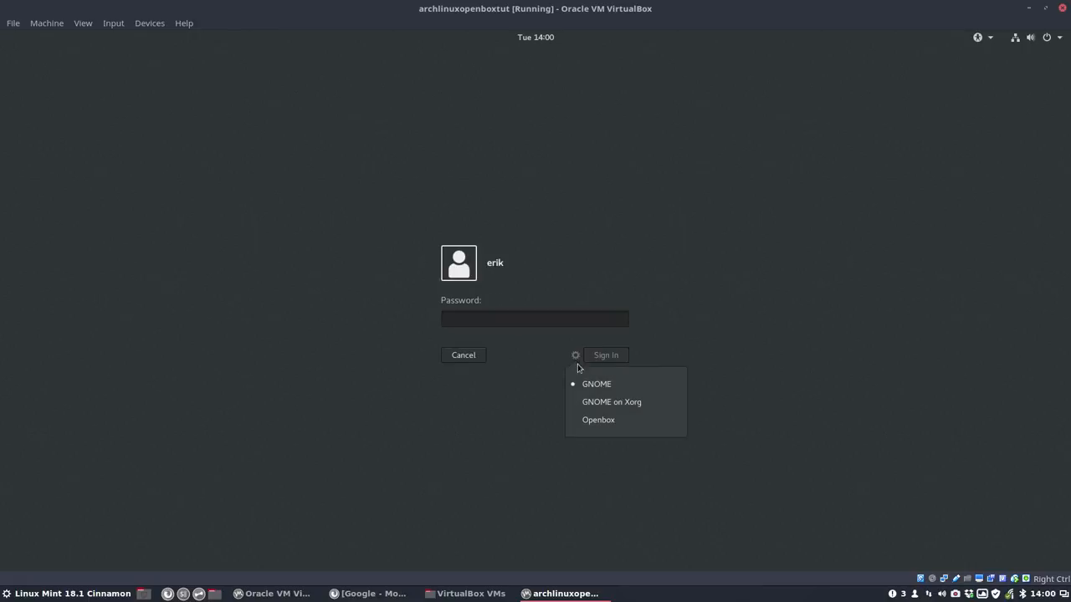
mouse_move(718, 393)
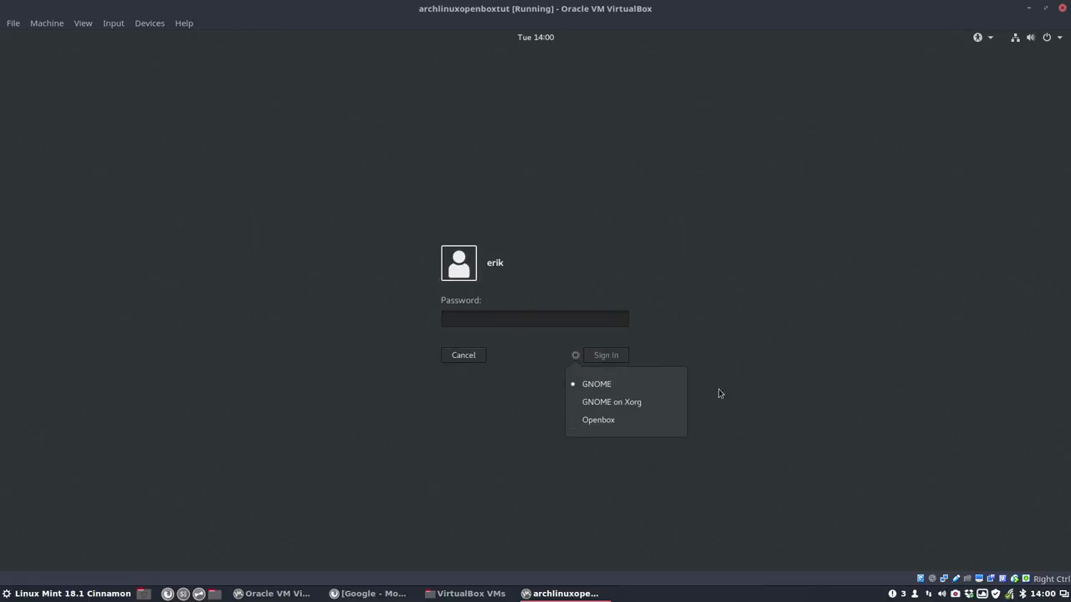
click(534, 319)
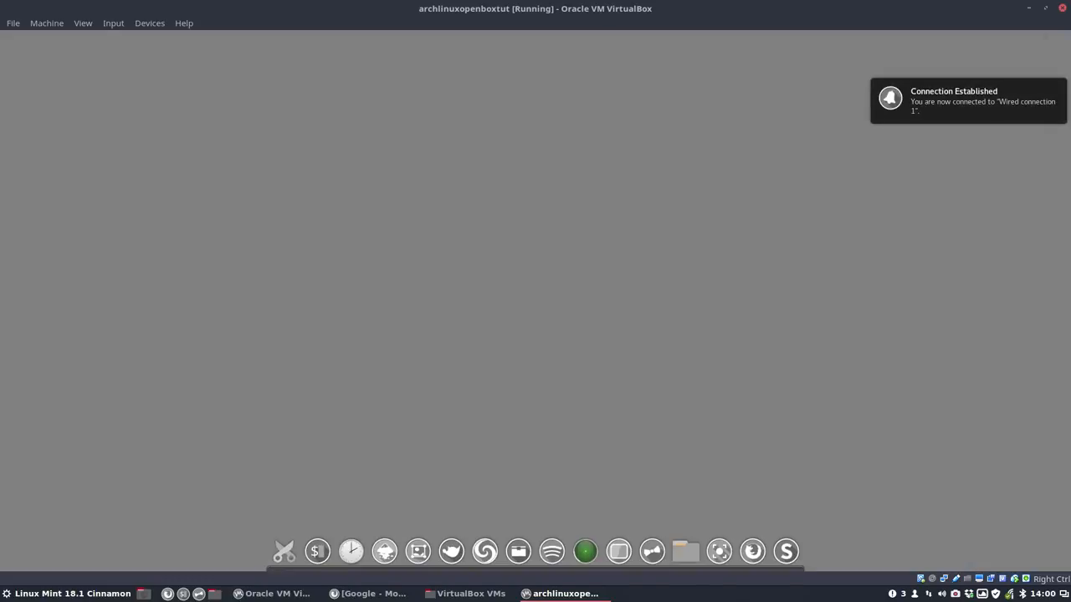
Step: Launch Firefox and Spotify from the Plank dock, closing each window afterward
click(551, 552)
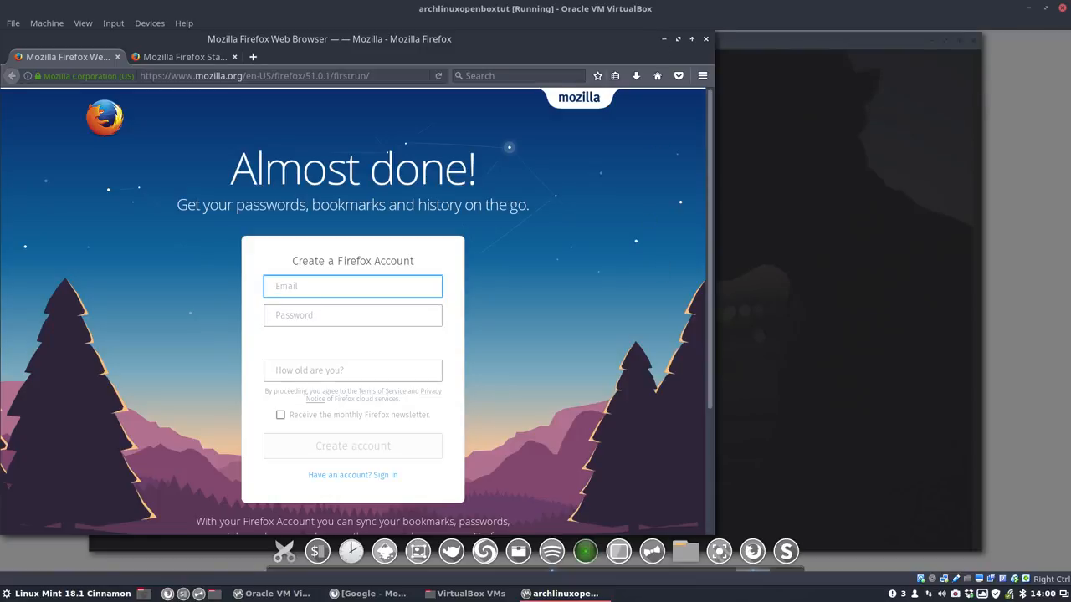
click(585, 551)
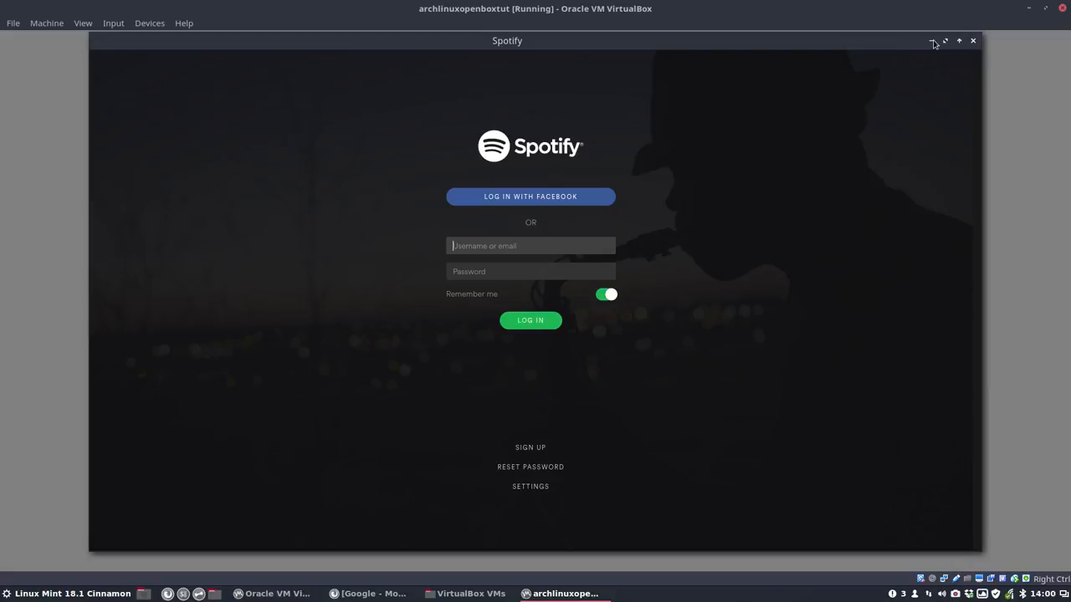
click(973, 40)
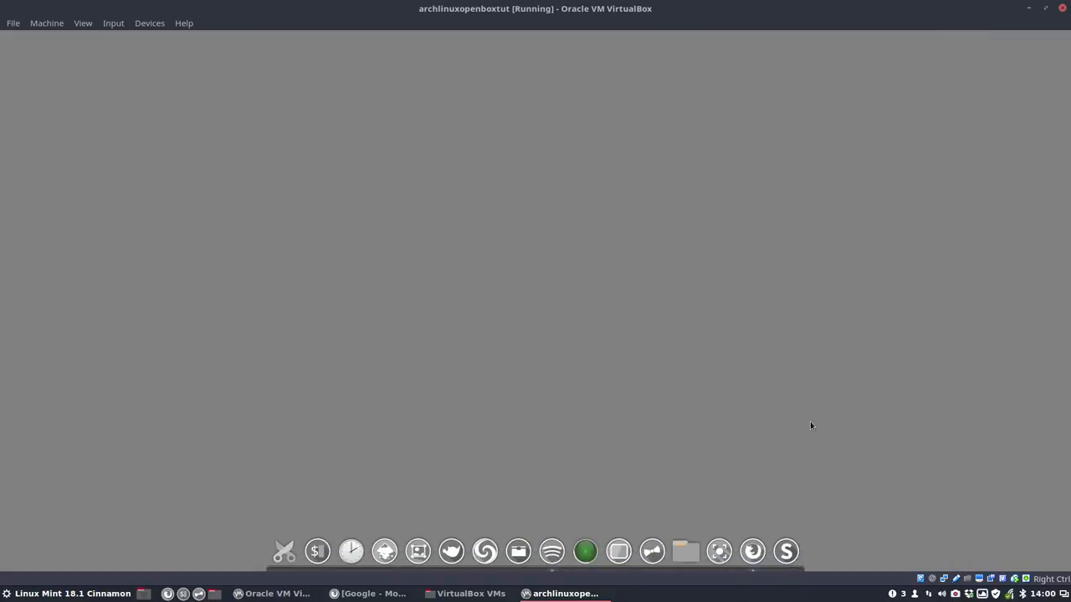
mouse_move(842, 534)
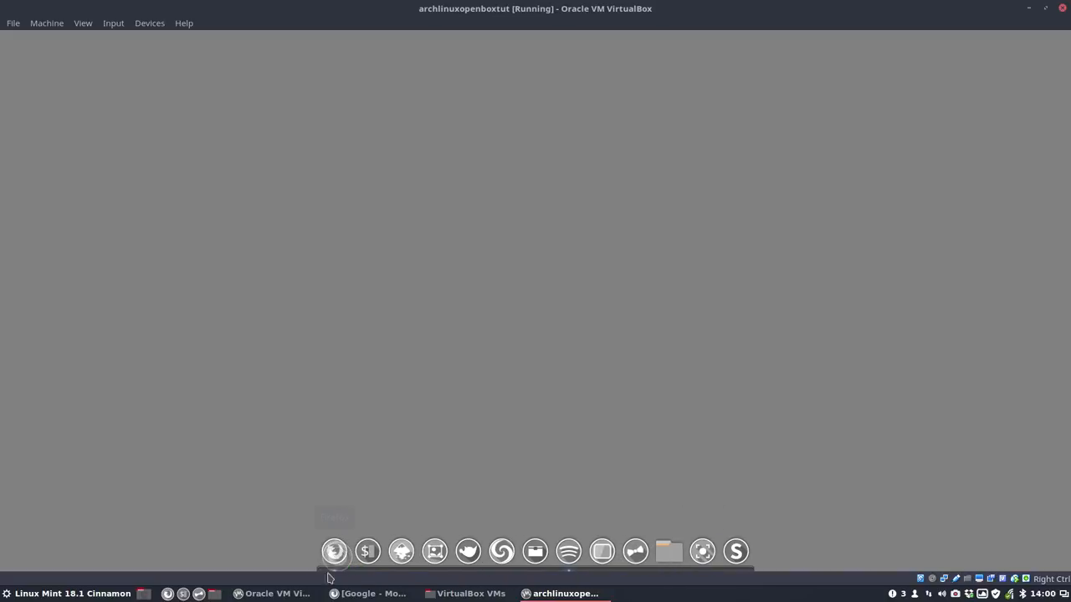
mouse_move(703, 552)
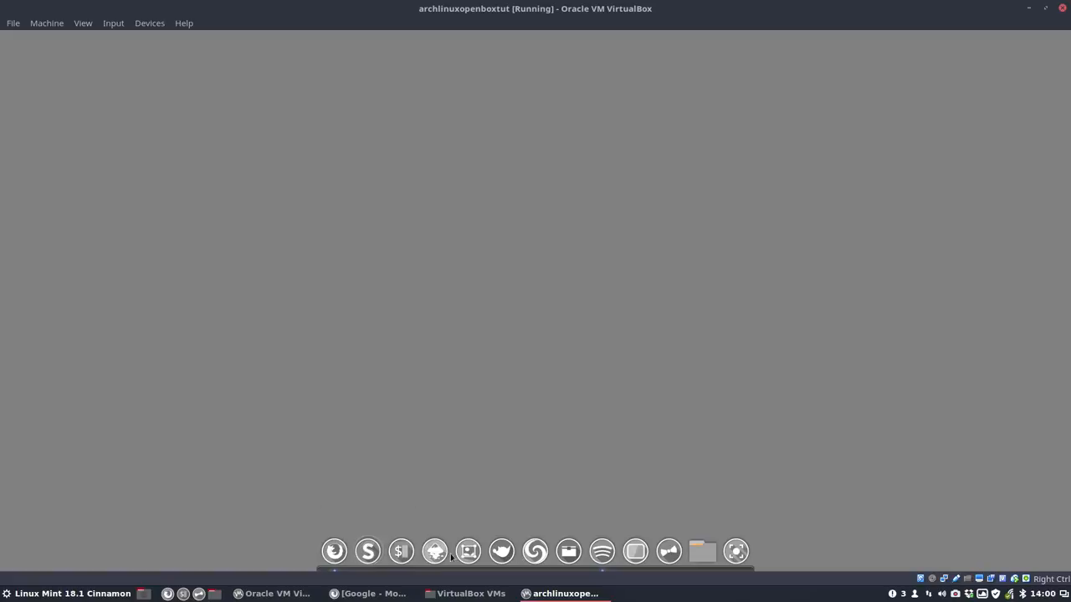
mouse_move(623, 392)
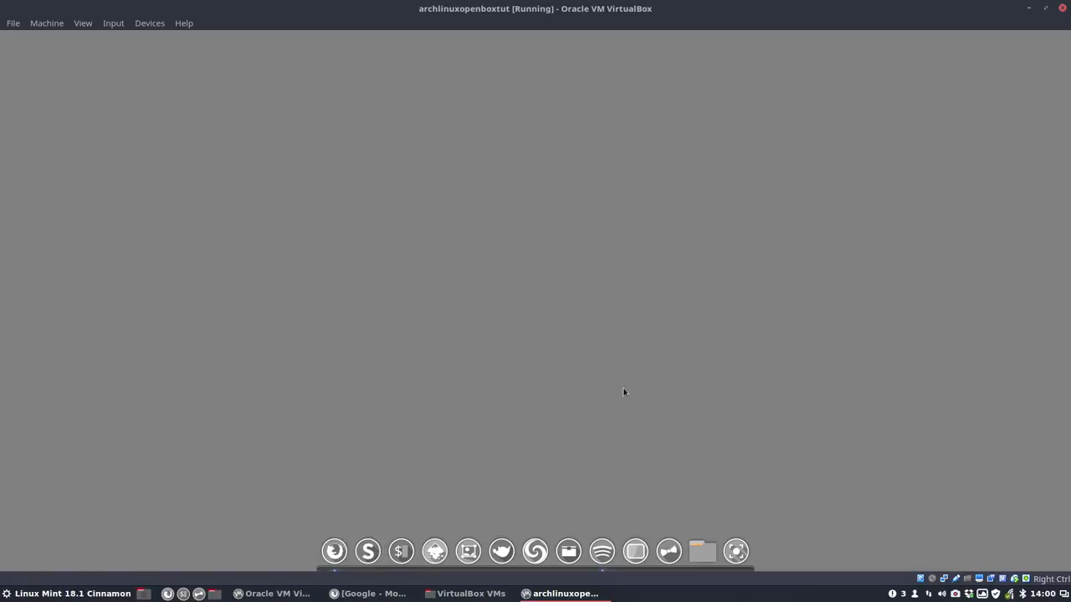
click(601, 551)
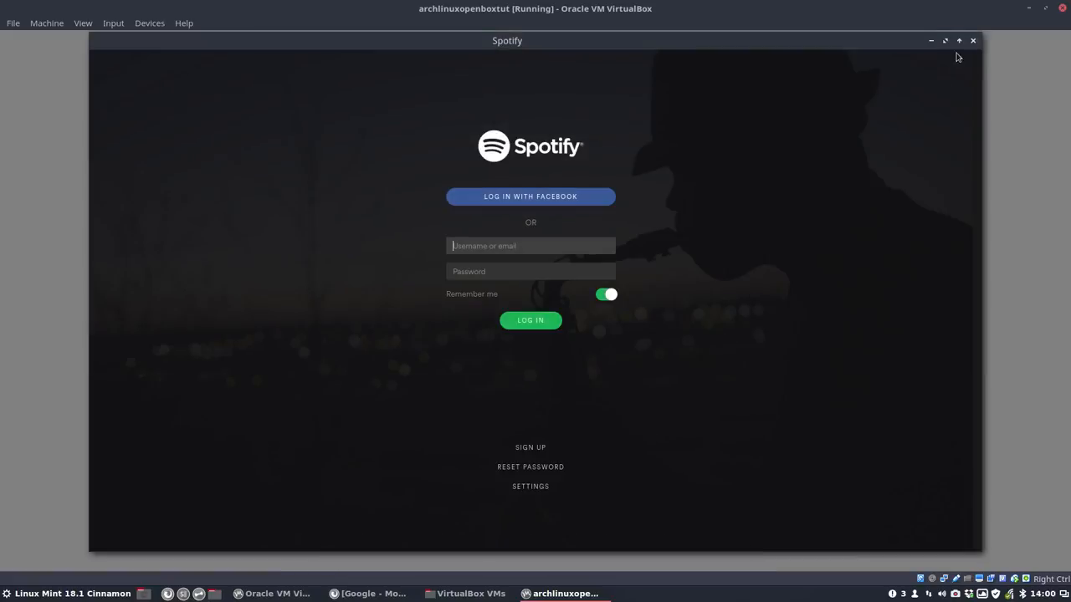
click(973, 40)
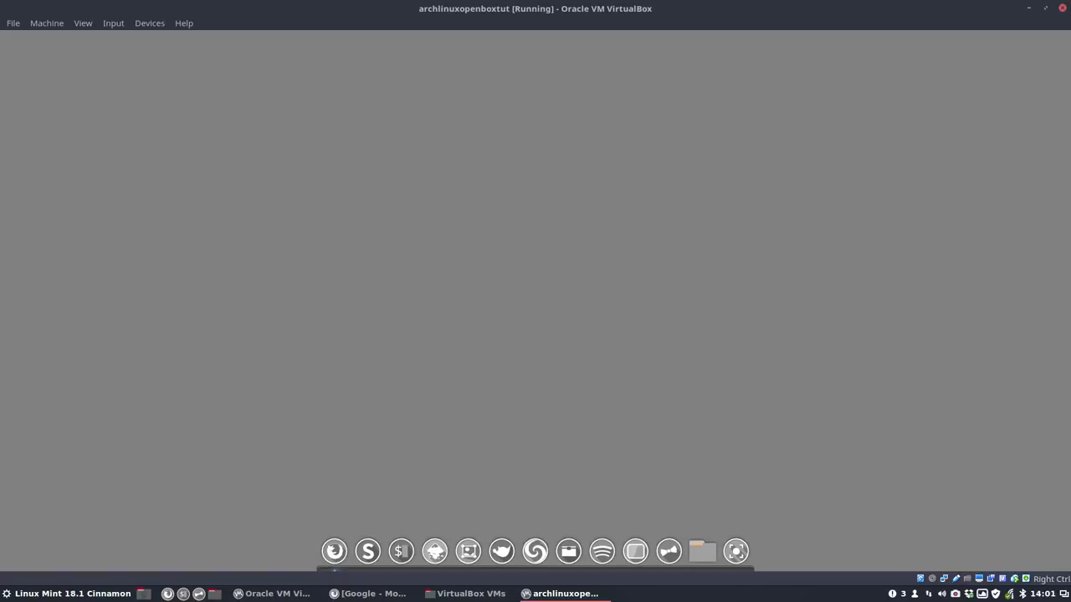
mouse_move(390, 272)
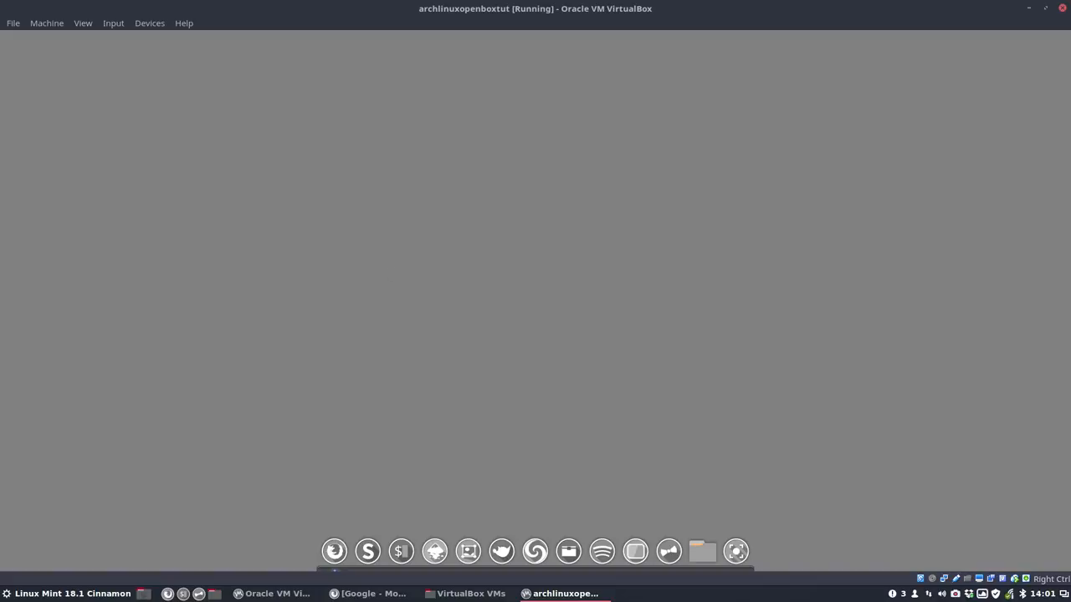
mouse_move(477, 494)
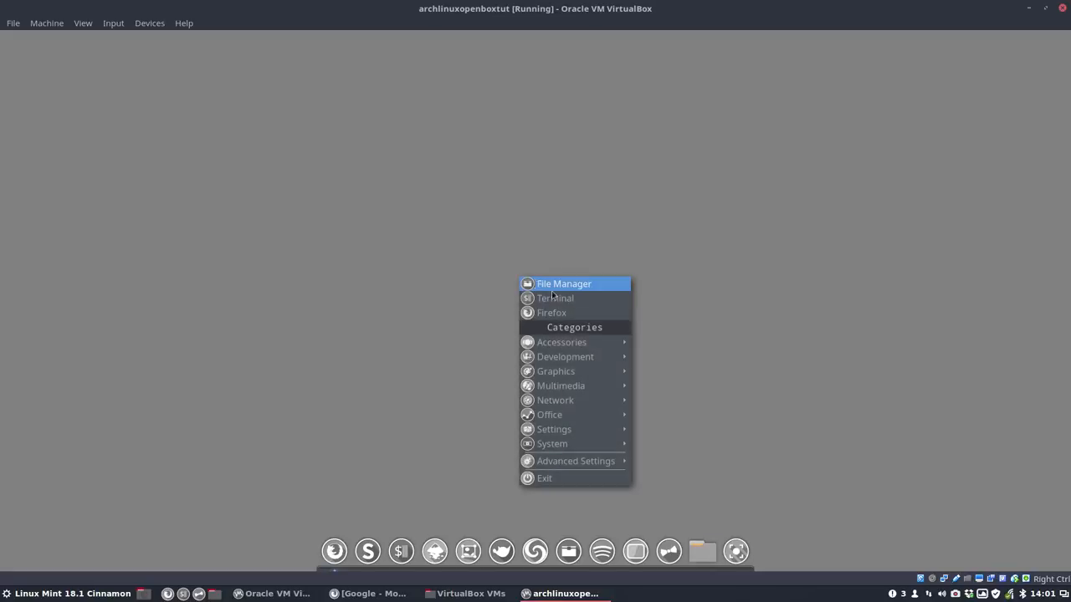
mouse_move(550, 414)
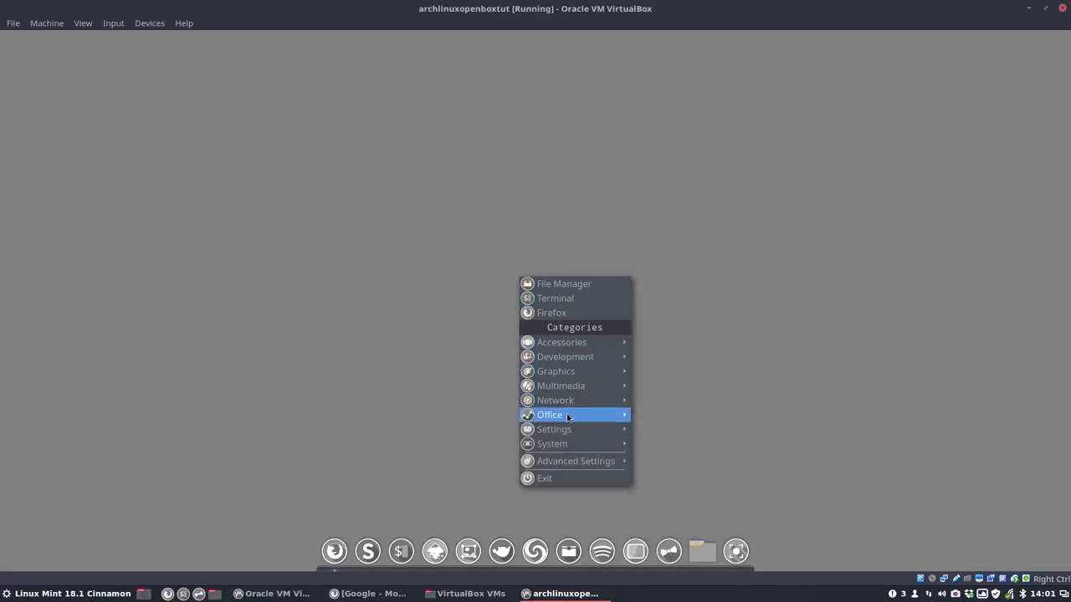
mouse_move(576, 461)
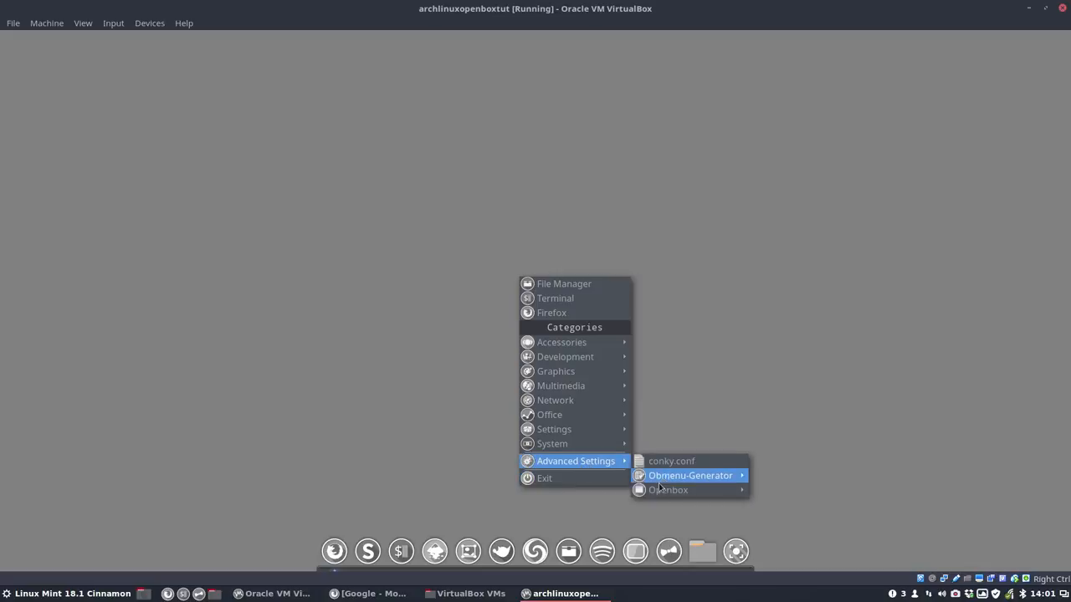
click(322, 218)
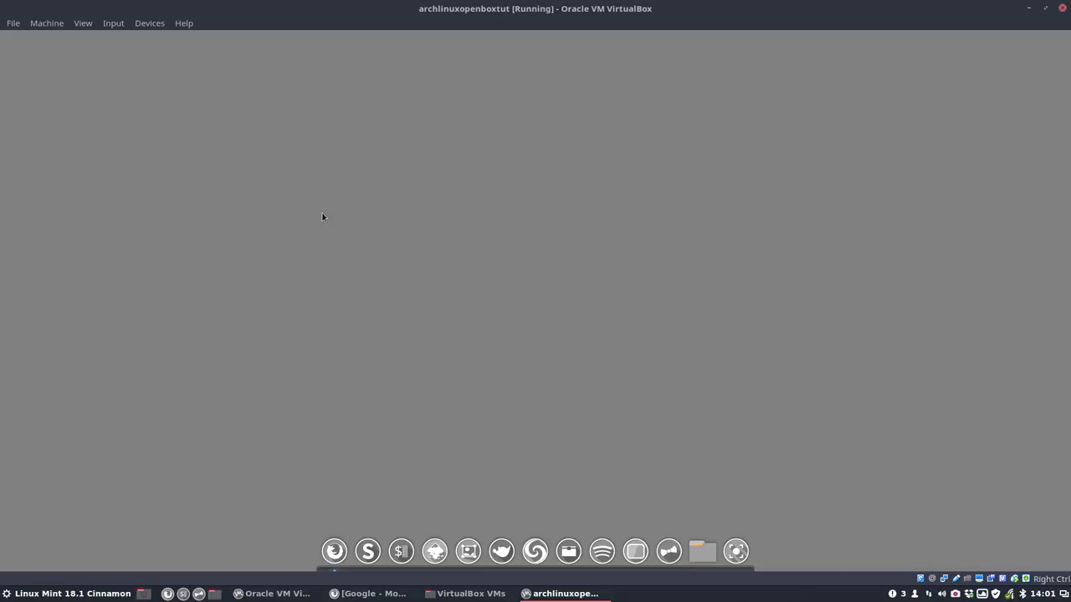
mouse_move(82, 22)
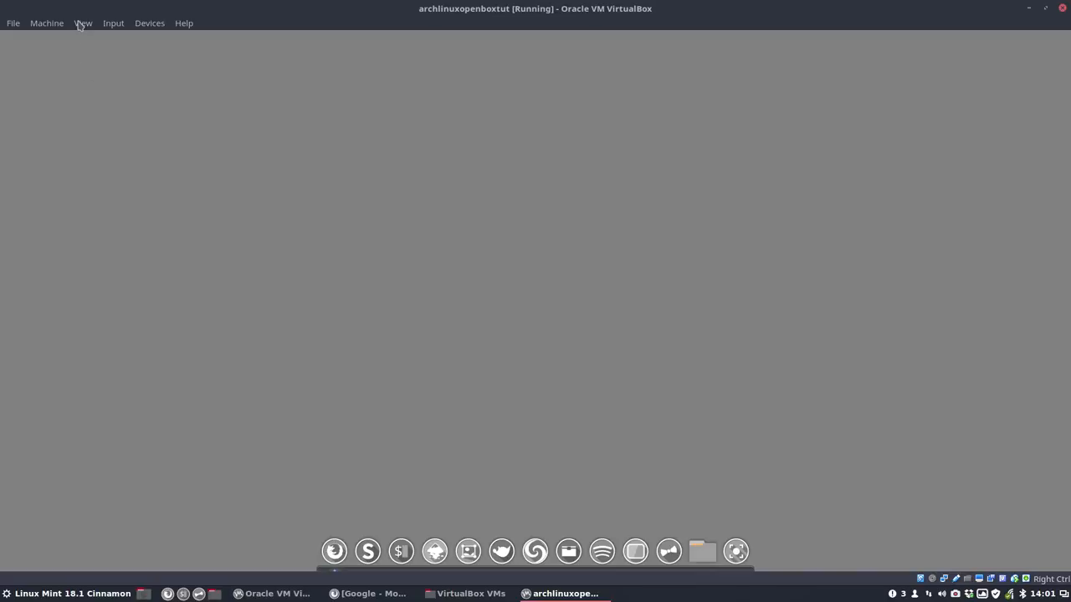
Step: Resize Virtual Screen 1 to 1920x1080, then choose Full-screen Mode from the View menu
click(83, 23)
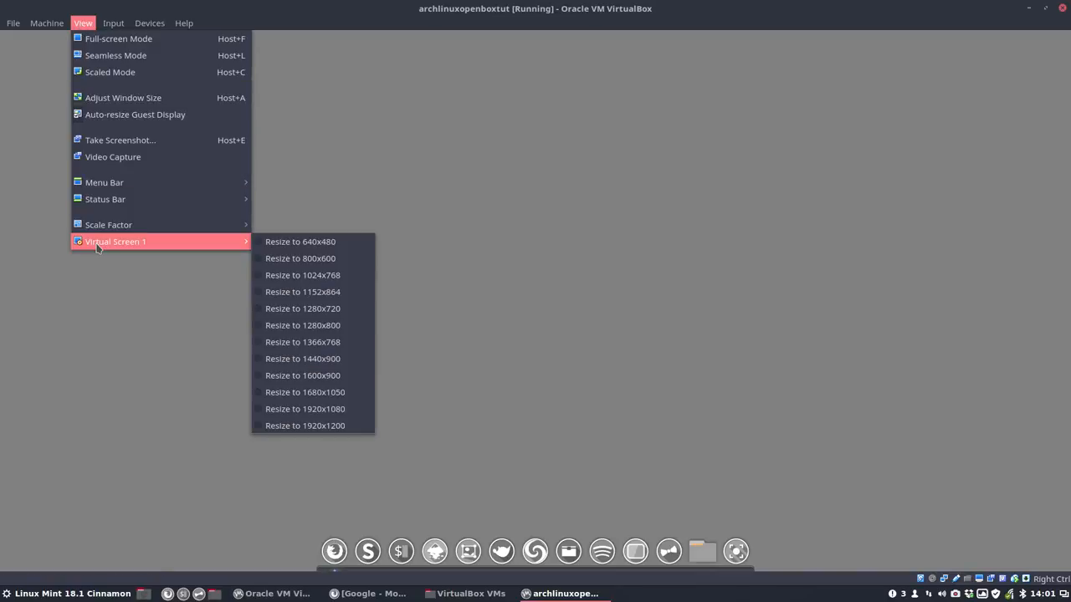
mouse_move(305, 409)
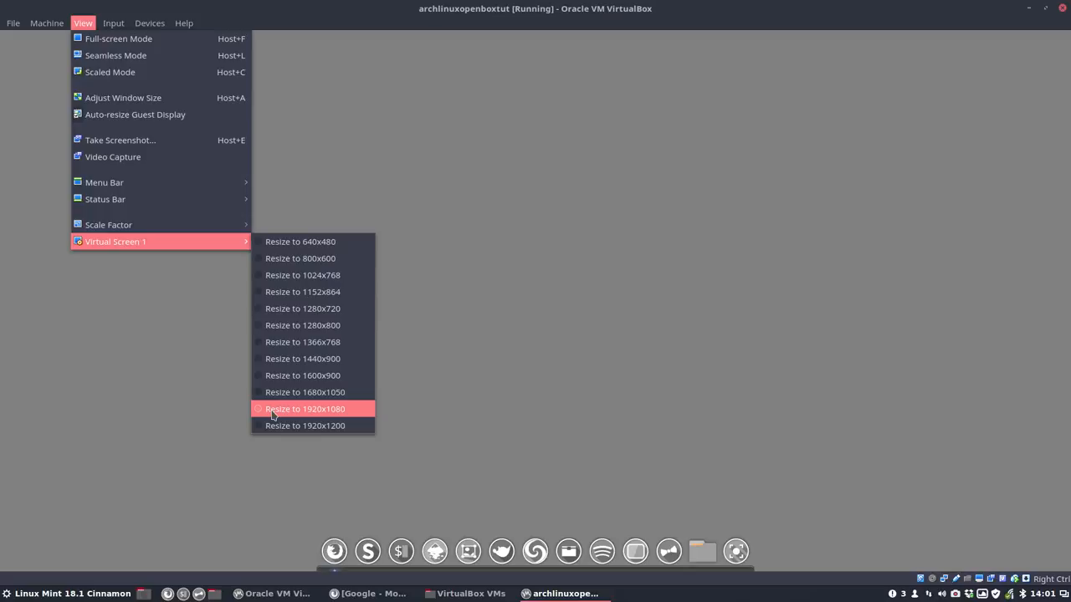
mouse_move(261, 411)
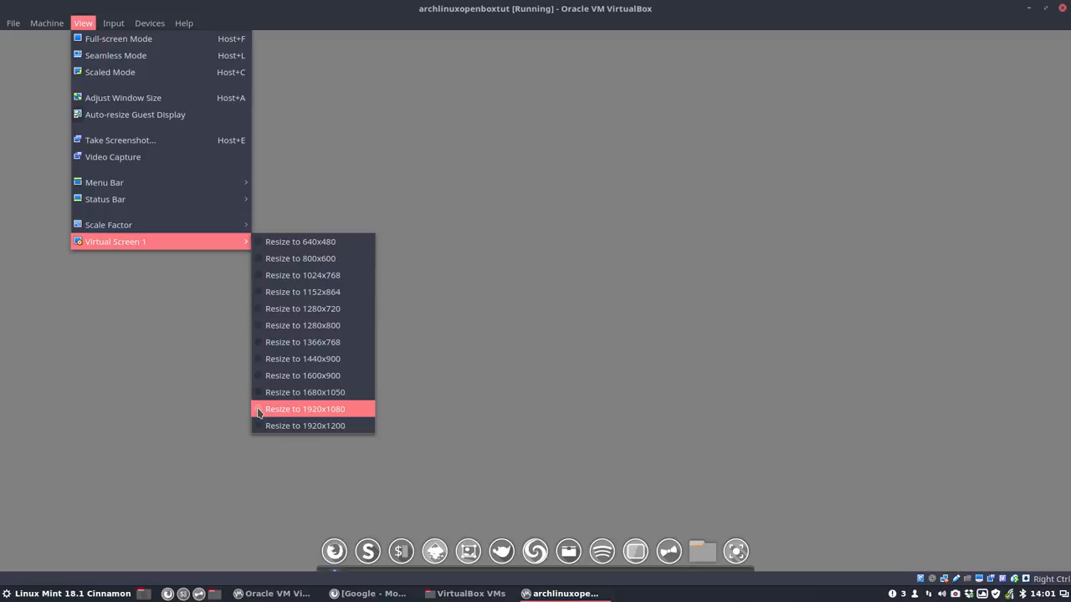
click(305, 408)
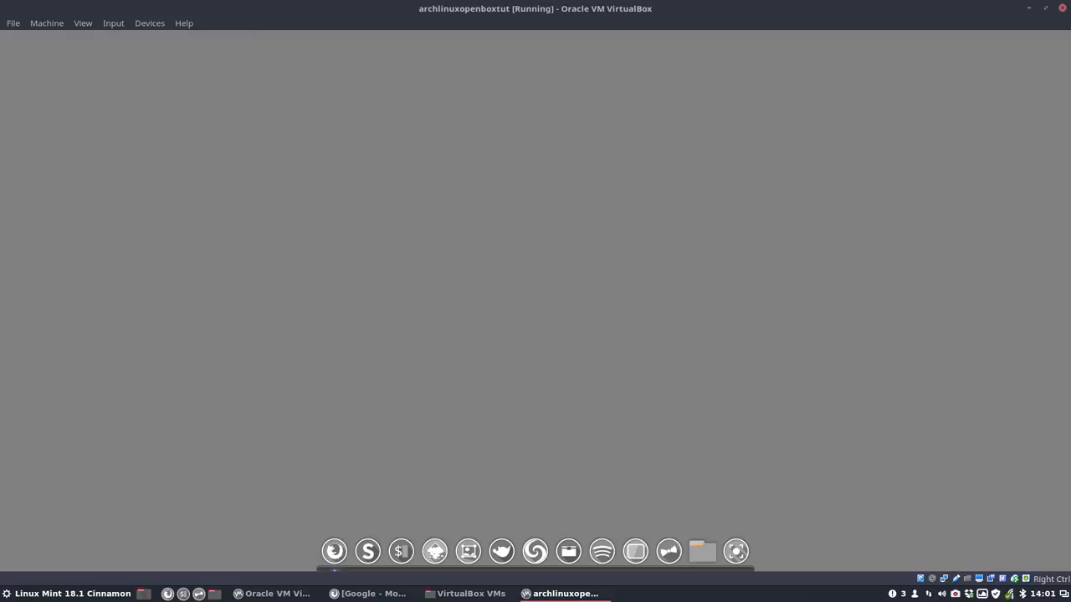
click(82, 23)
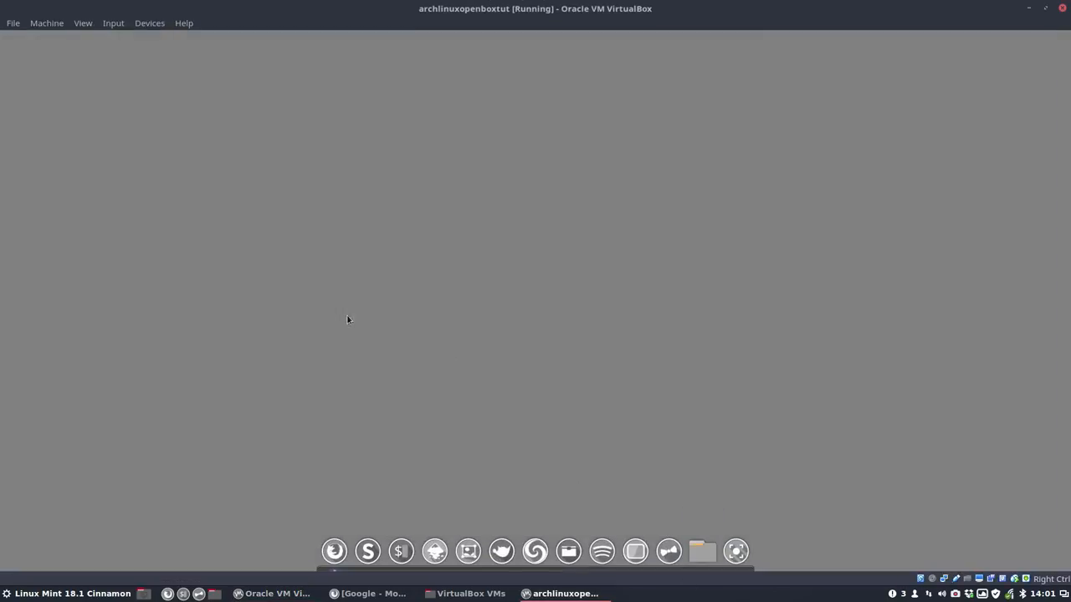
click(82, 23)
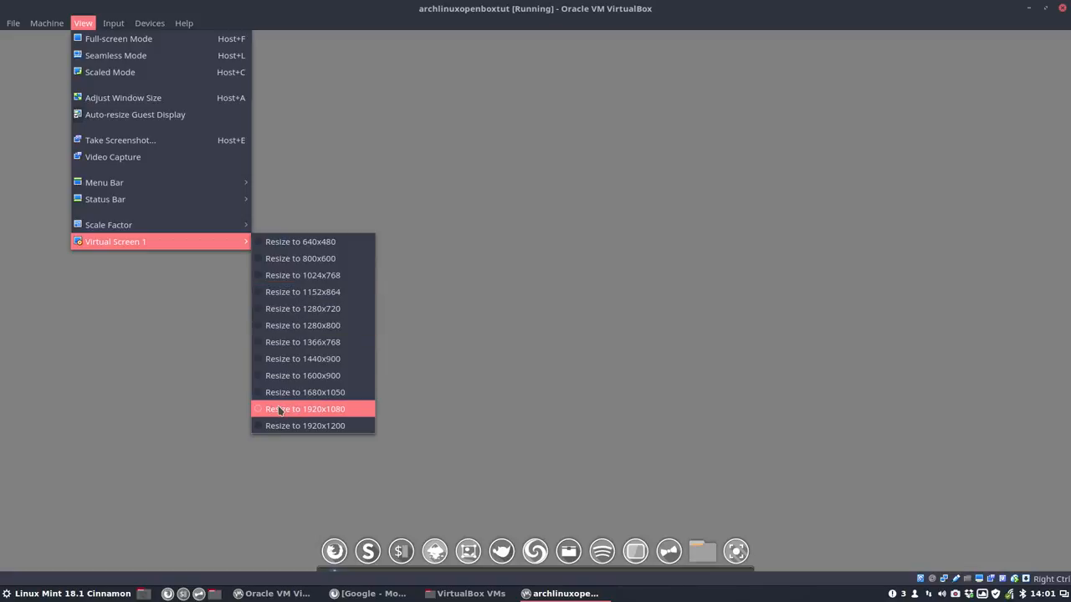
click(304, 409)
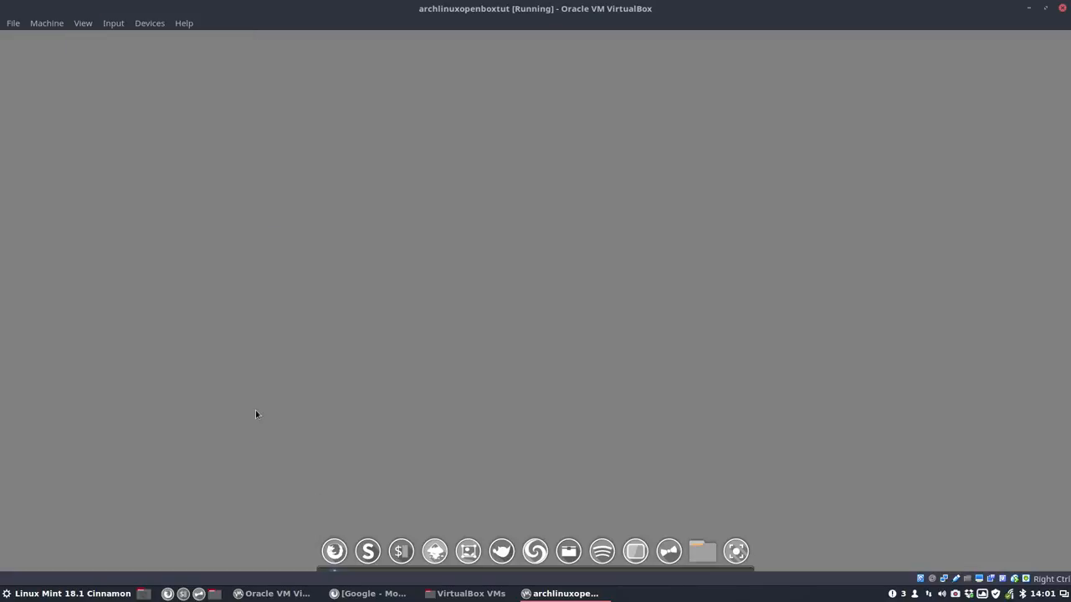
click(83, 23)
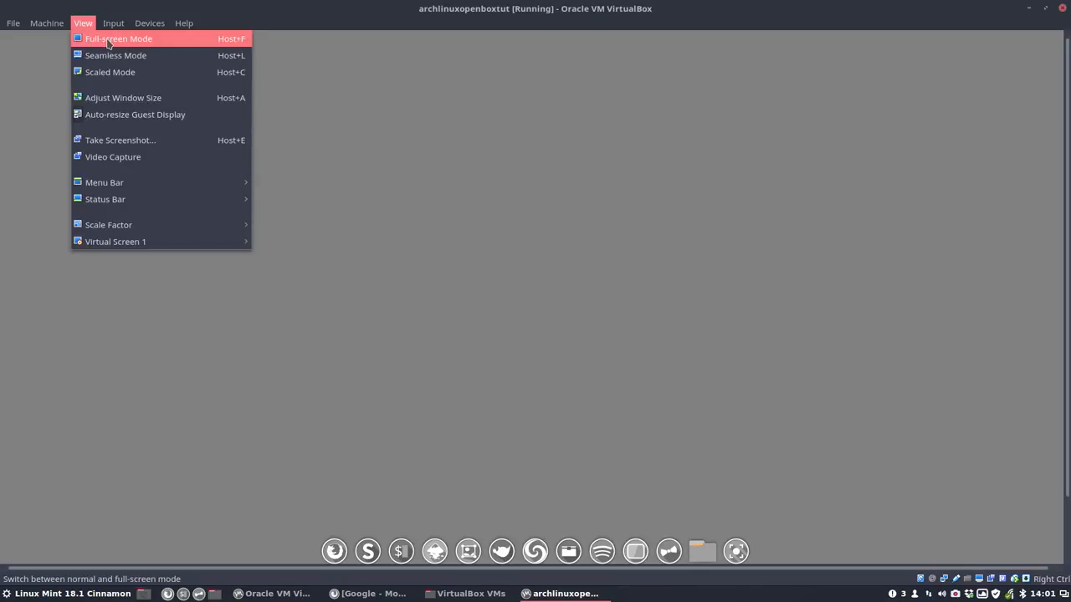
click(118, 38)
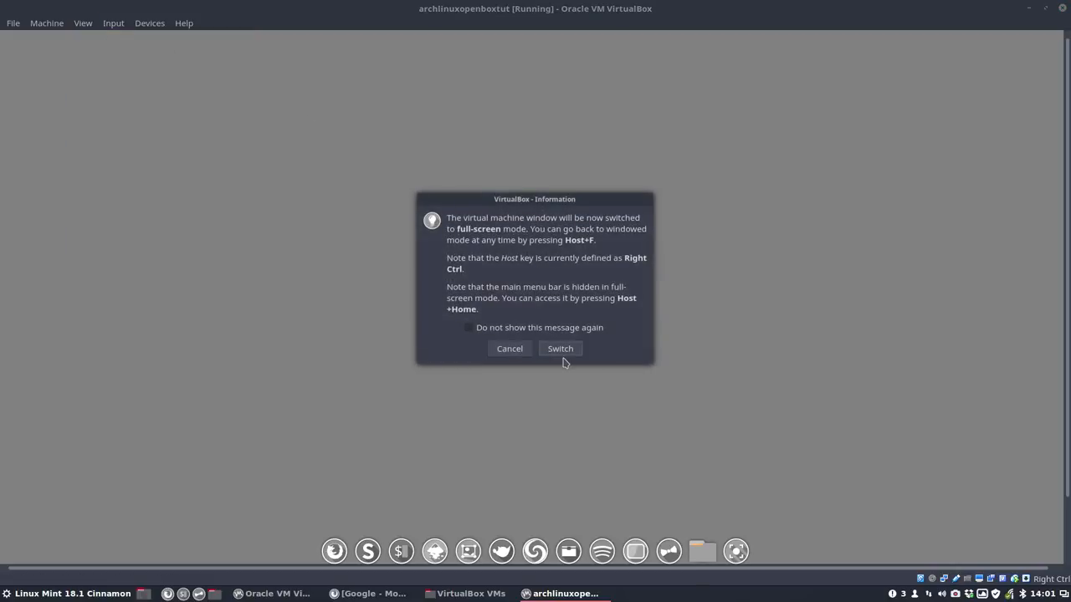